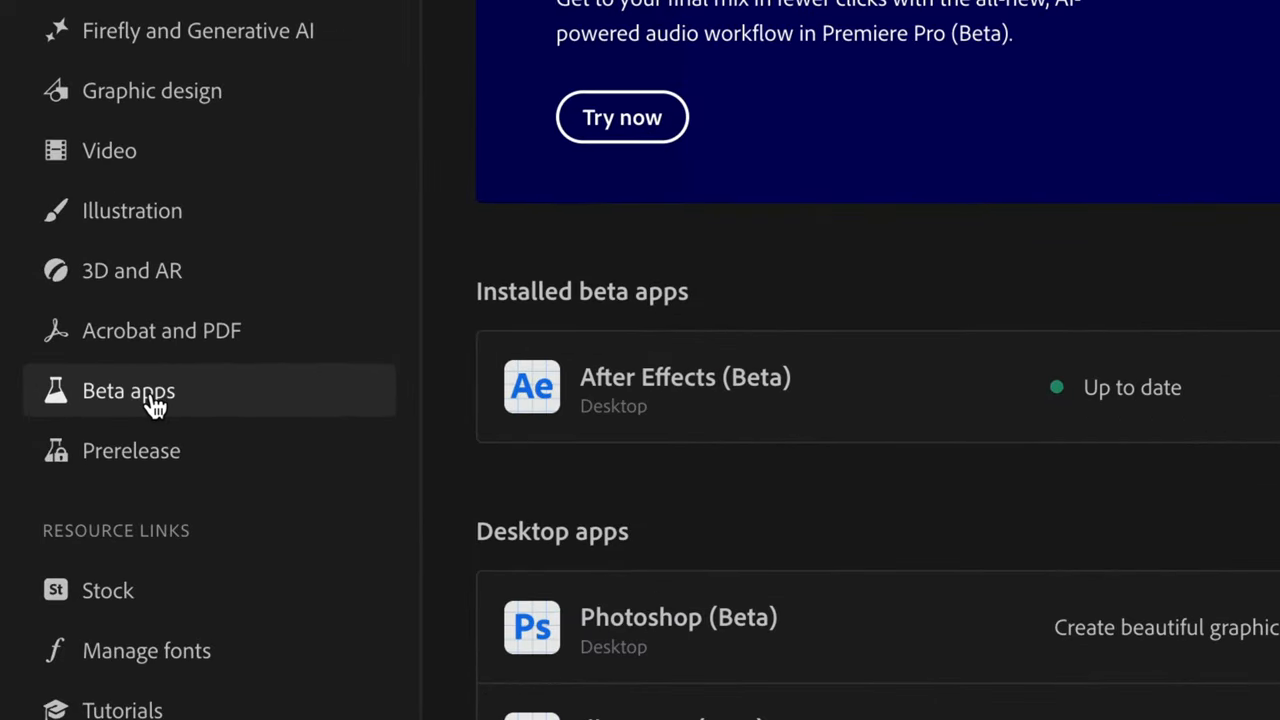
mouse_move(560, 400)
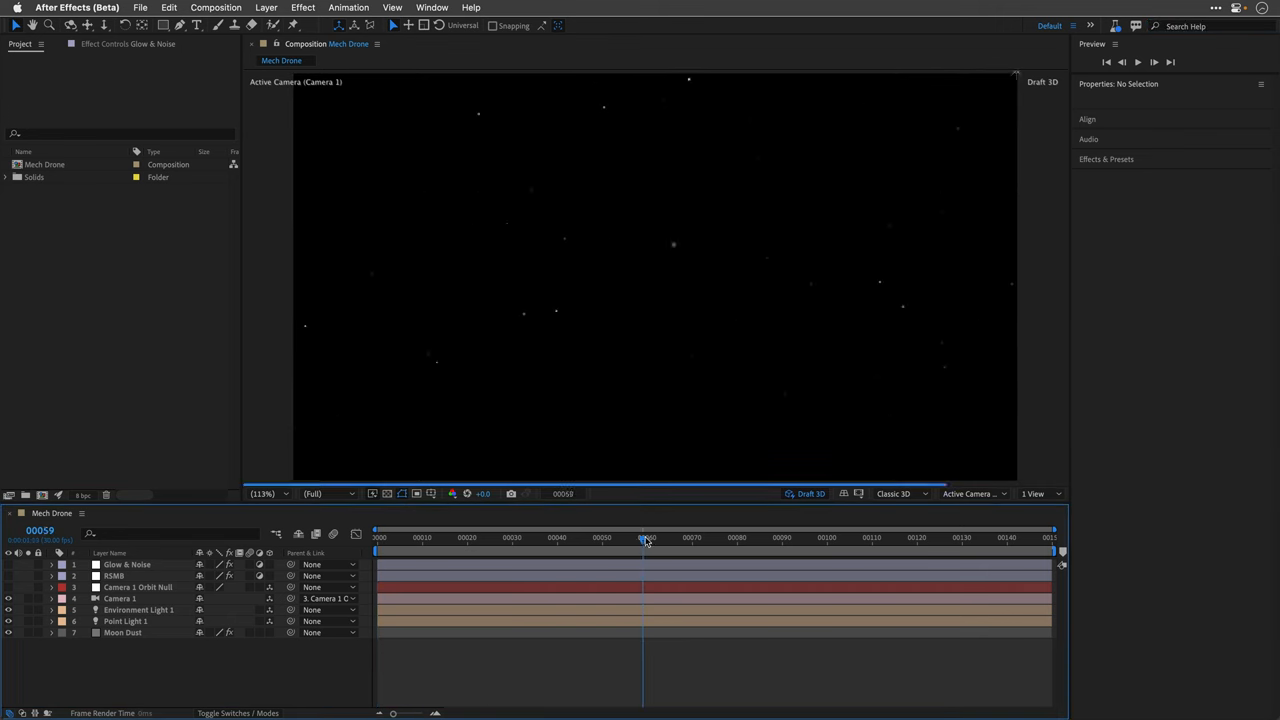
- Scrub the Mech Drone comp timeline to preview the starfield animation
left_click_drag(644, 540, 768, 540)
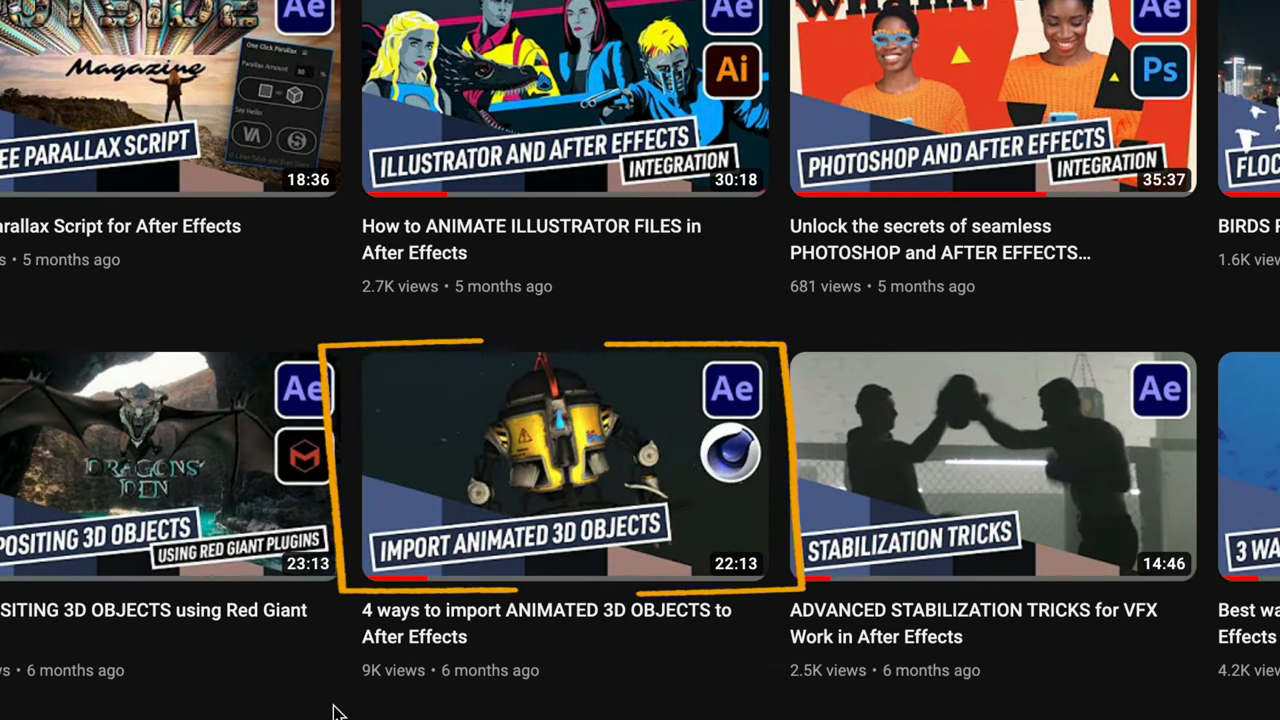
- Open the '4 ways to import ANIMATED 3D OBJECTS to After Effects' tutorial
left_click(296, 32)
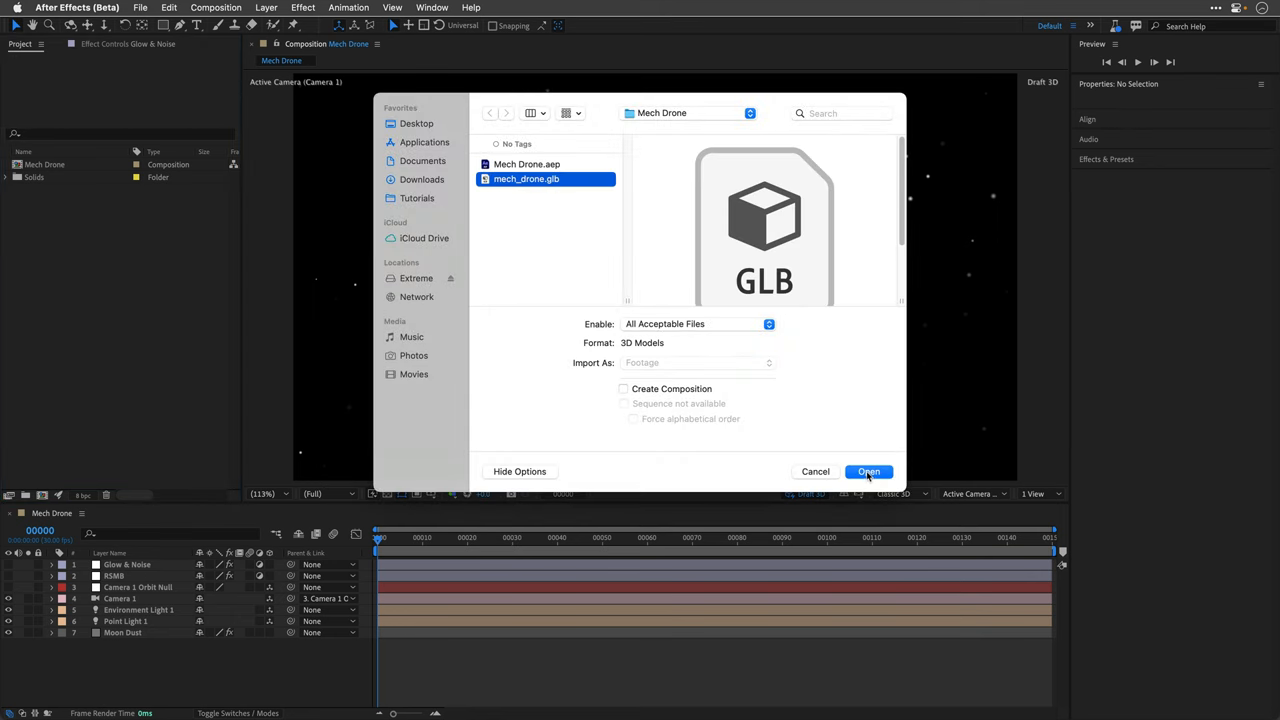
- Import the mech_drone.glb model file from the Mech Drone folder
left_click(868, 472)
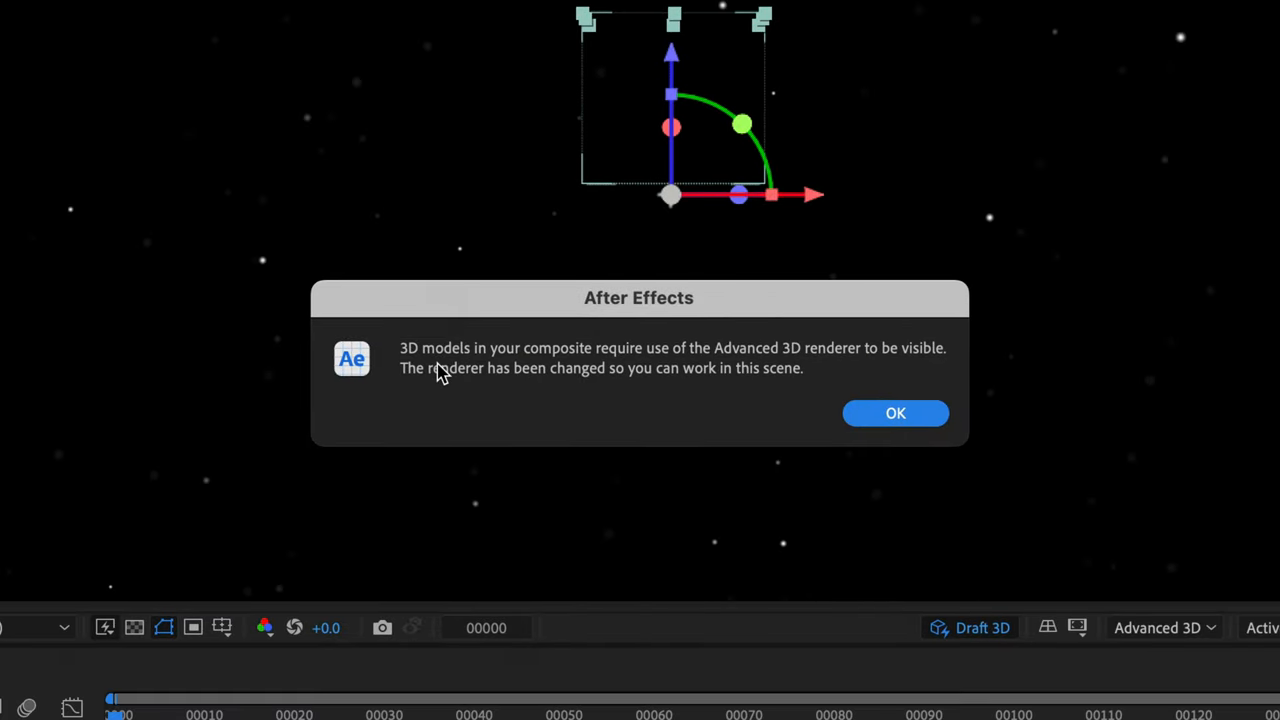
mouse_move(492, 410)
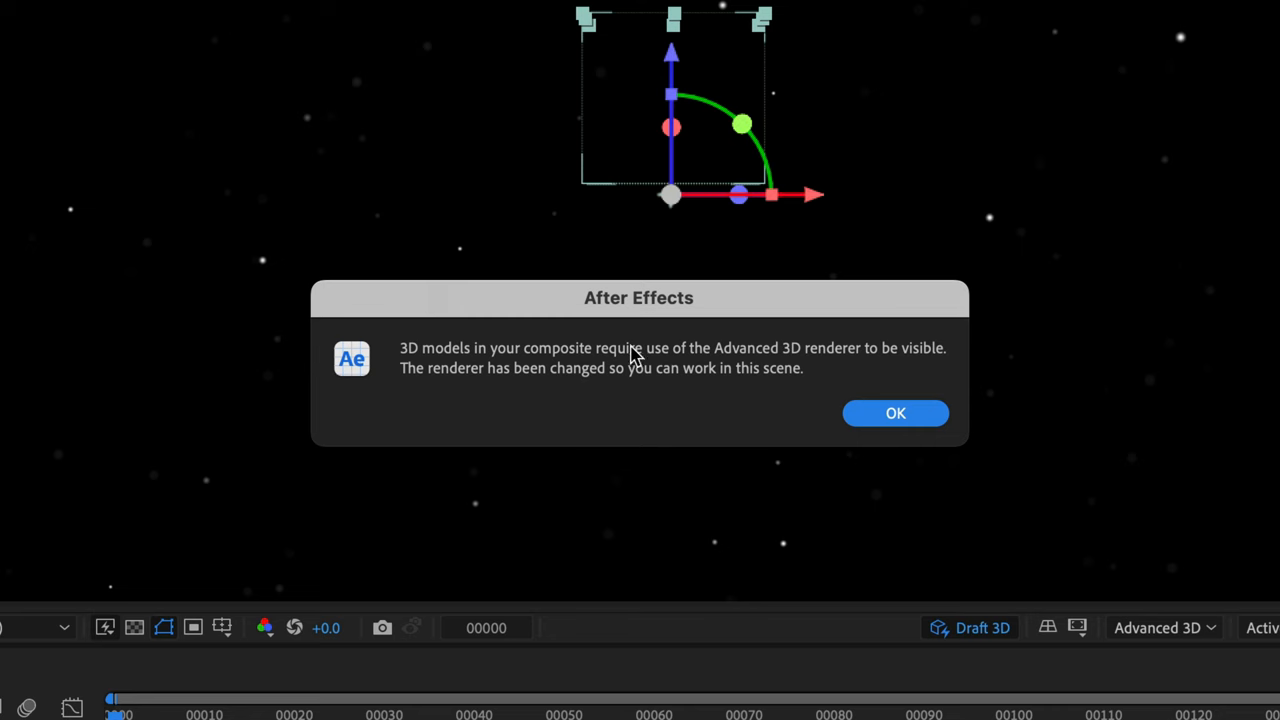
mouse_move(828, 416)
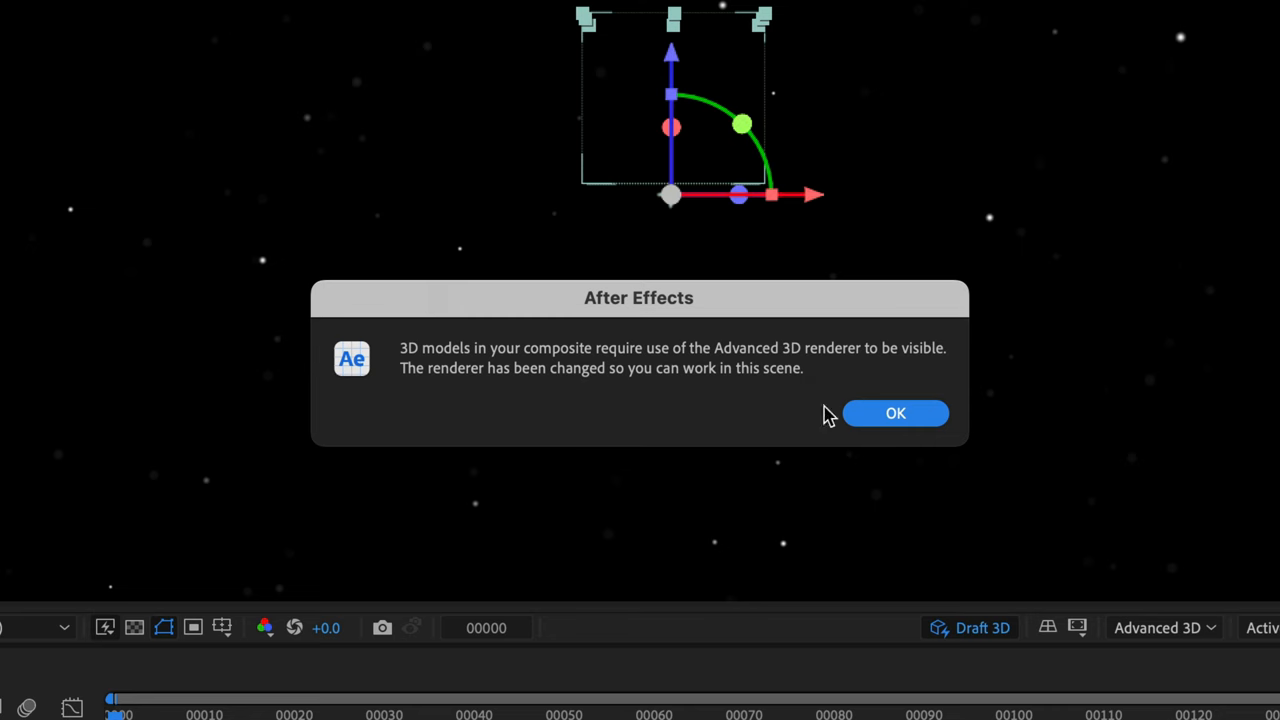
- Accept the Advanced 3D renderer switch and raise the model's Object Scale to fill the view
left_click(896, 412)
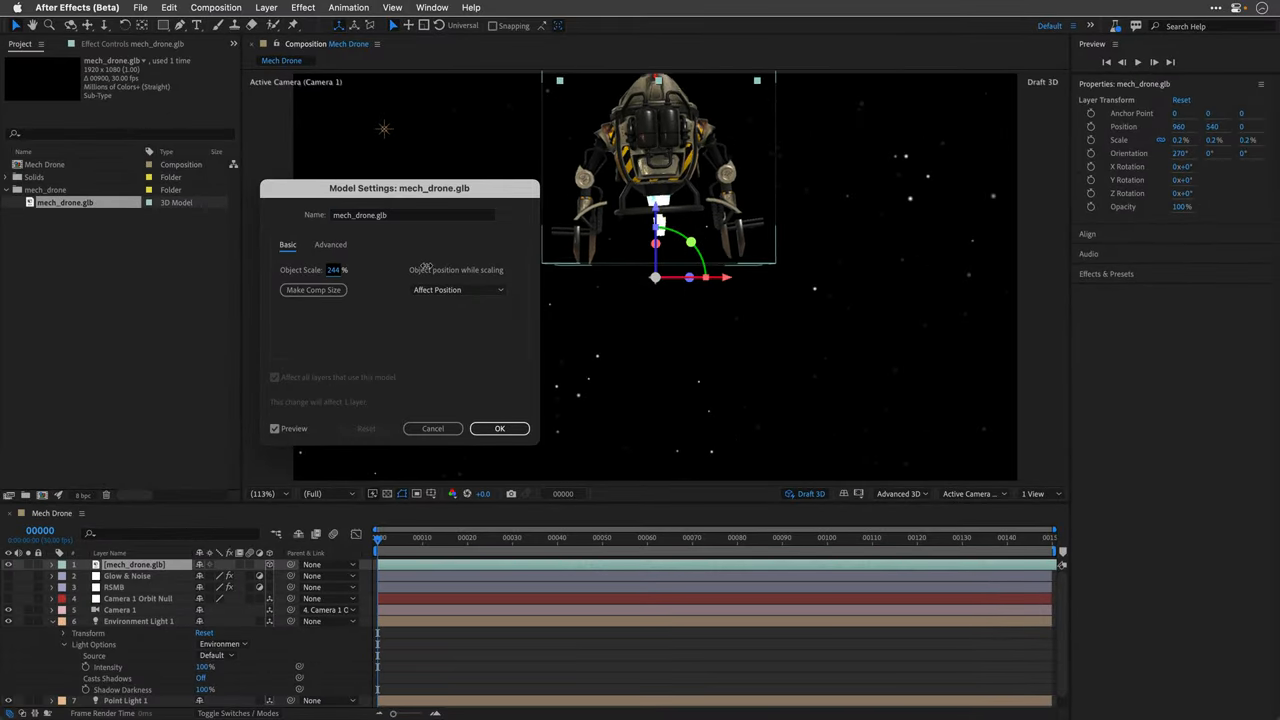
left_click(500, 428)
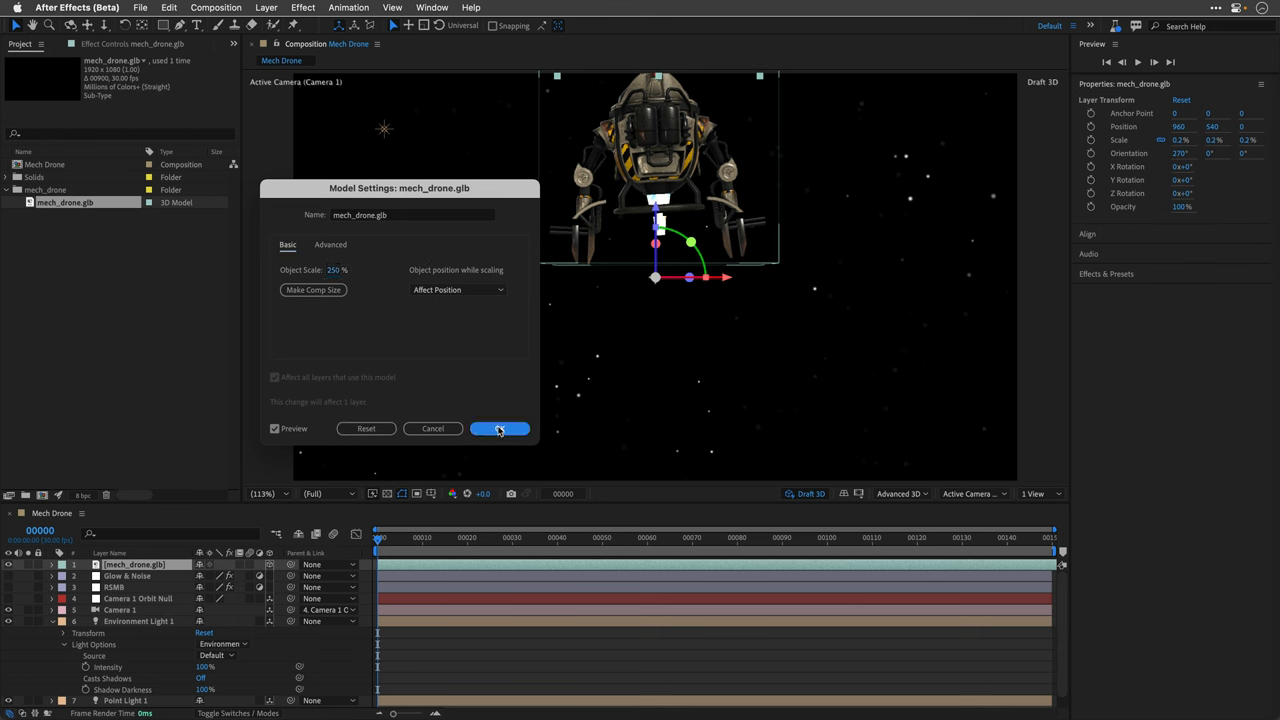
left_click(500, 428)
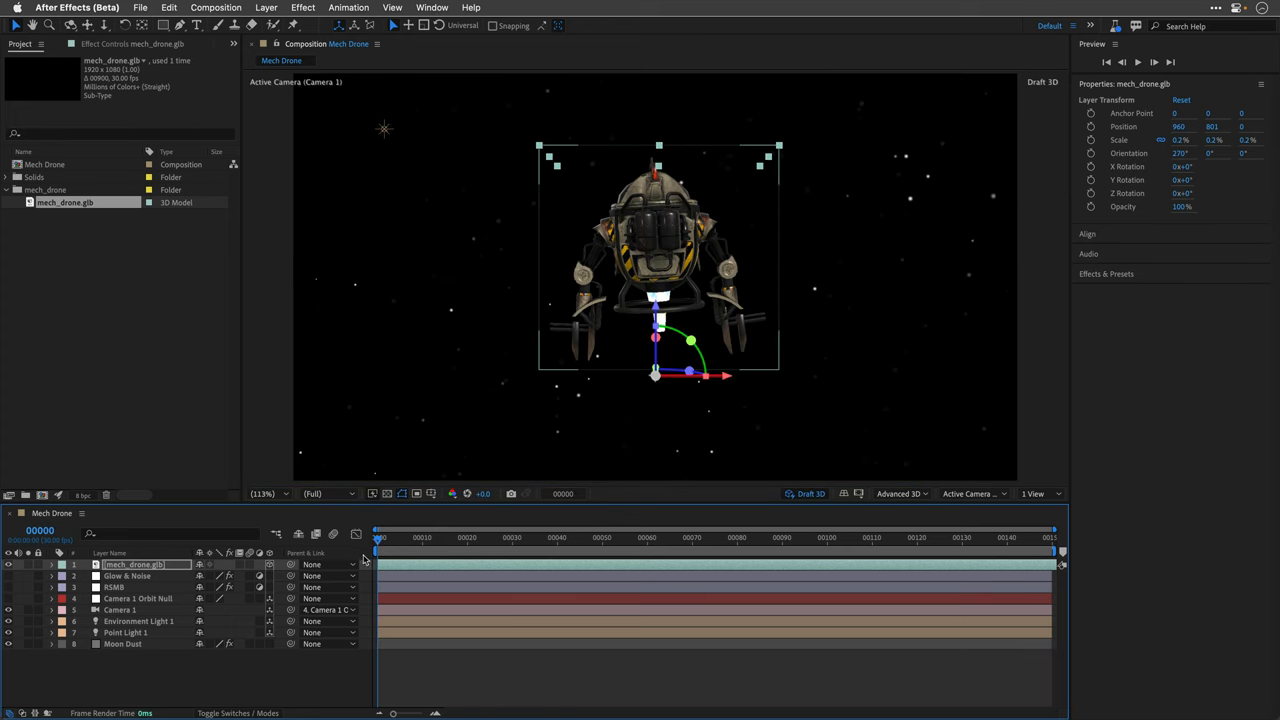
mouse_move(108, 608)
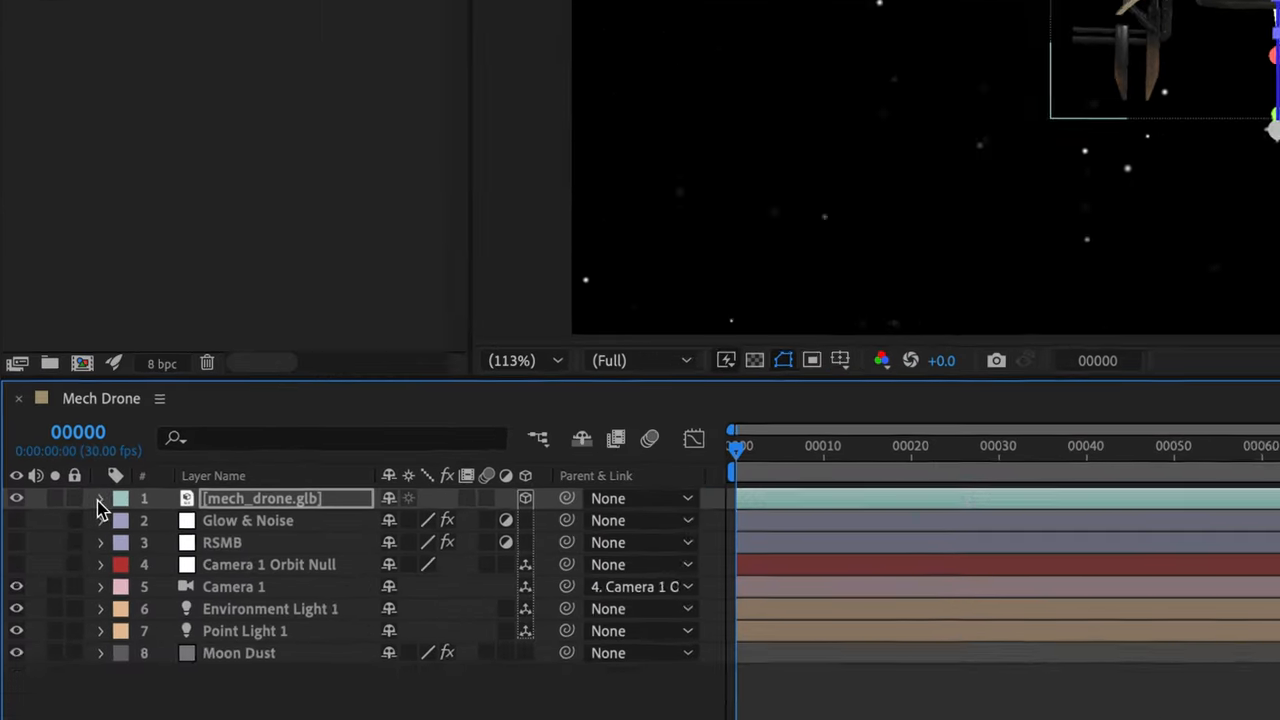
- Set the mech_drone.glb layer's Animation Options name to the Take 001 clip
left_click(100, 498)
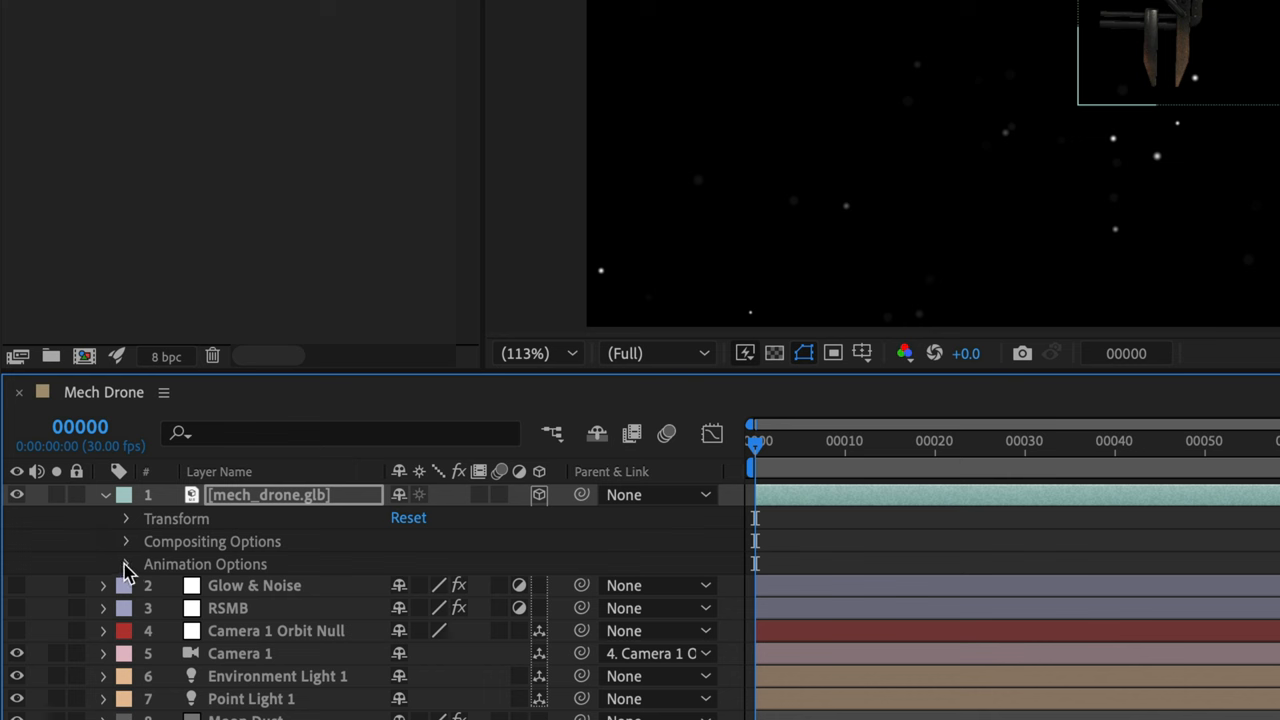
left_click(128, 564)
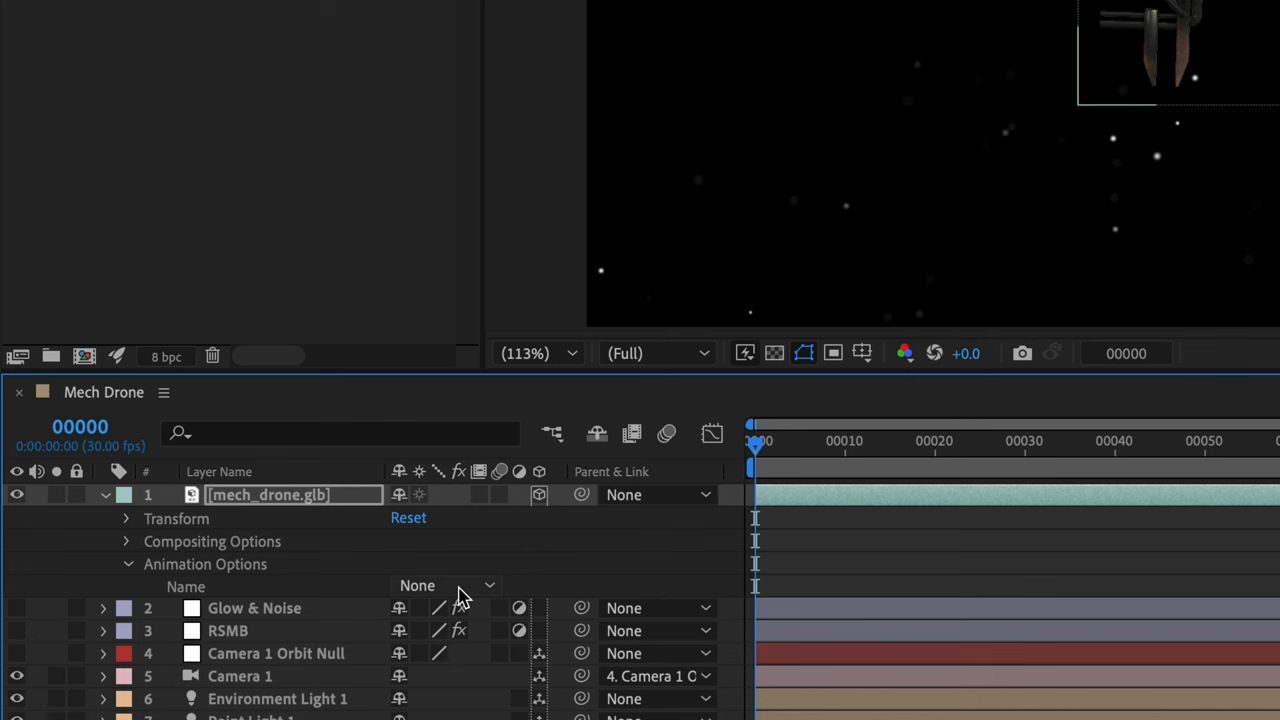
left_click(444, 584)
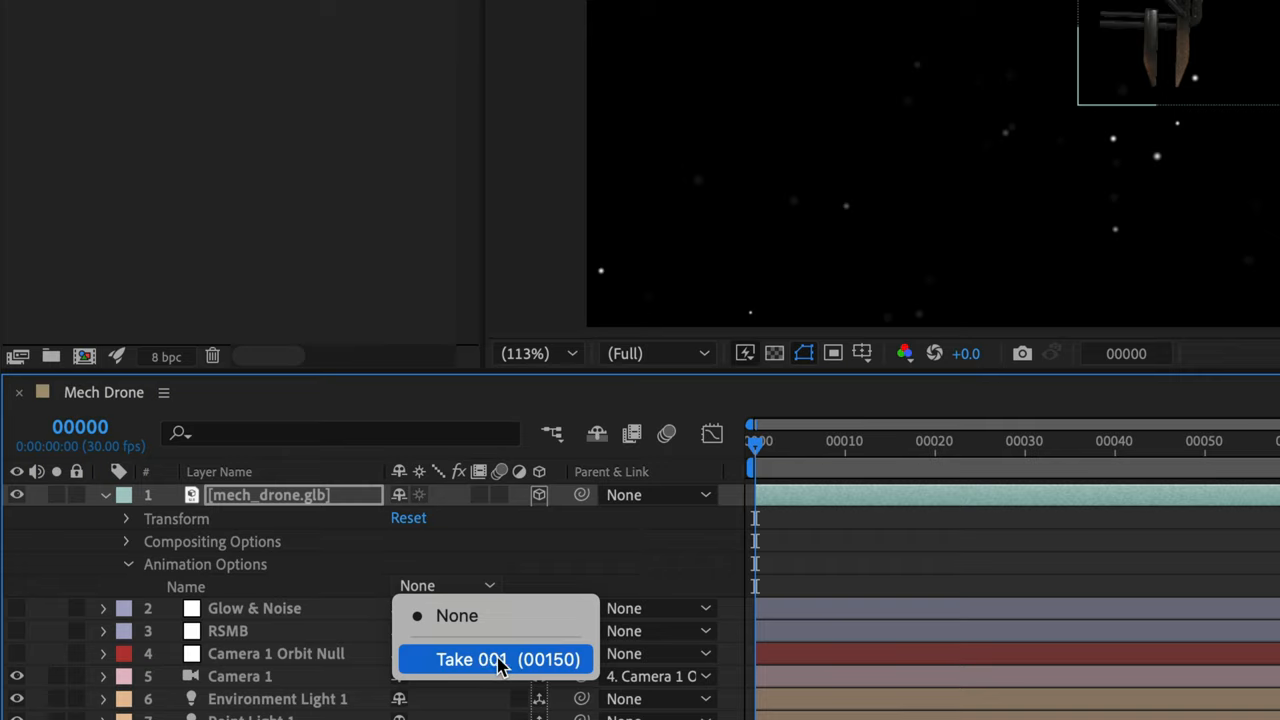
left_click(508, 660)
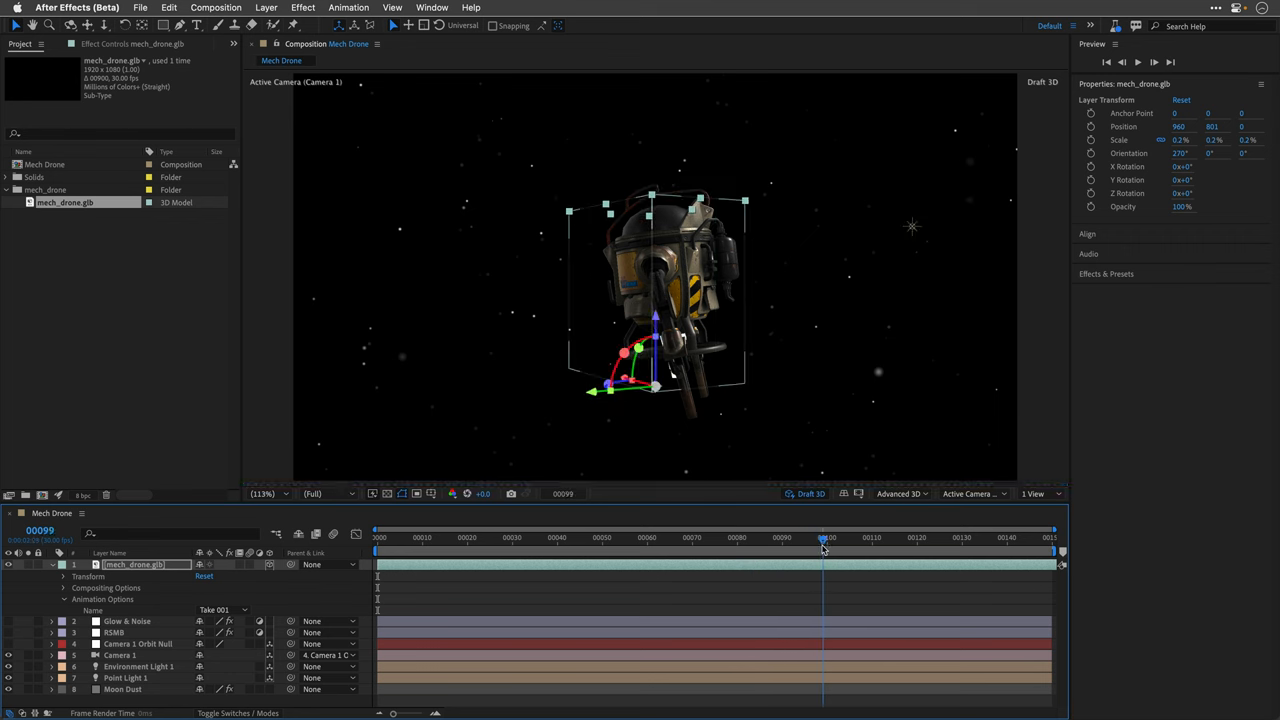
left_click(830, 538)
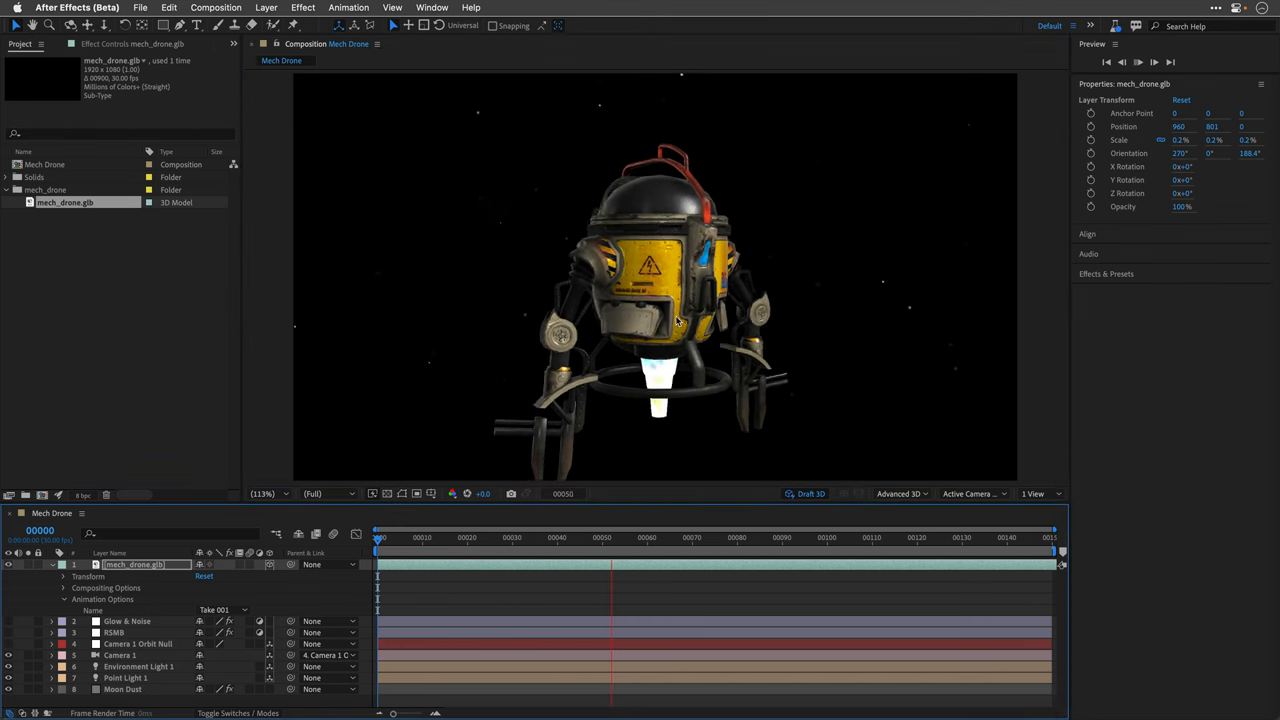
left_click(790, 536)
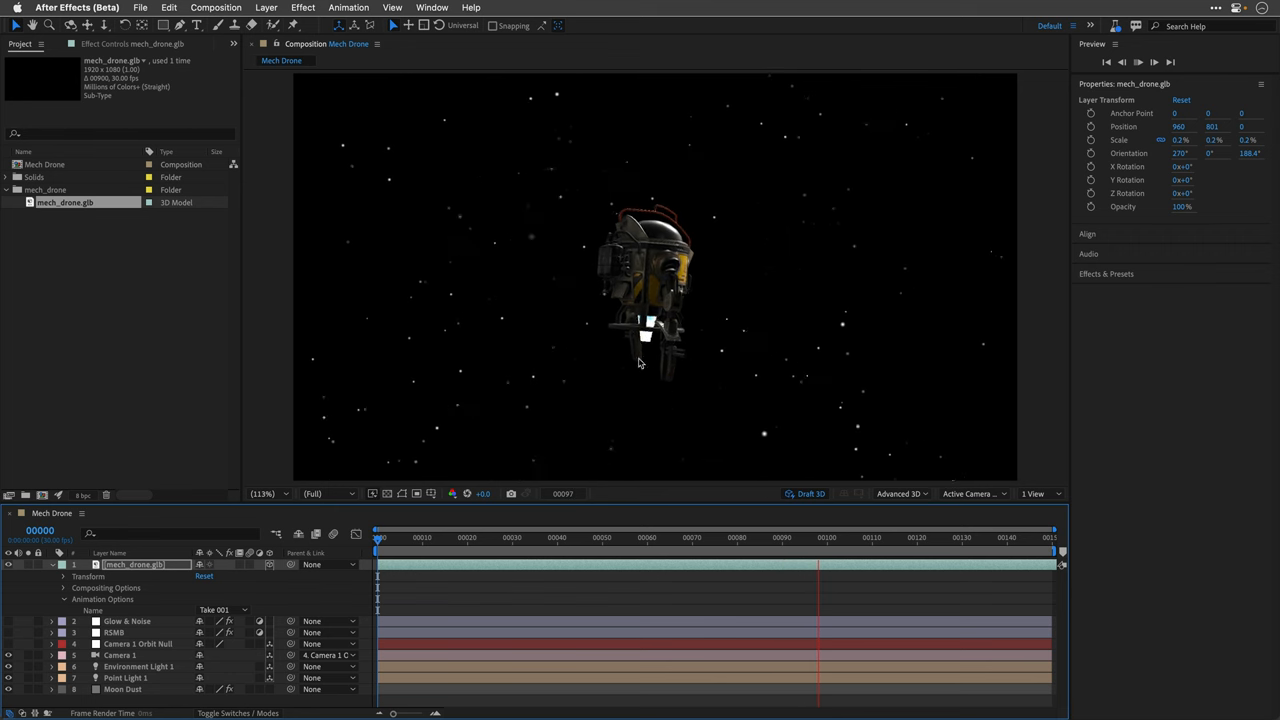
left_click(876, 538)
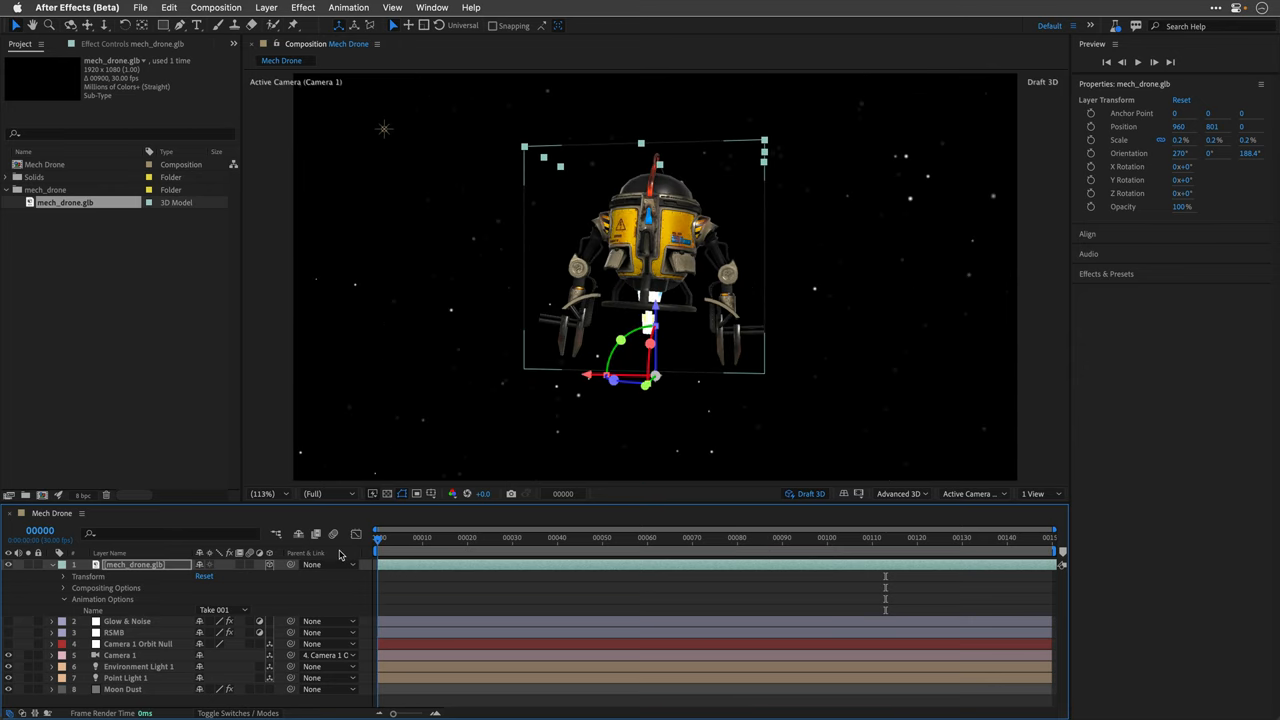
mouse_move(164, 602)
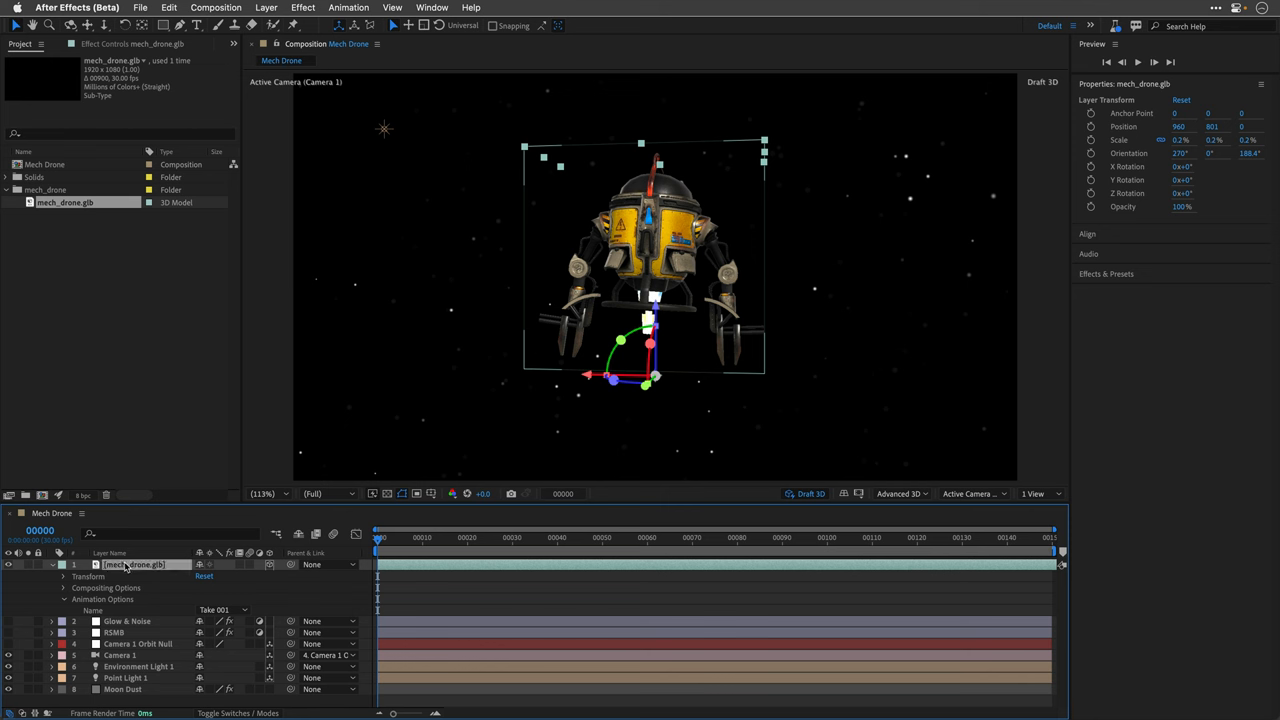
- Enable Time Remapping on the drone layer via Layer > Time and move the current time
left_click(266, 8)
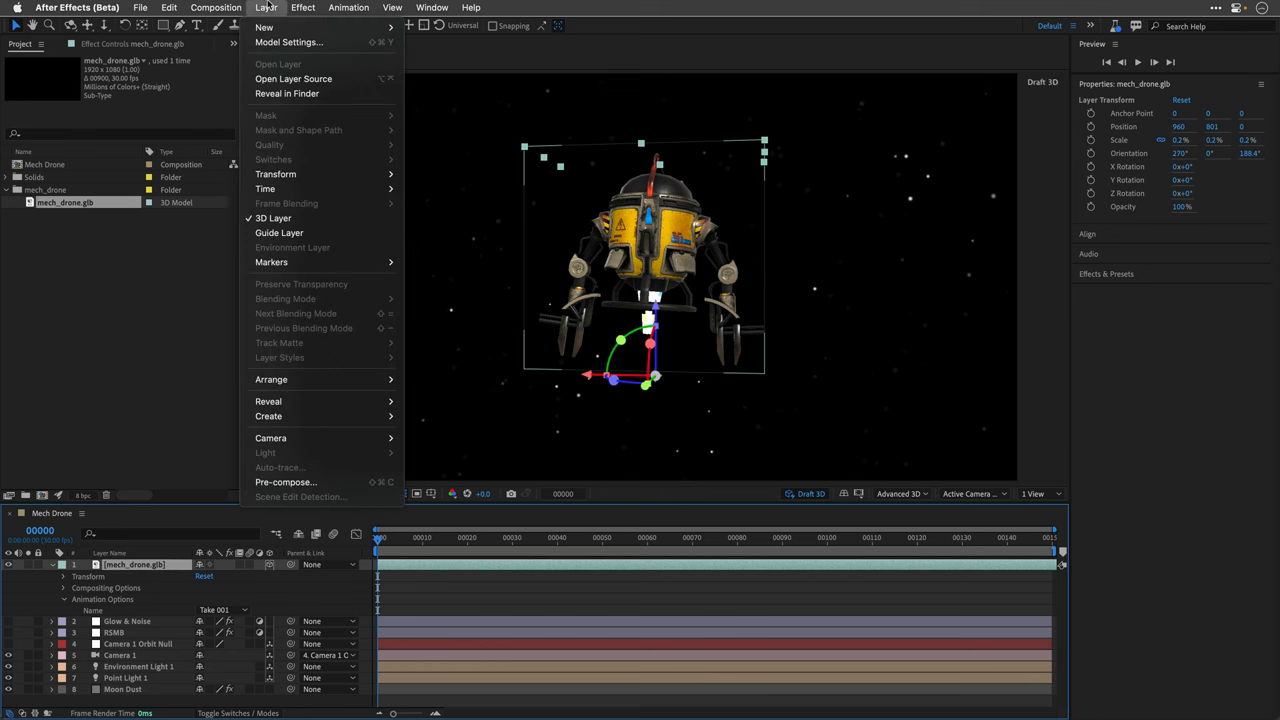
mouse_move(264, 188)
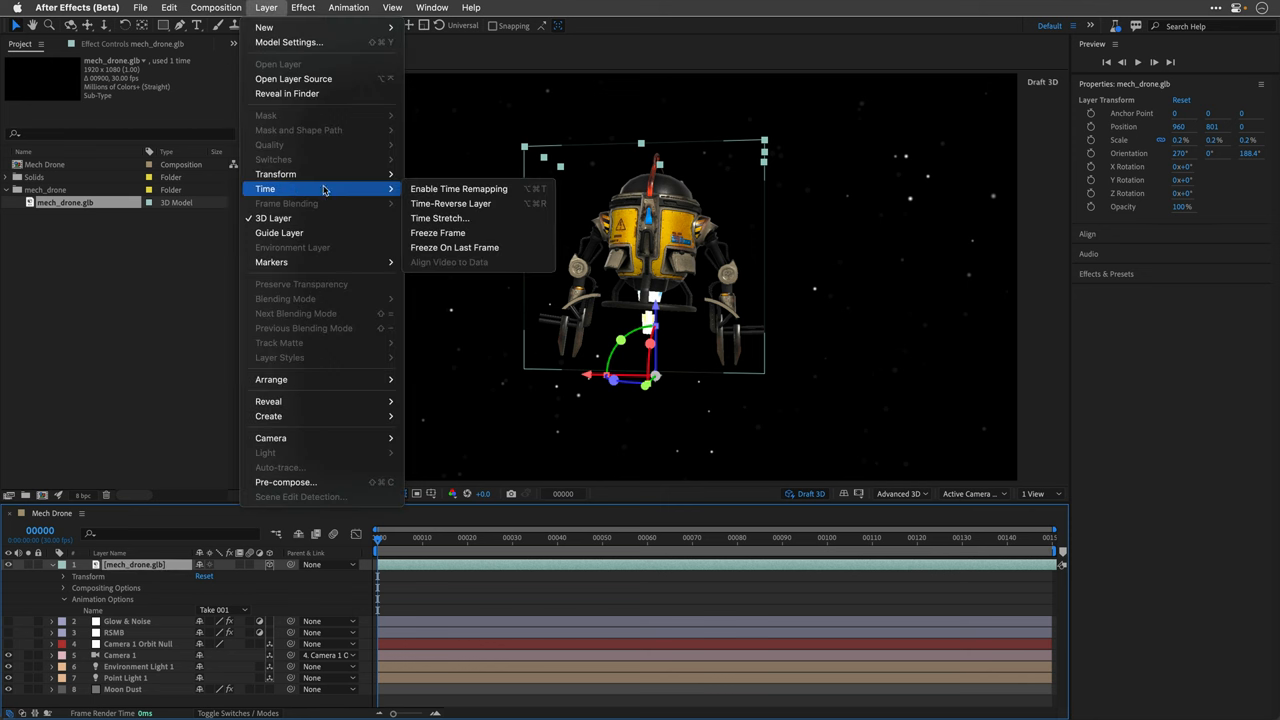
left_click(460, 188)
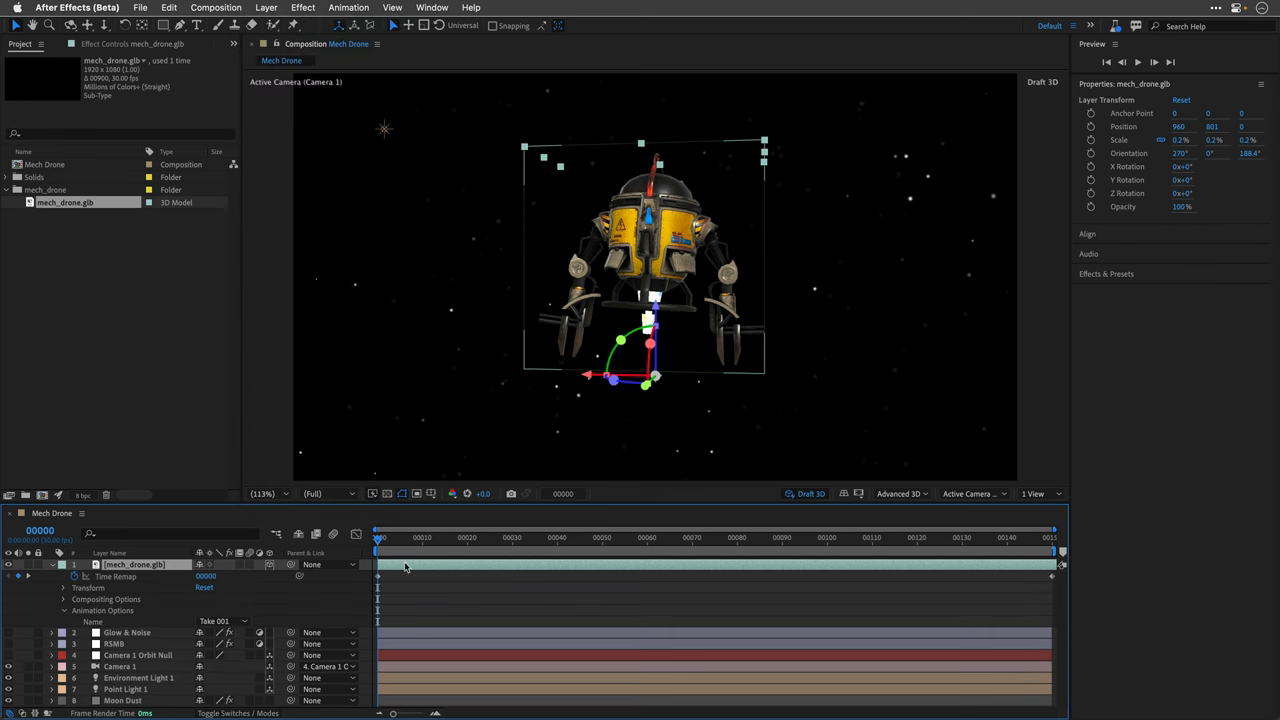
mouse_move(336, 602)
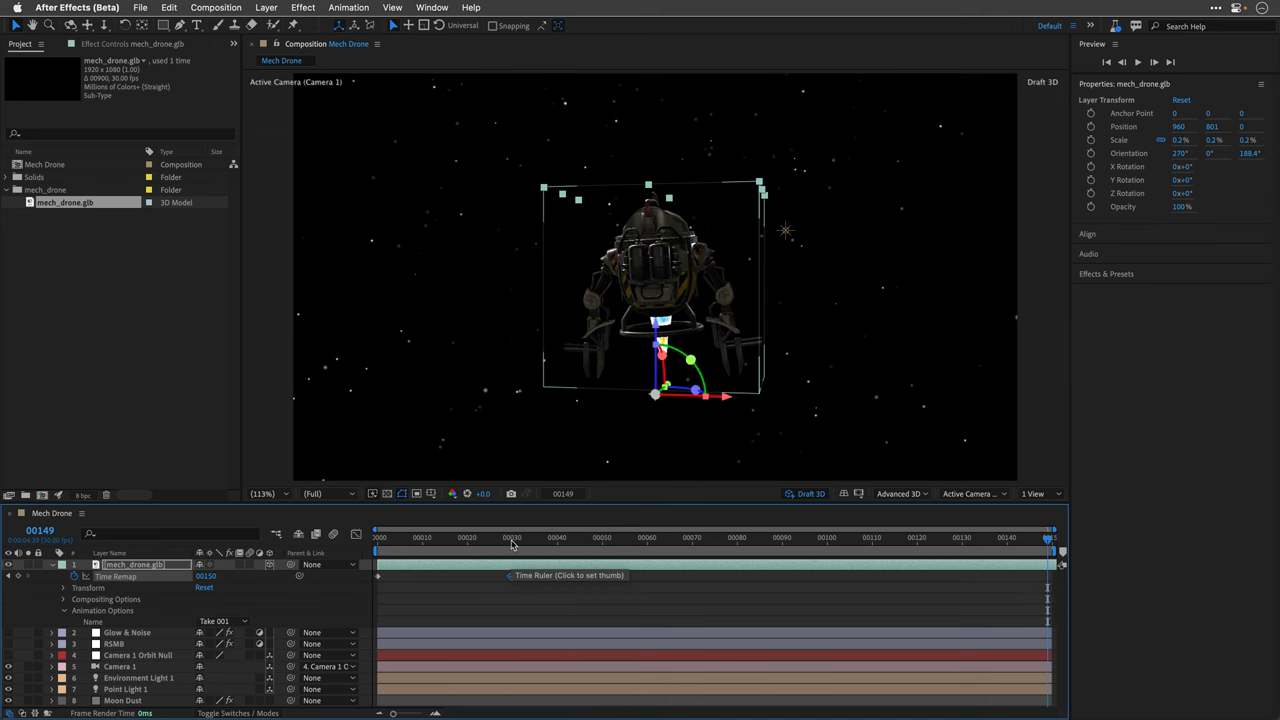
left_click(376, 536)
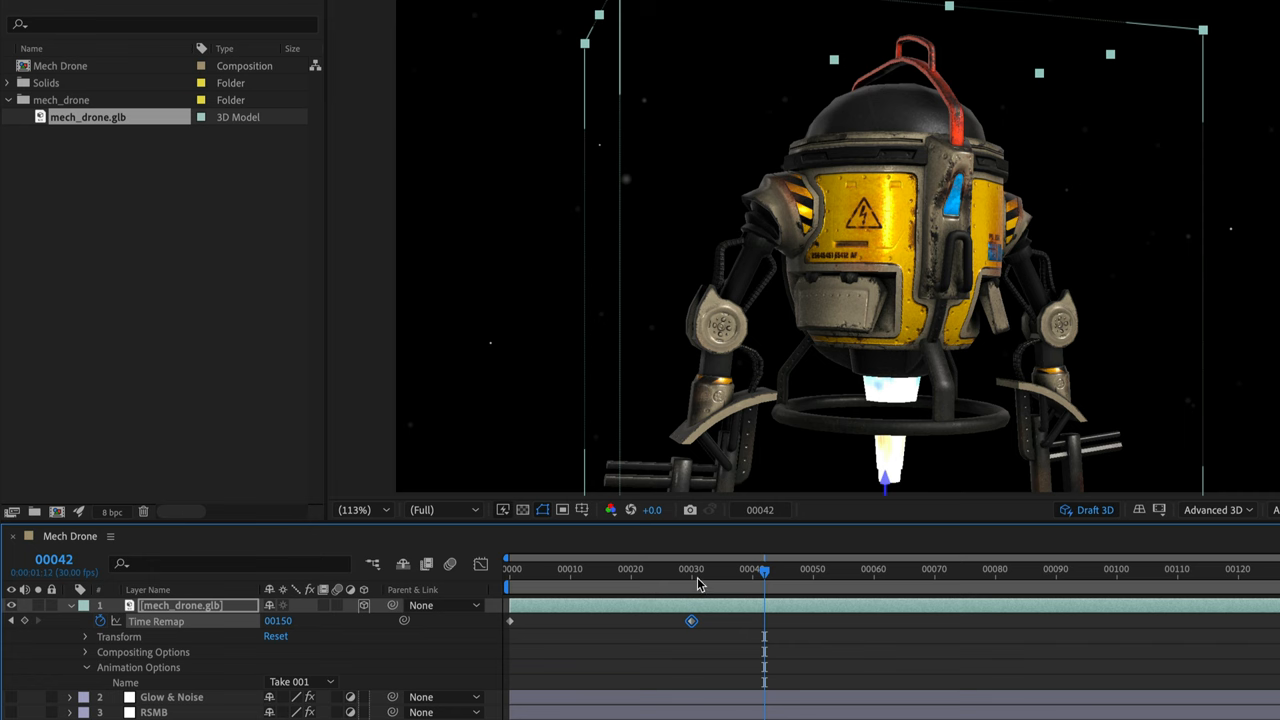
- Add a loopOut() expression to the drone's Time Remap property at frame 30
left_click(690, 568)
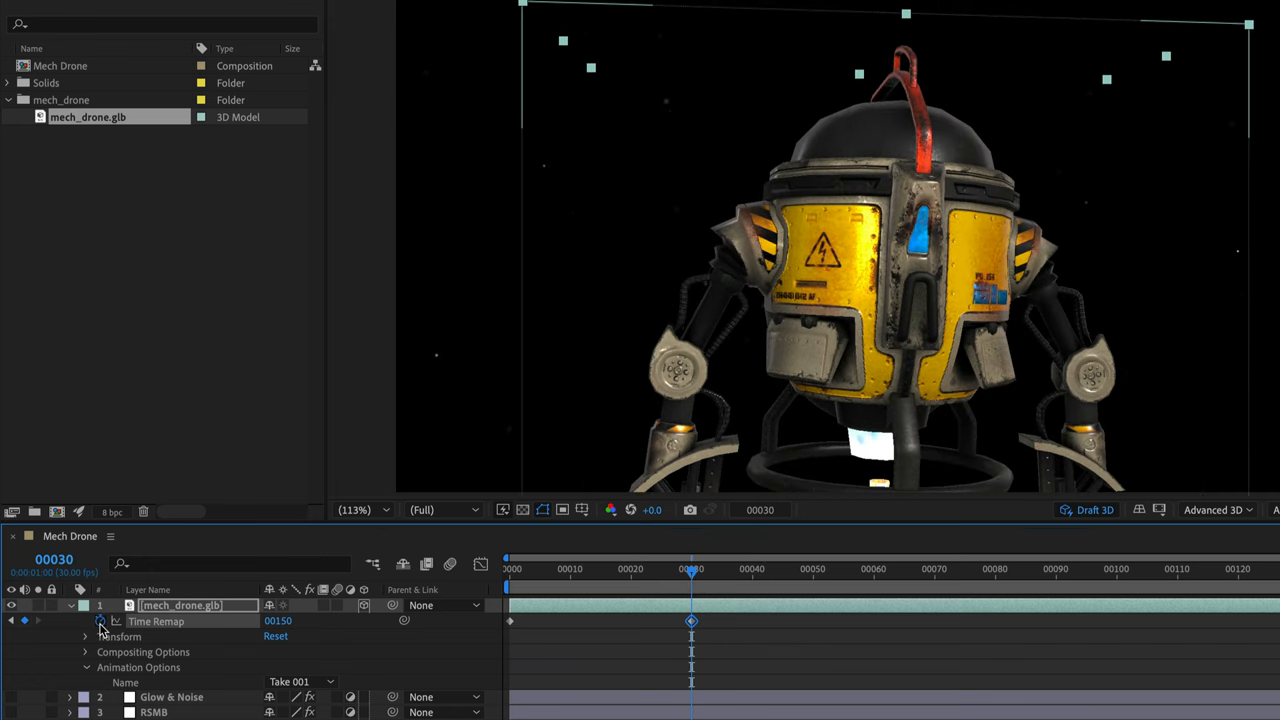
left_click(100, 620)
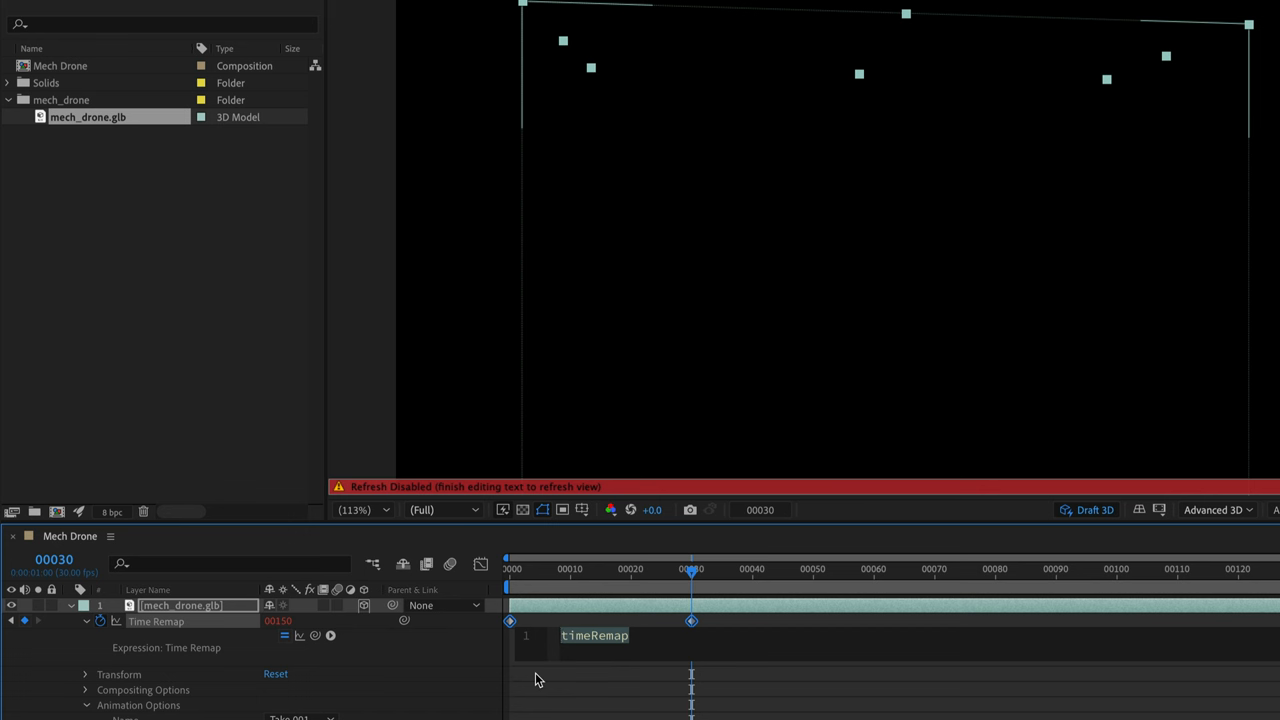
type("loop")
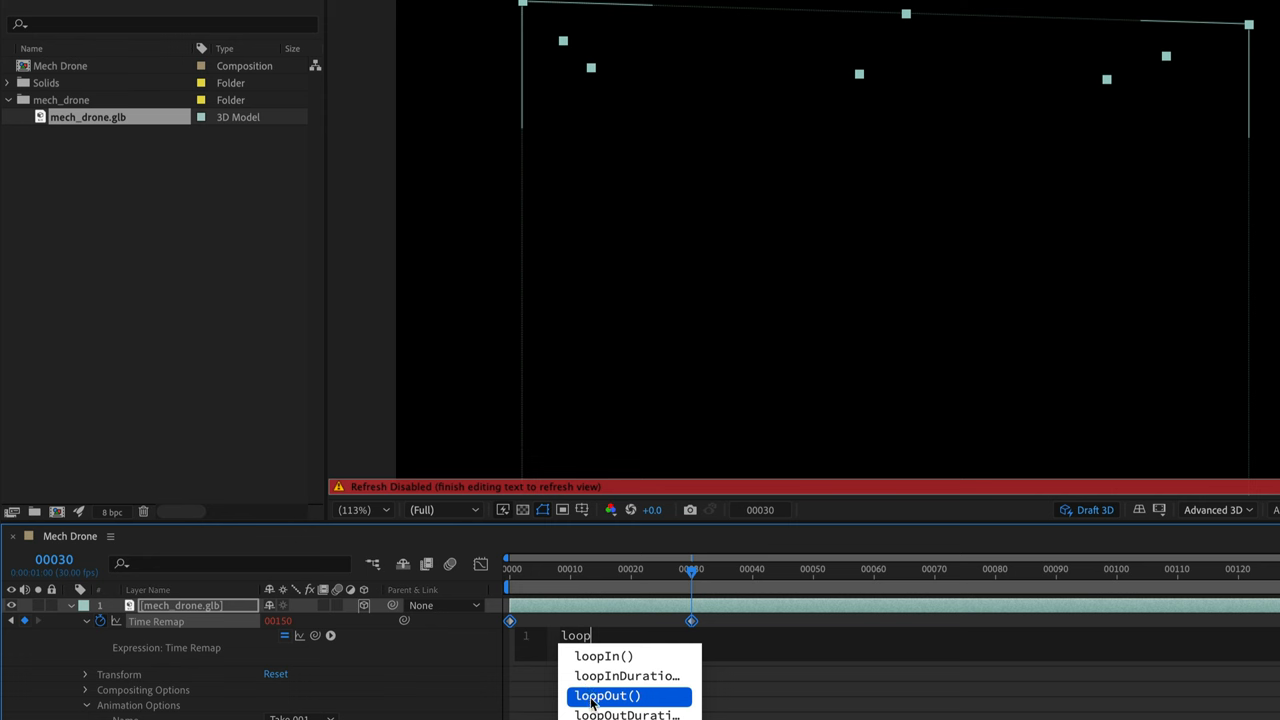
left_click(608, 696)
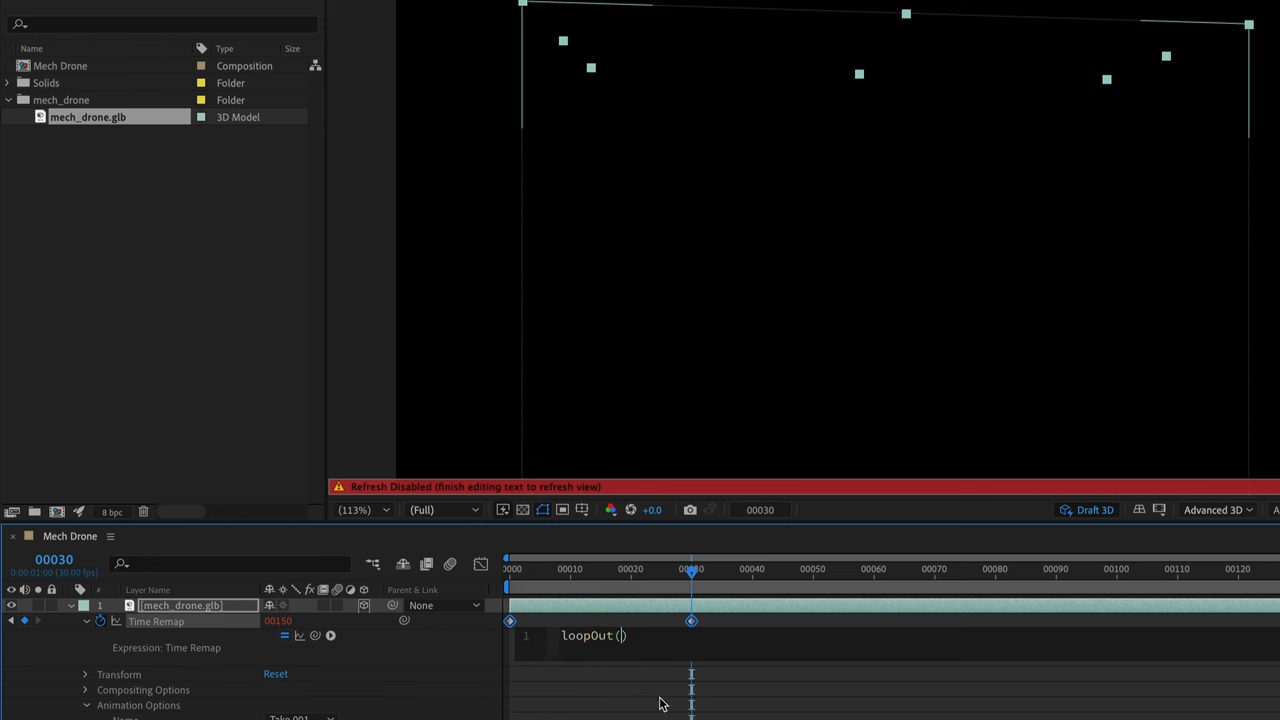
key("Enter")
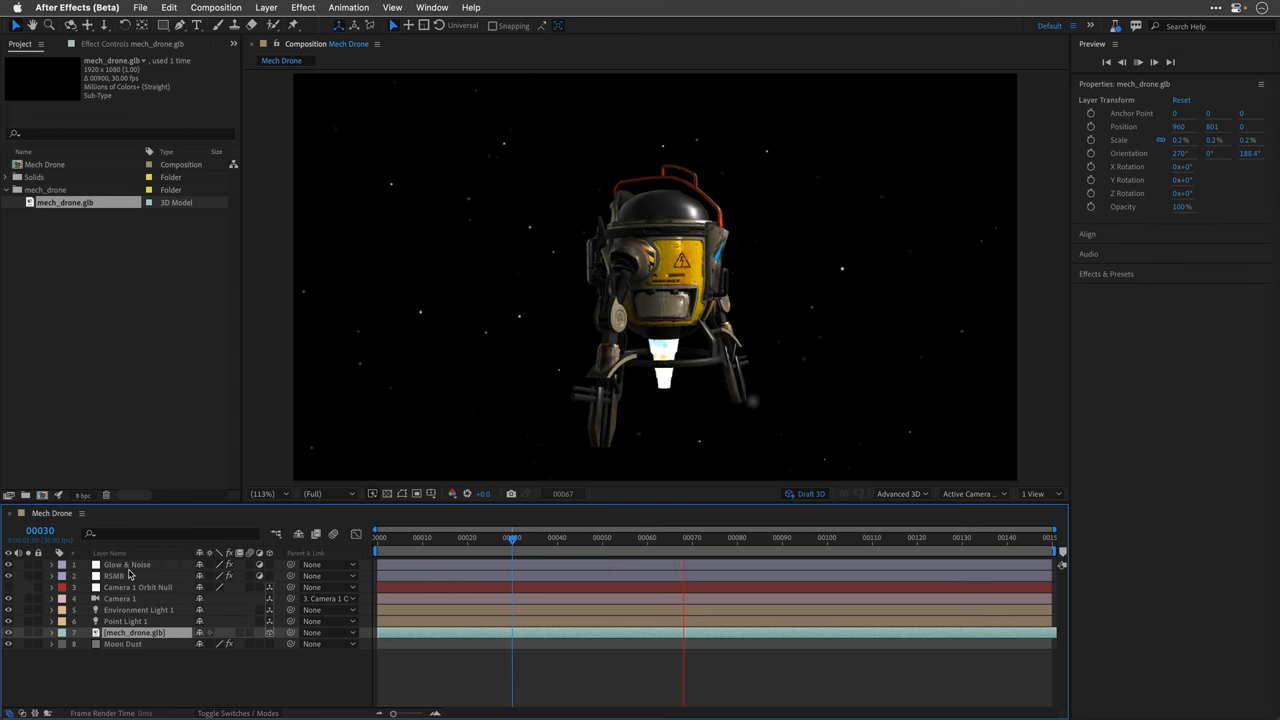
- Toggle Draft 3D to compare the preview's 3D render quality on the looping drone
left_click(808, 492)
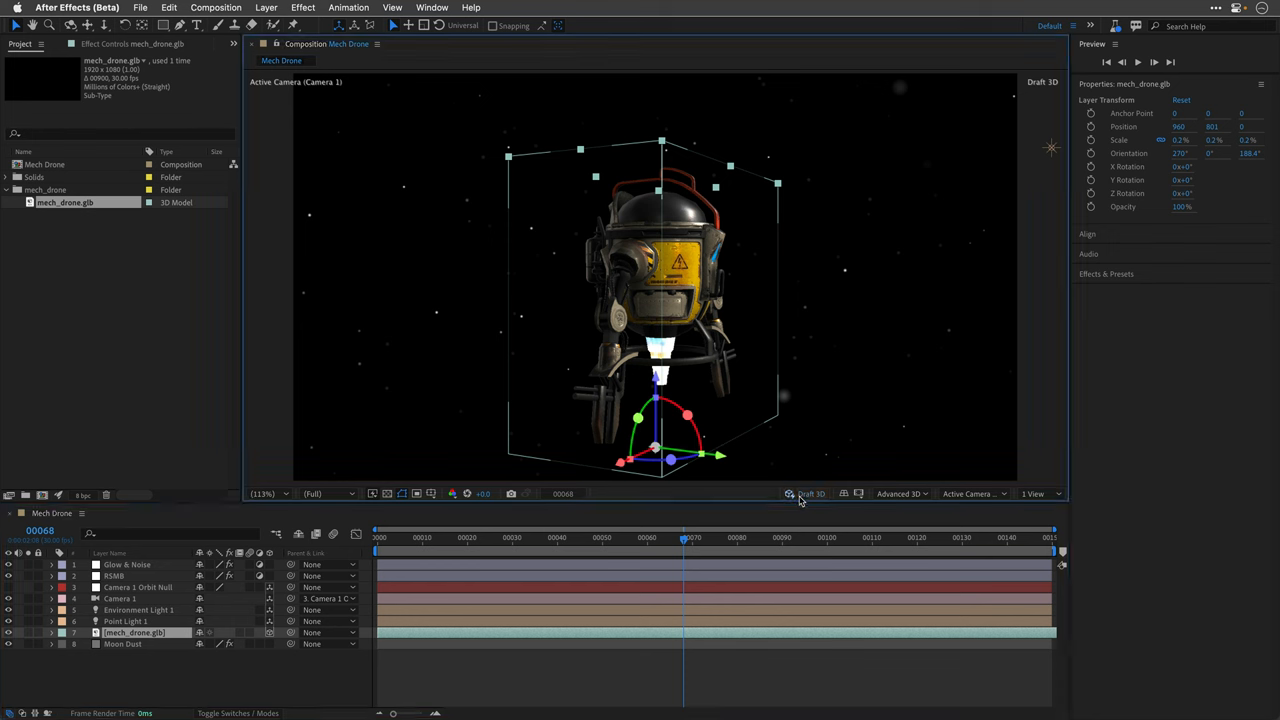
left_click(808, 492)
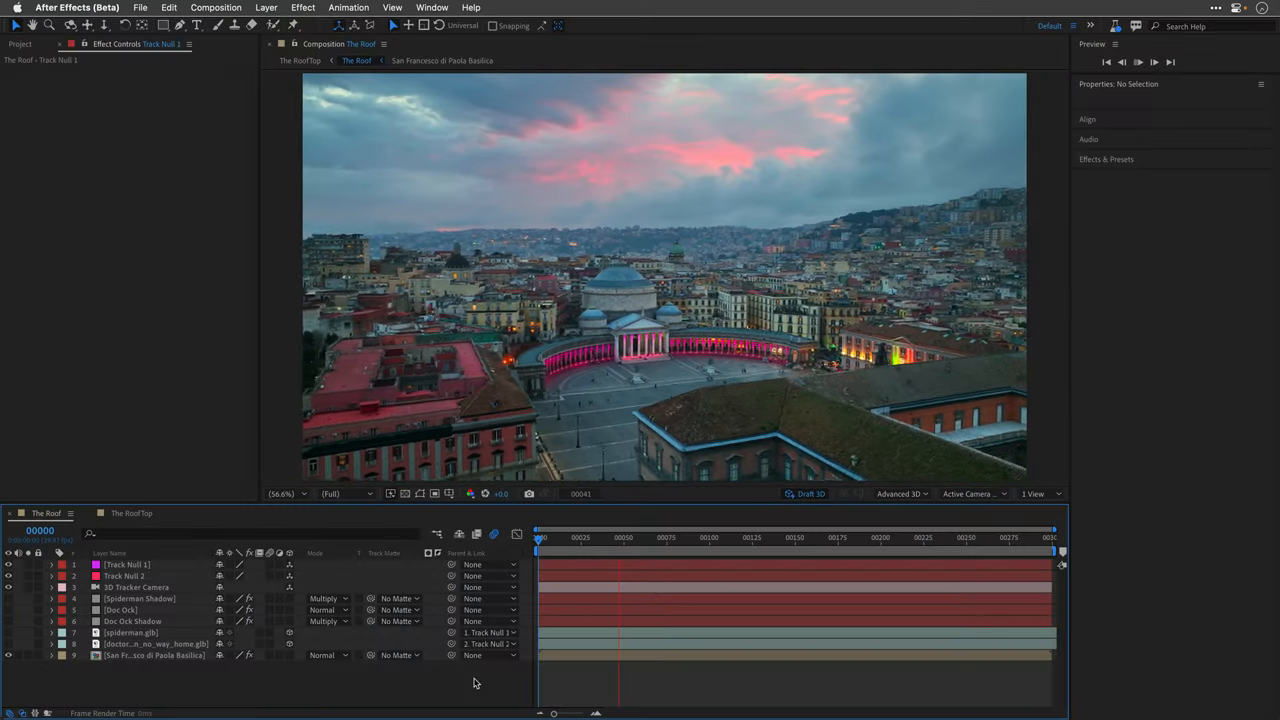
- Select both track nulls, zoom to 200% and move the Doc Ock model onto the tracked roof
left_click(712, 536)
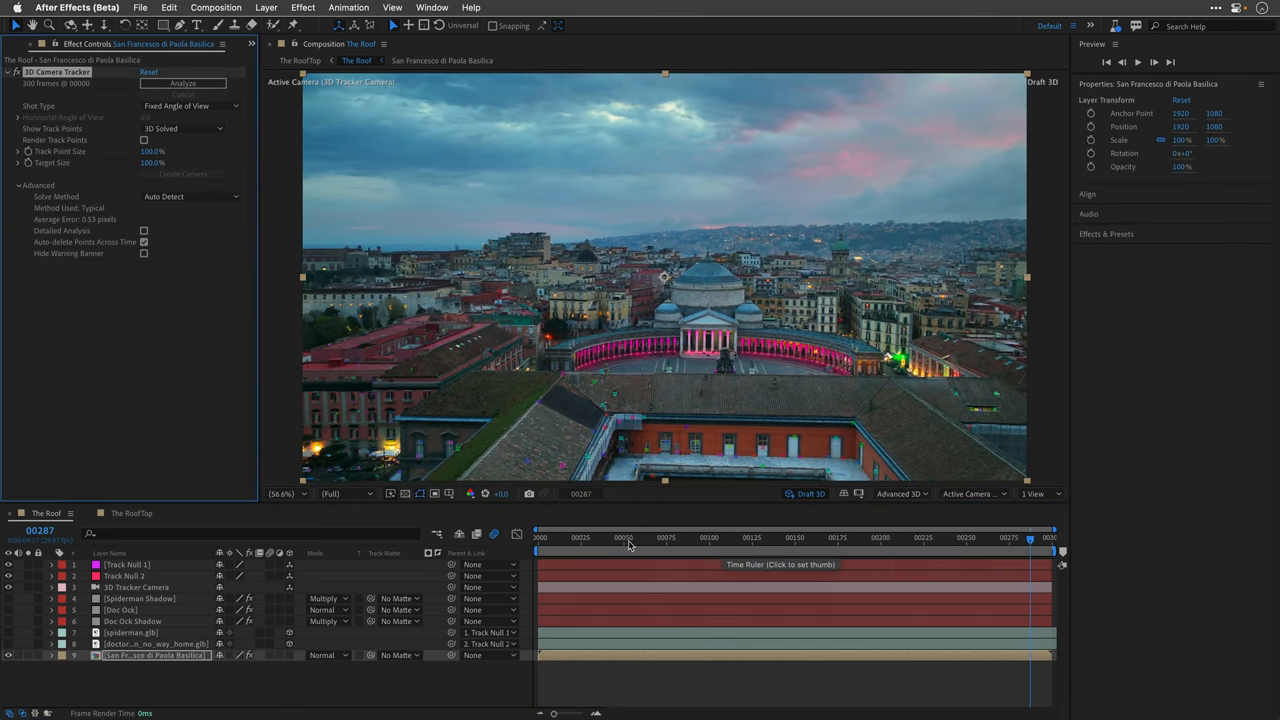
left_click(126, 564)
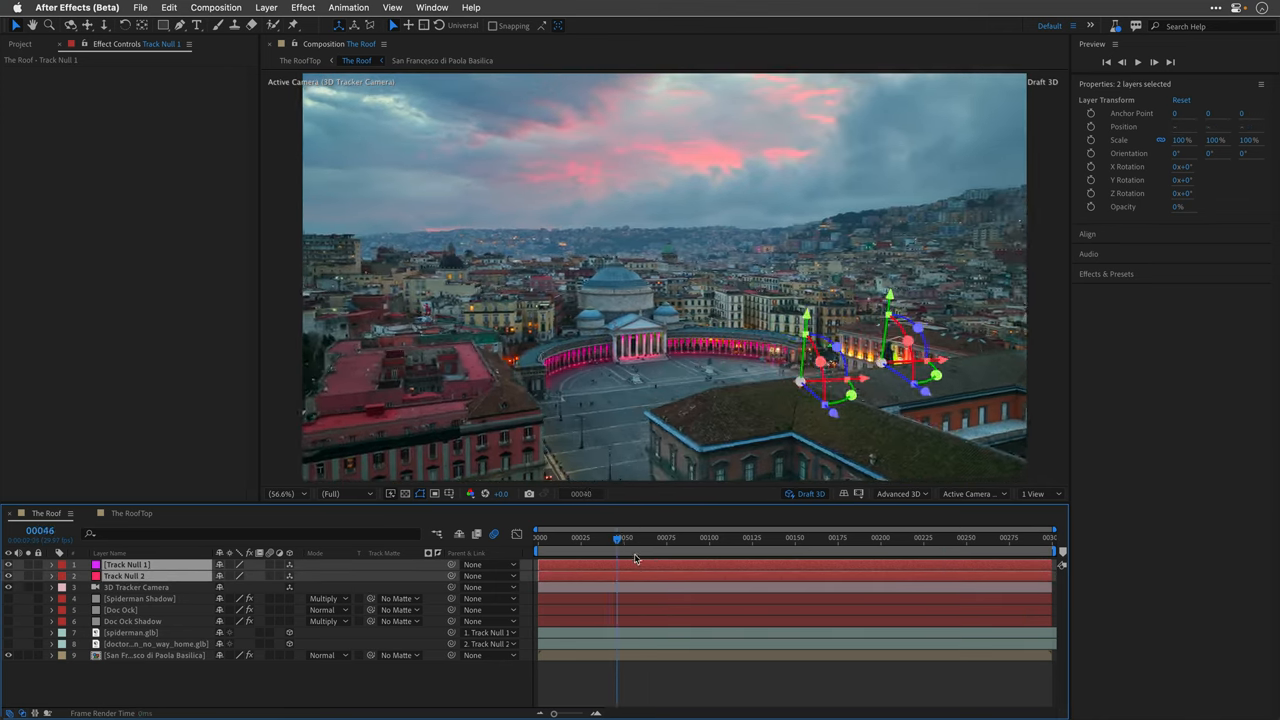
left_click_drag(616, 552, 780, 552)
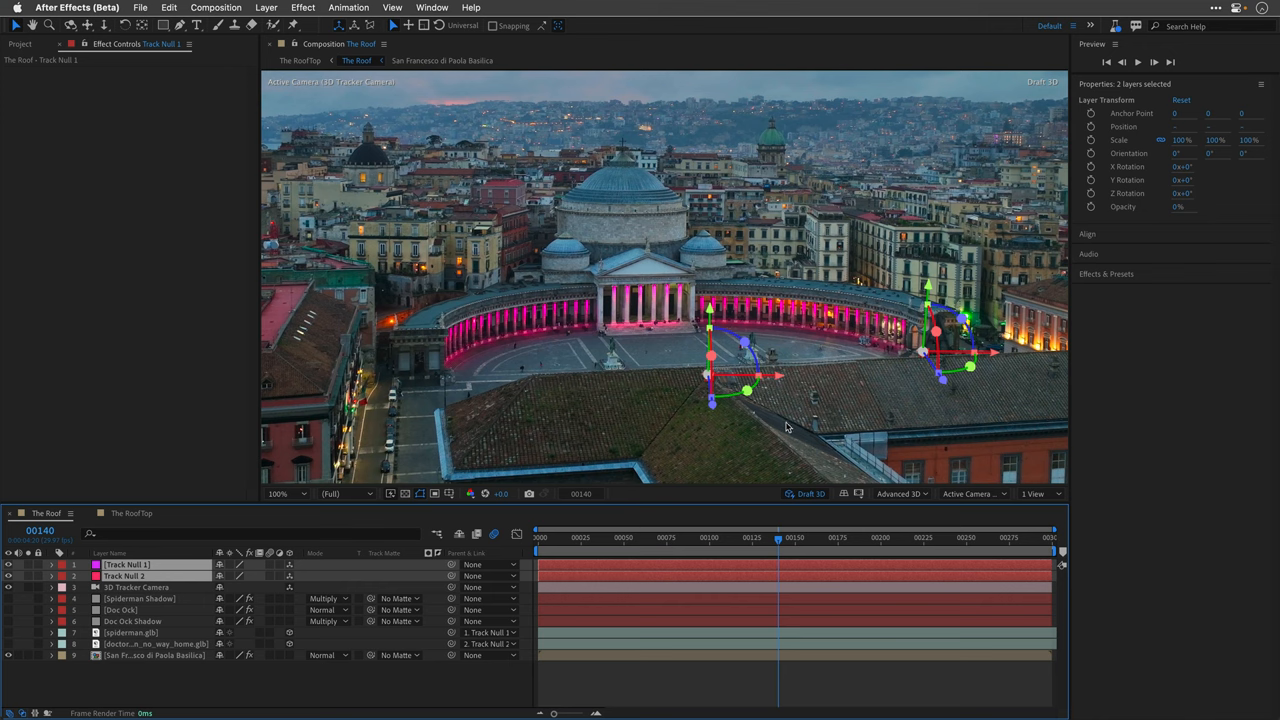
left_click_drag(778, 538, 620, 538)
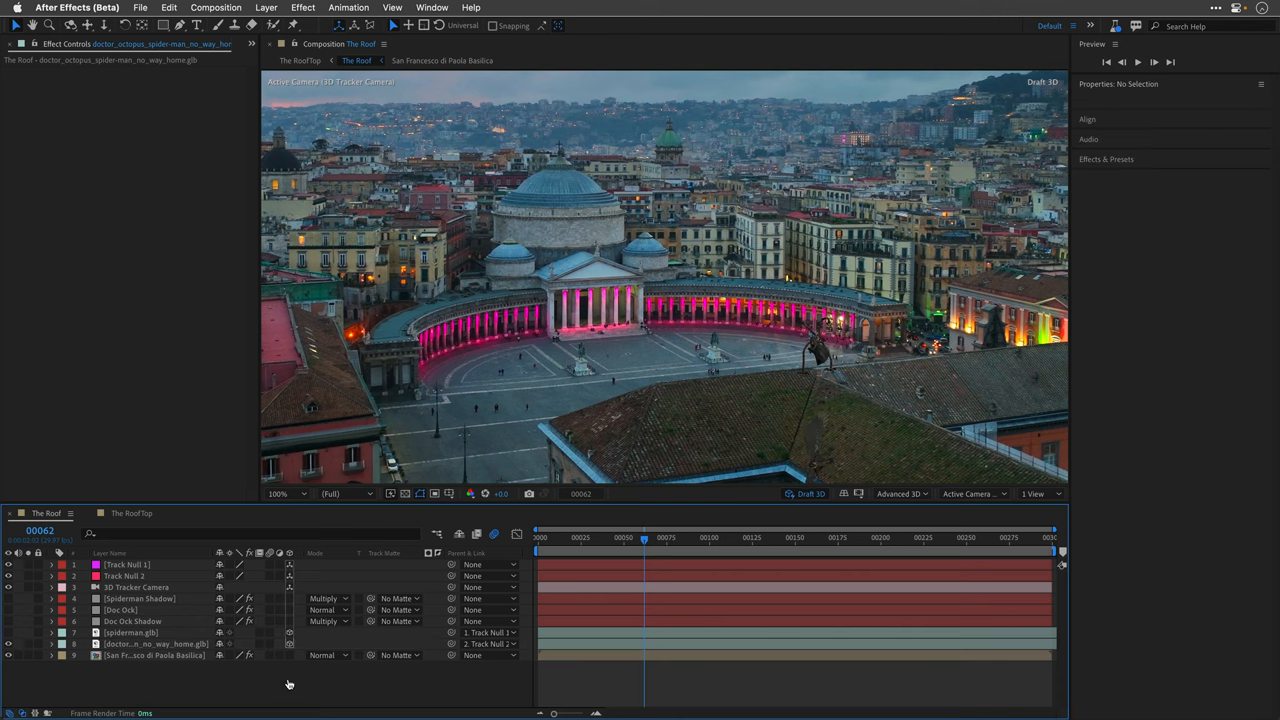
left_click(138, 30)
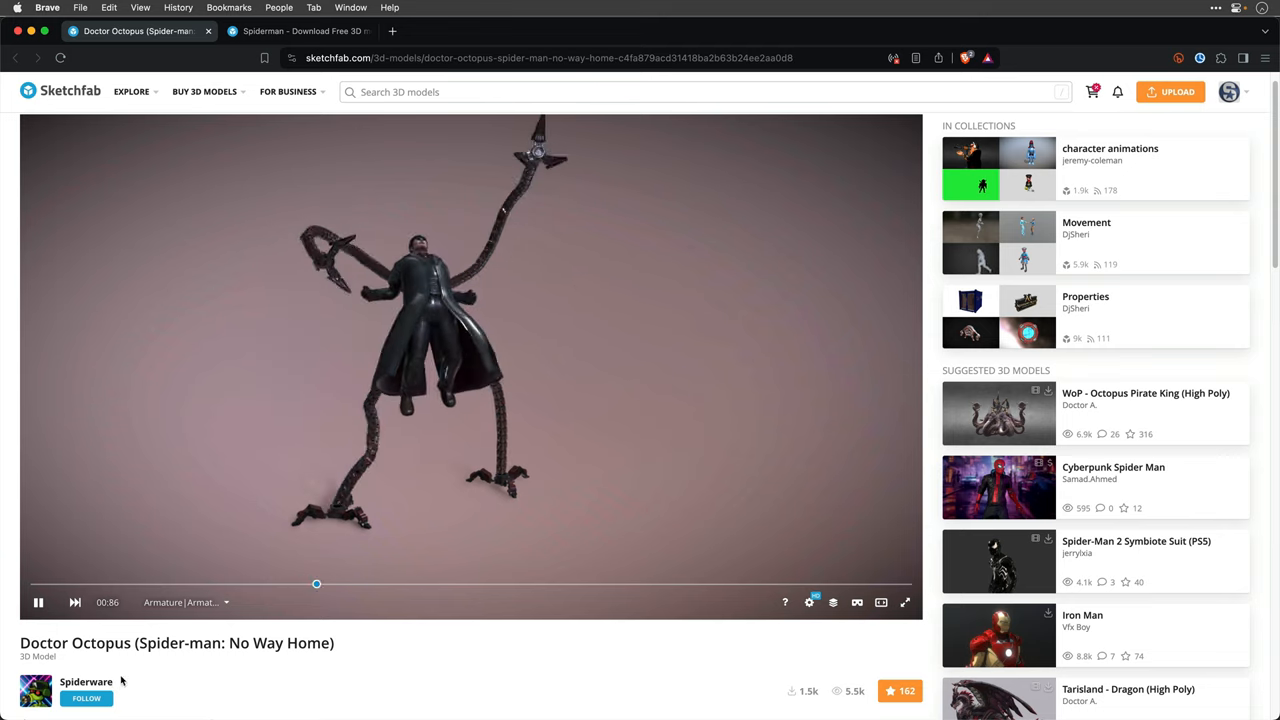
scroll("down", 3)
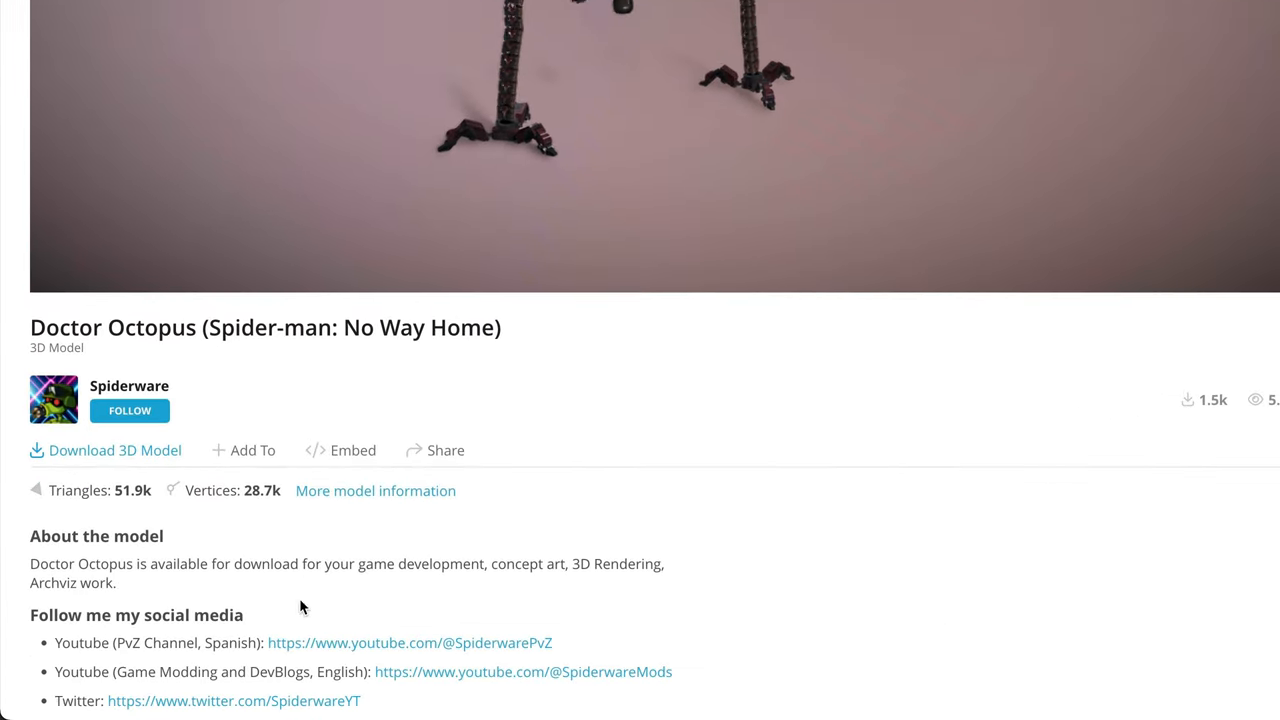
scroll("down", 3)
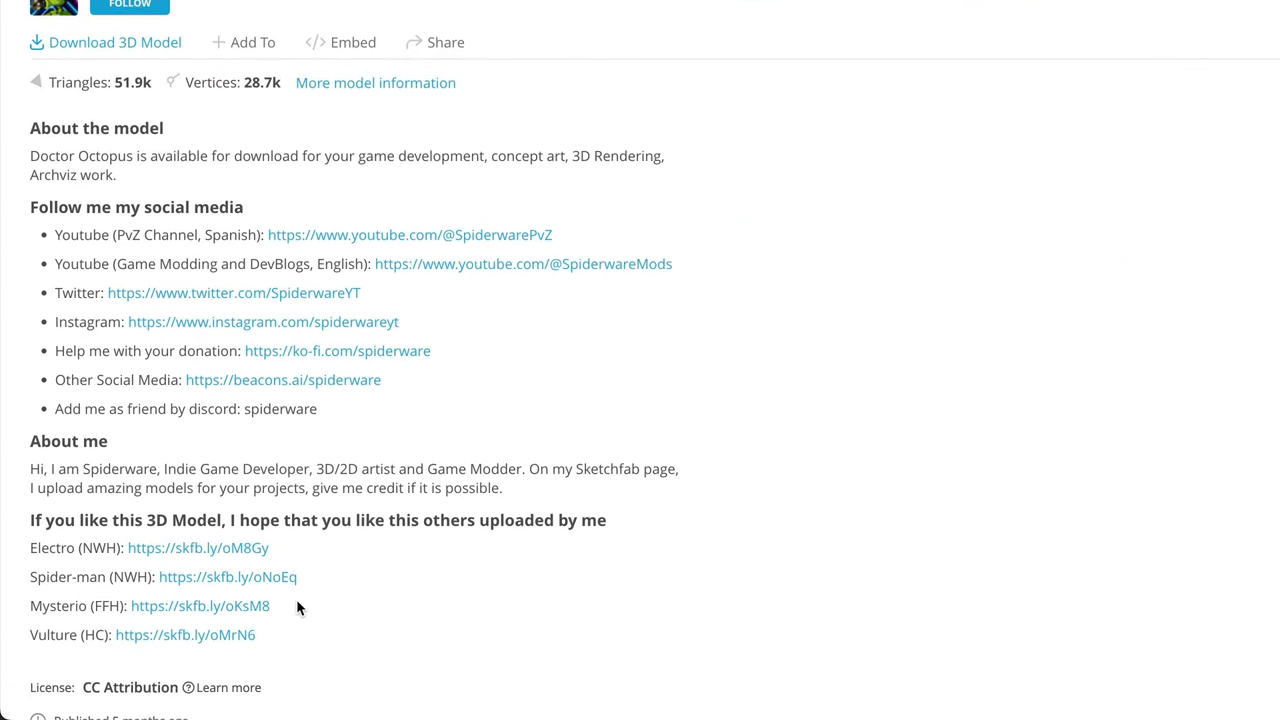
scroll("down", 3)
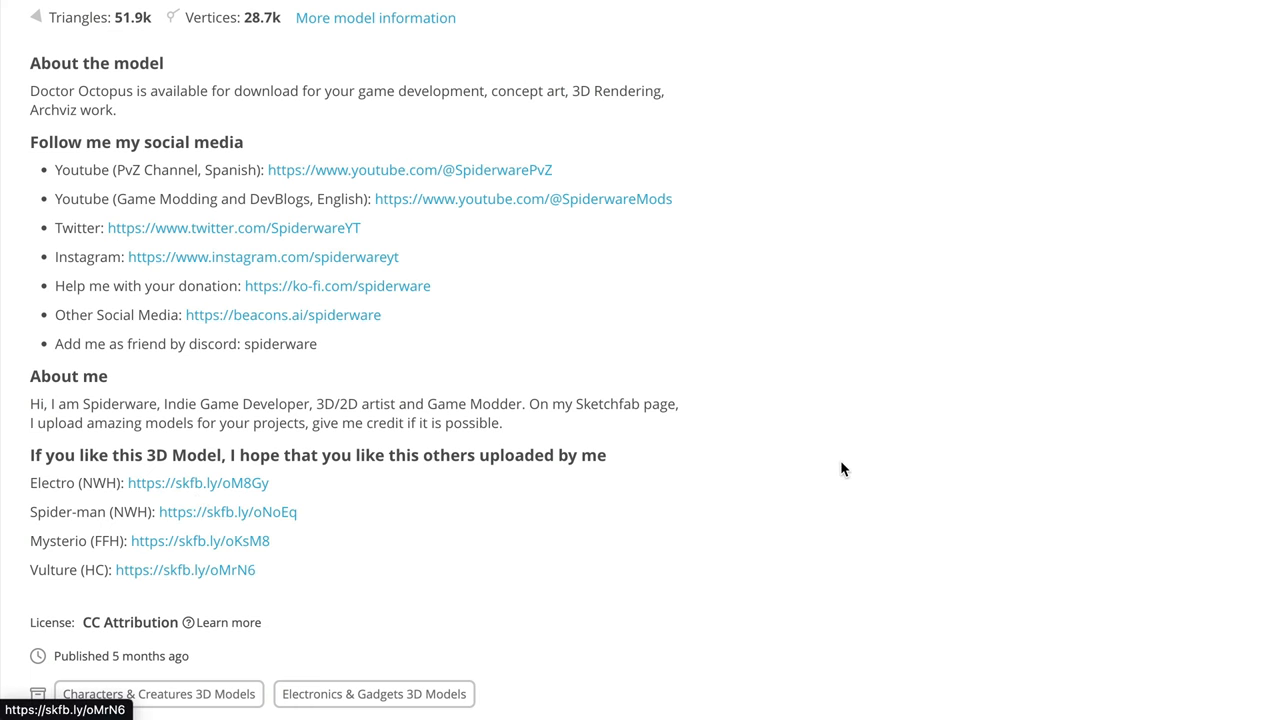
scroll("up", 3)
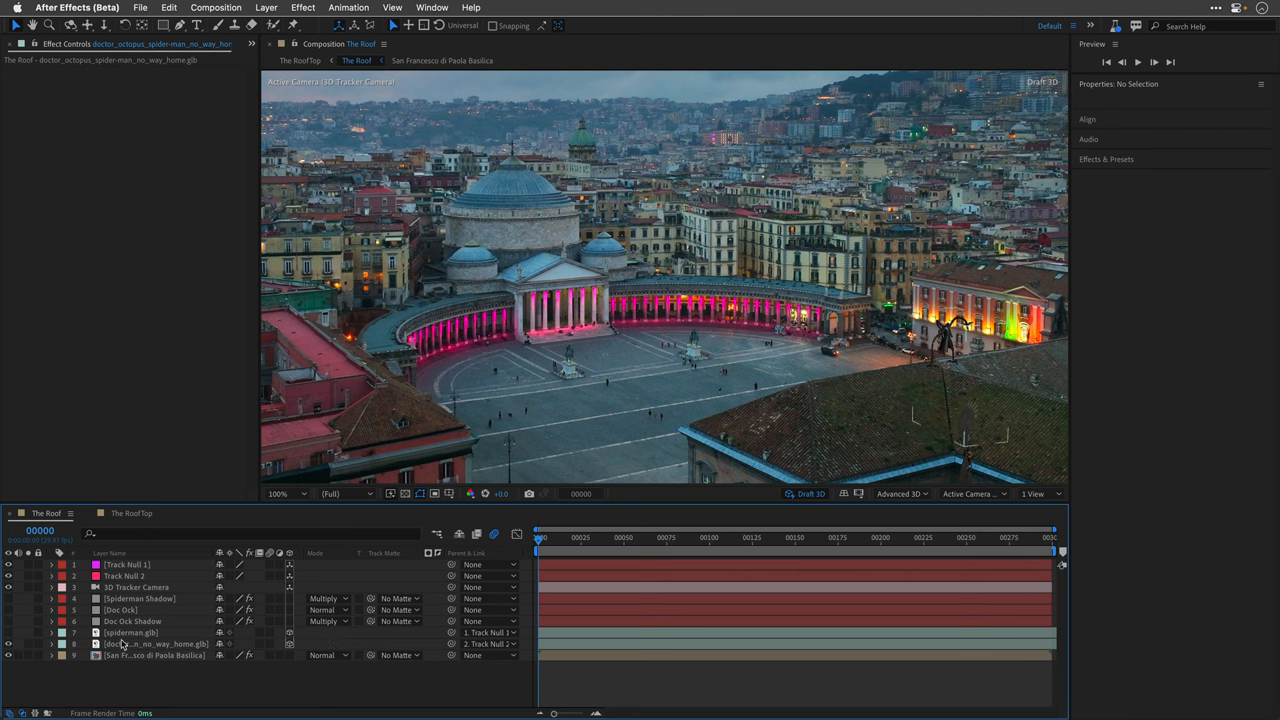
- Give the Doc Ock .glb layer a loopOut() Time Remap expression and scrub to check the walk loops
left_click(156, 644)
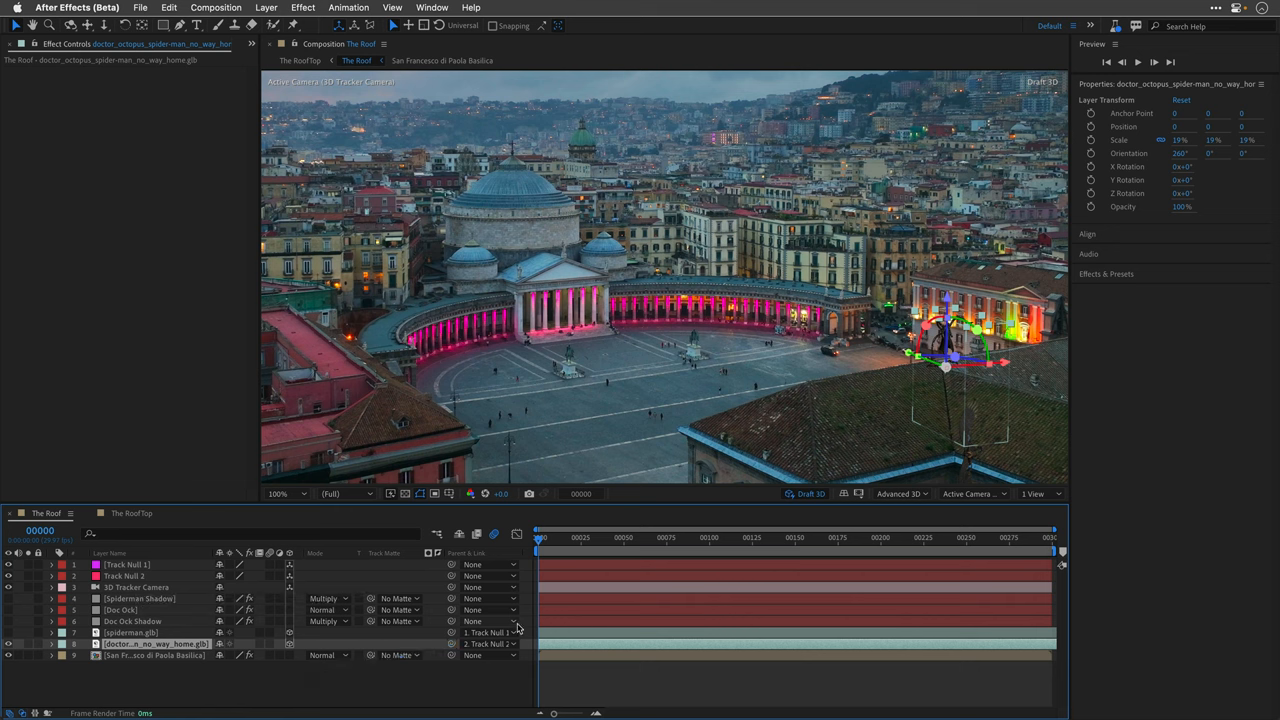
left_click(476, 684)
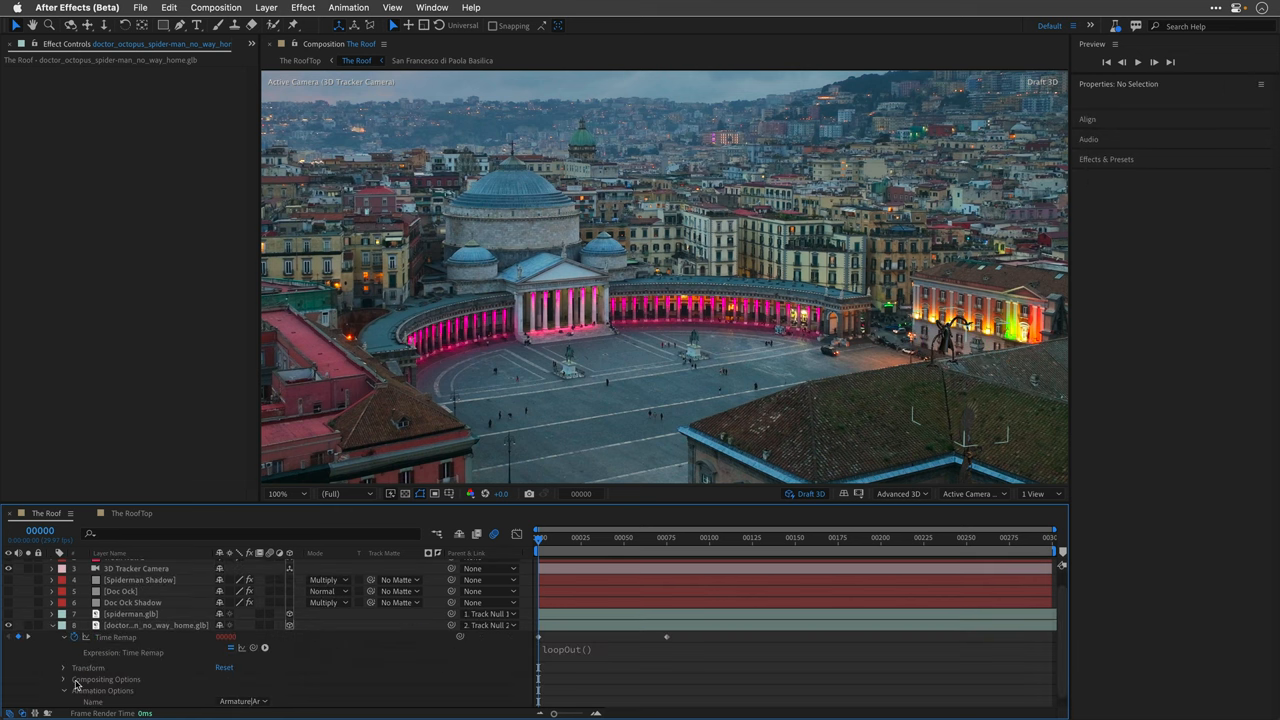
left_click(244, 700)
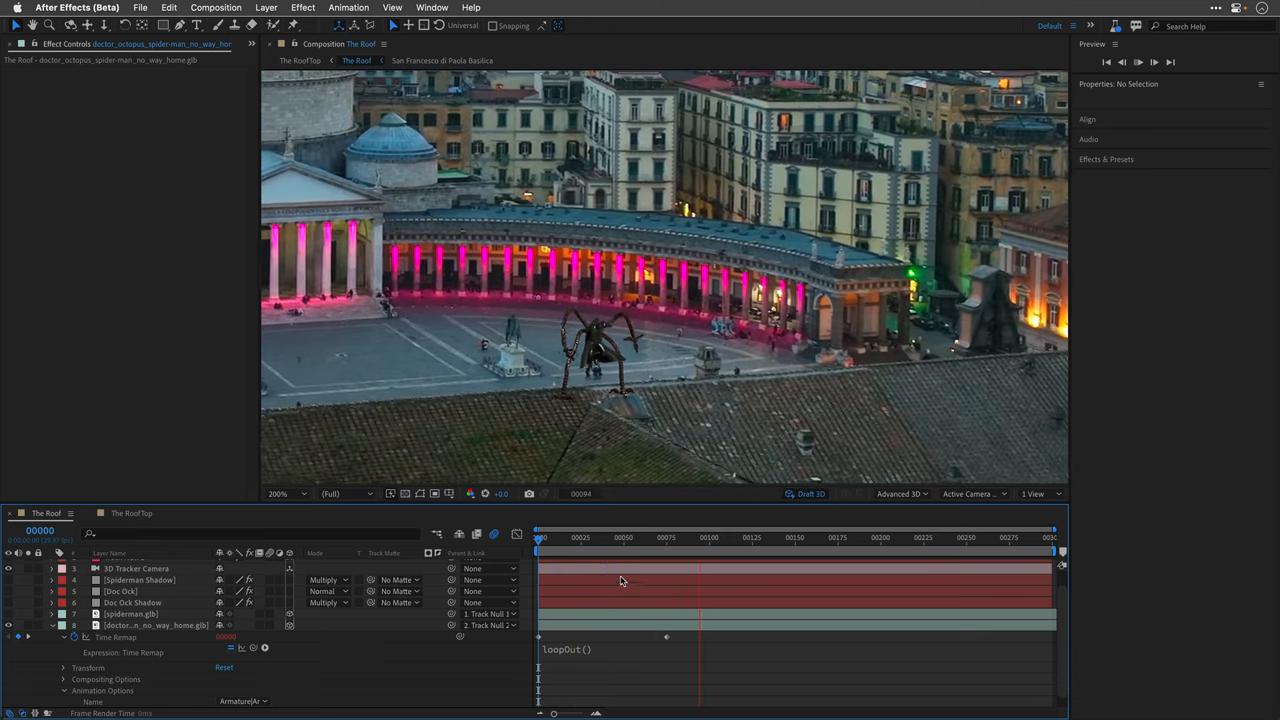
left_click_drag(700, 536, 770, 536)
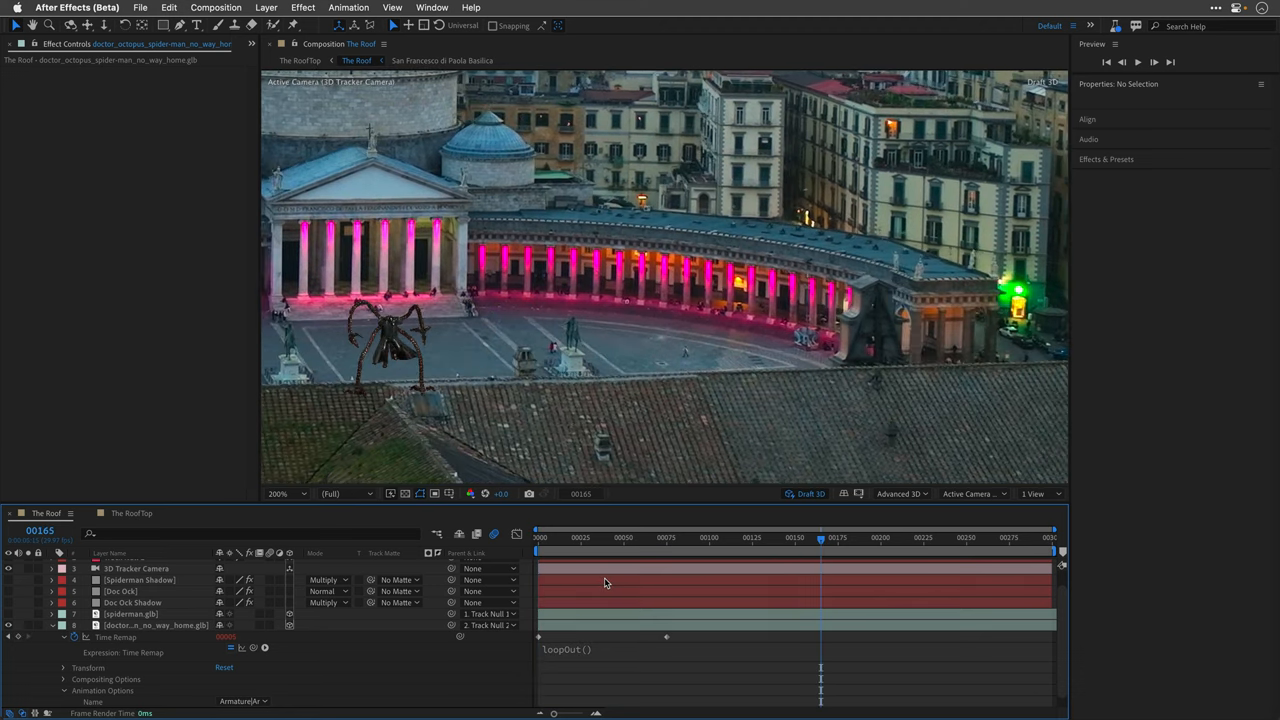
left_click(696, 552)
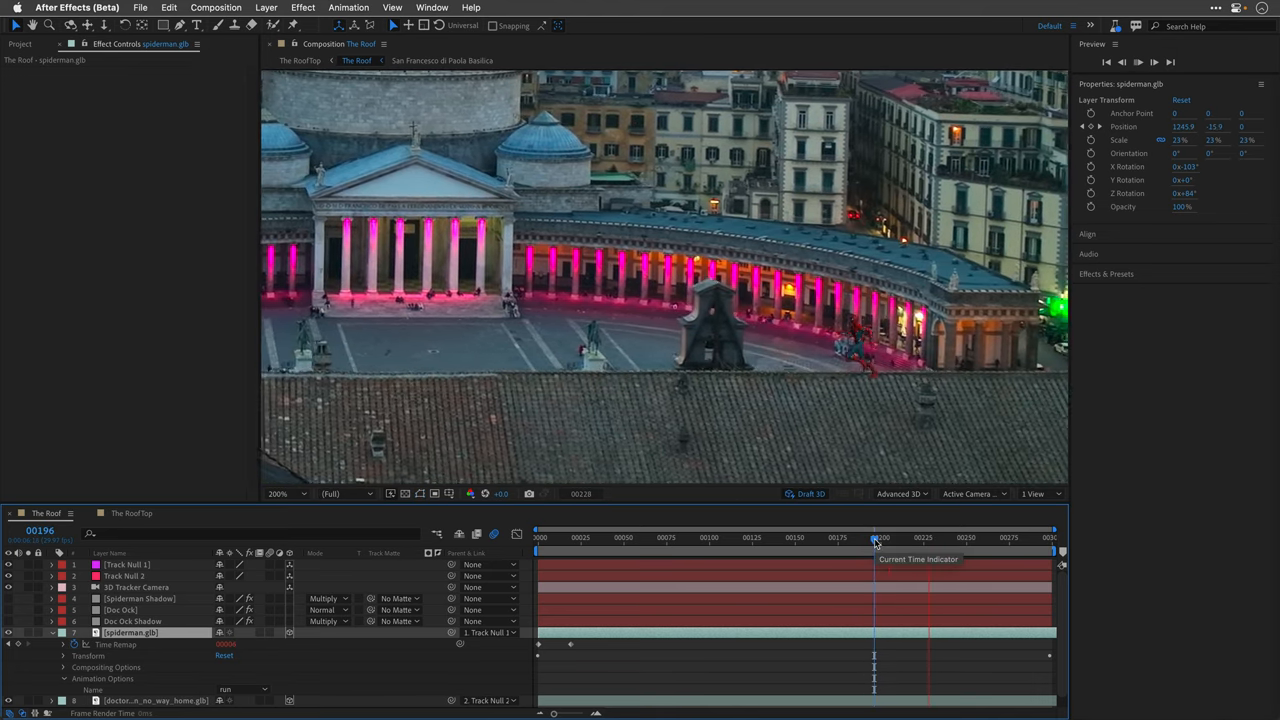
- Scrub to an earlier frame and reveal the spiderman.glb layer's Time Remap and Transform settings
left_click_drag(872, 538, 958, 538)
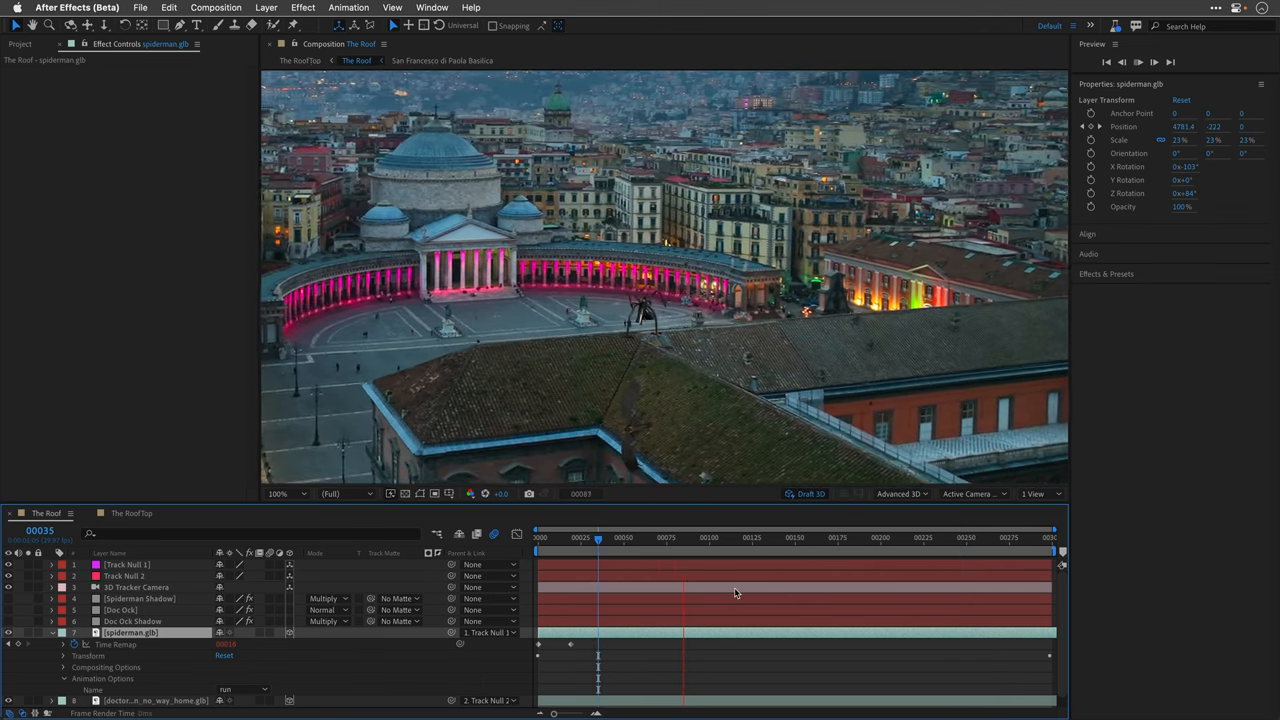
left_click(748, 536)
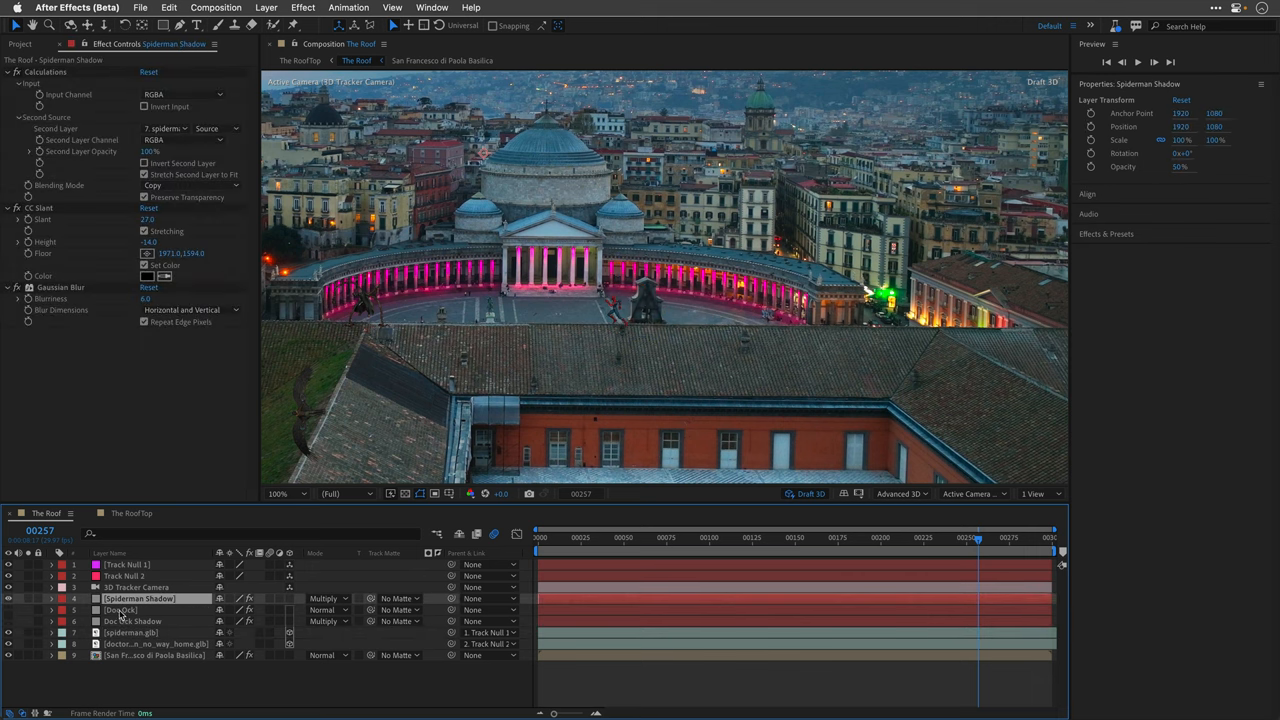
- Review the Doc Ock and Doc Ock Shadow layers' effects, then switch to The RoofTop composition
left_click(120, 610)
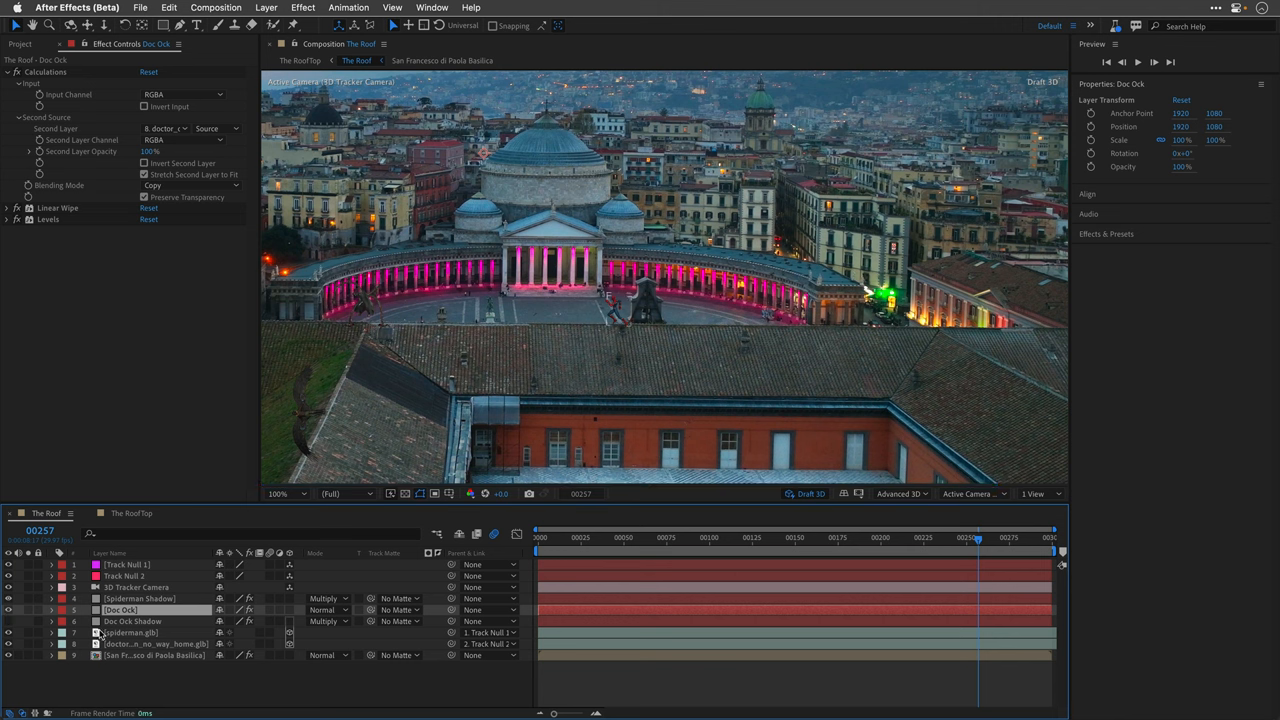
left_click(132, 620)
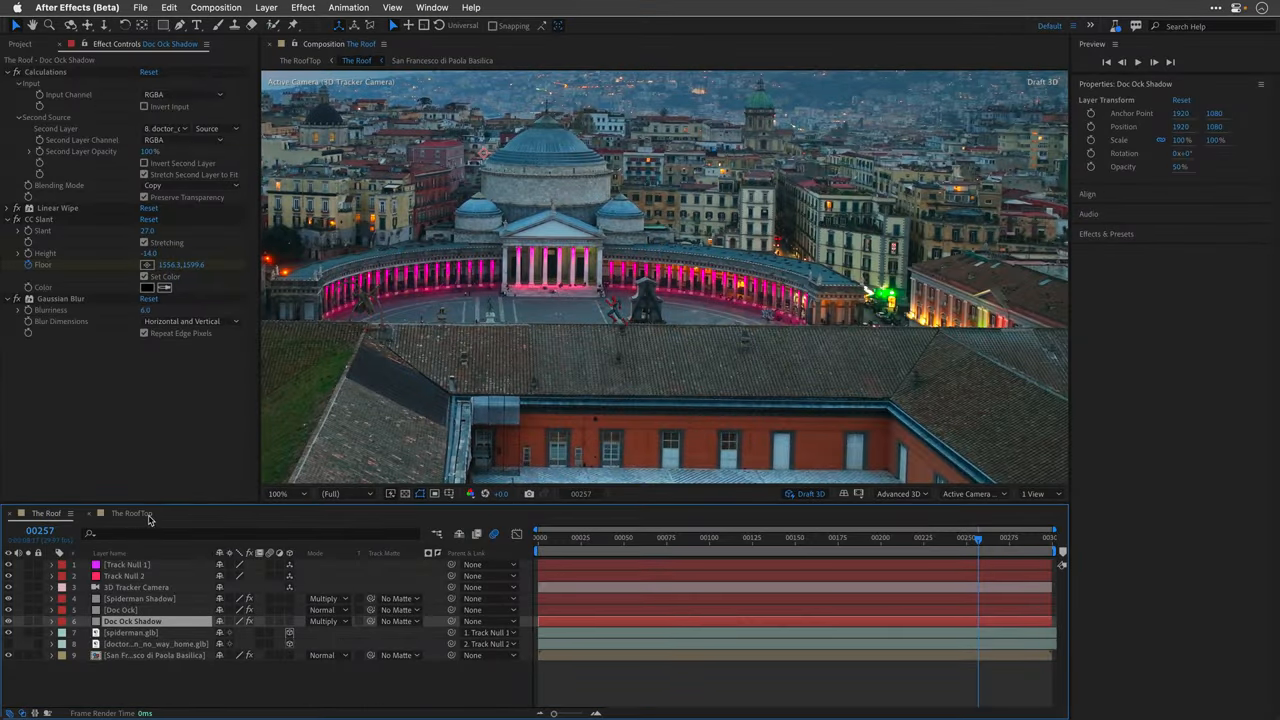
left_click(130, 512)
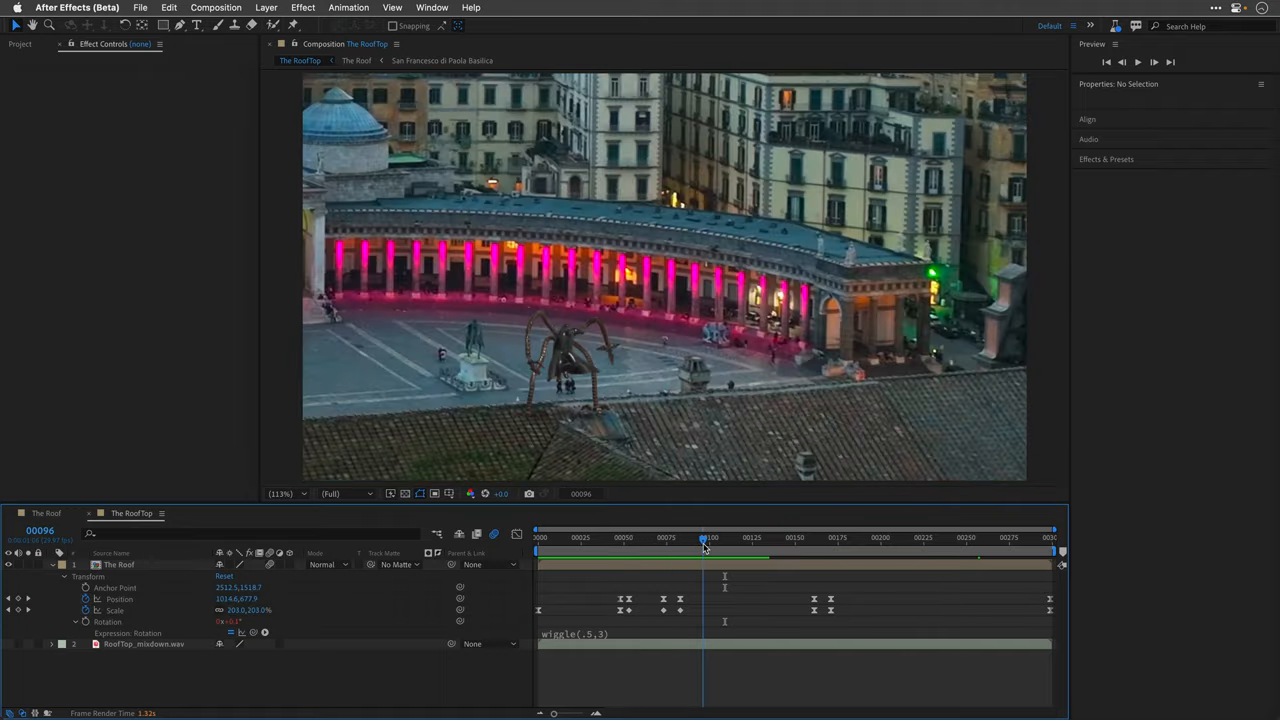
mouse_move(360, 676)
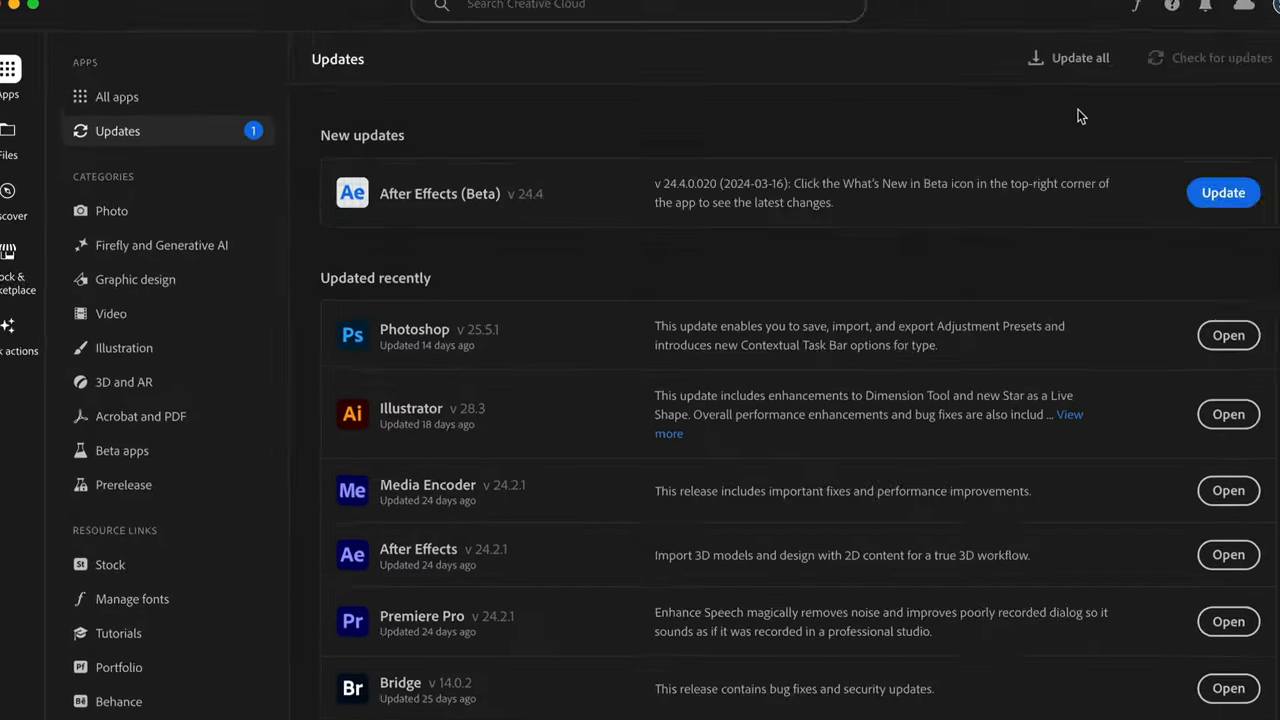
- Start the After Effects (Beta) v24.4 update from Creative Cloud's Updates list
left_click(1224, 192)
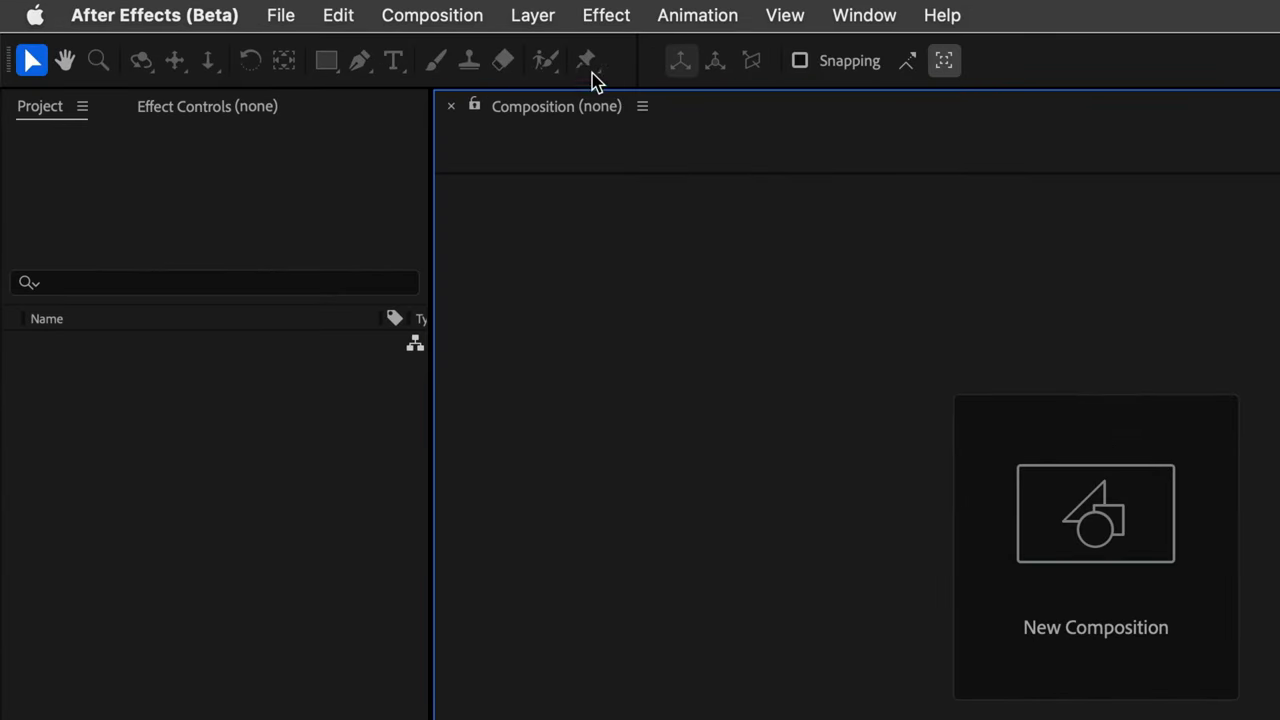
mouse_move(970, 82)
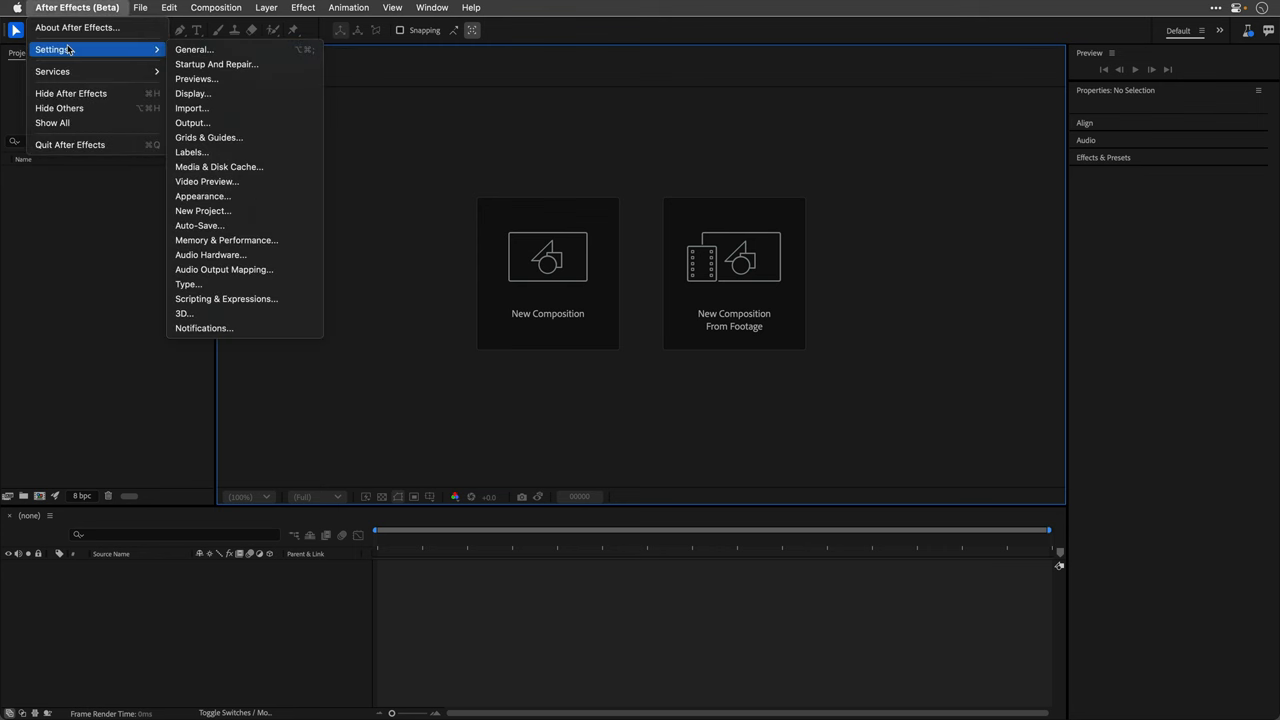
mouse_move(208, 196)
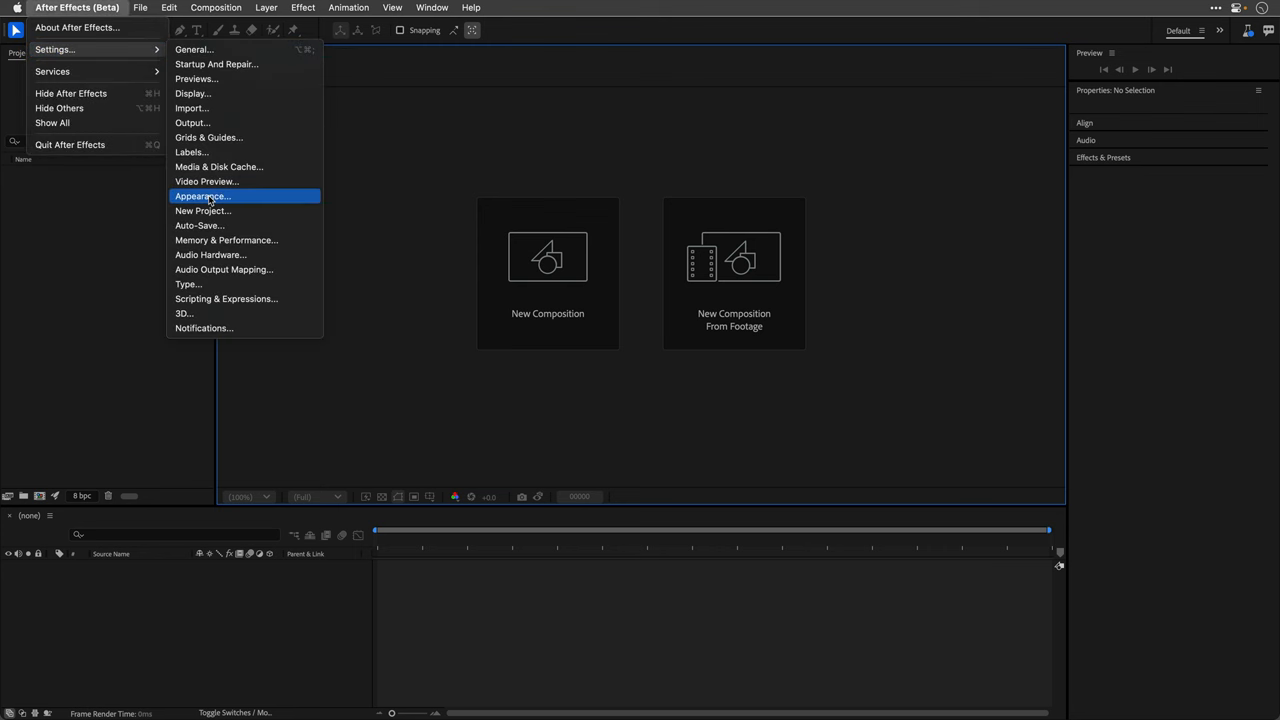
- In Appearance settings, preview the Light theme, choose Dark and confirm
left_click(202, 196)
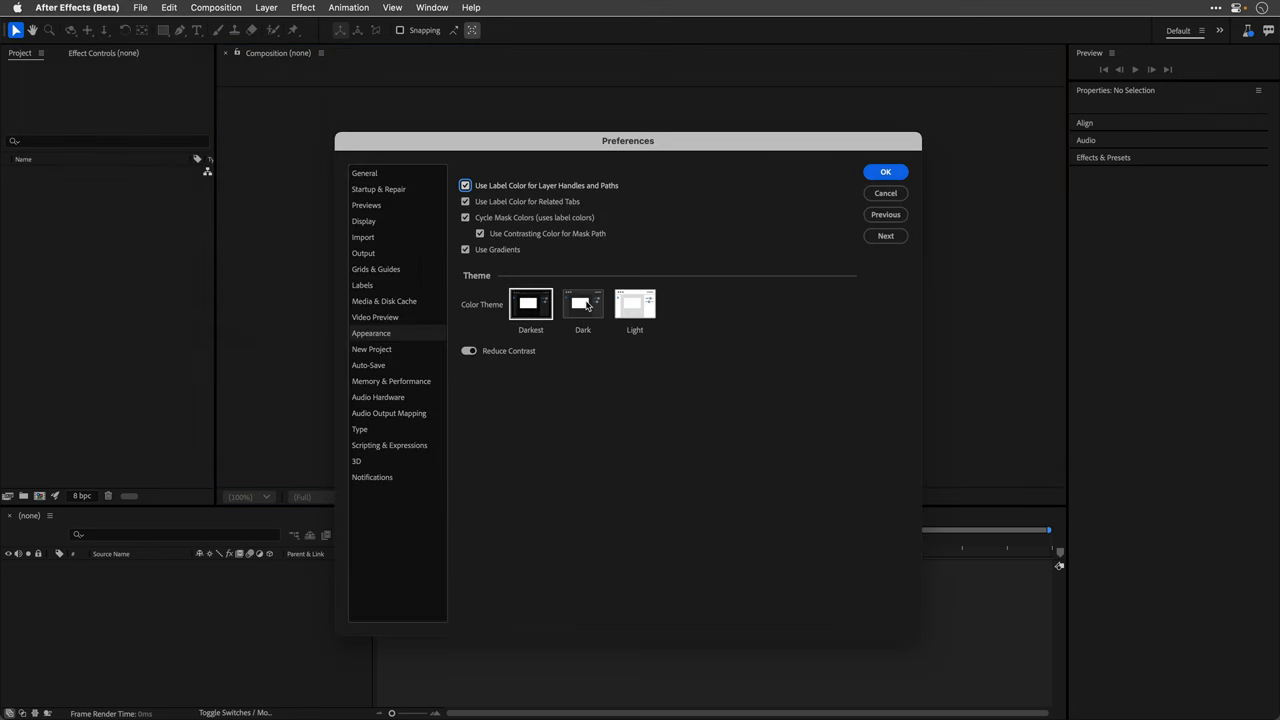
left_click(634, 304)
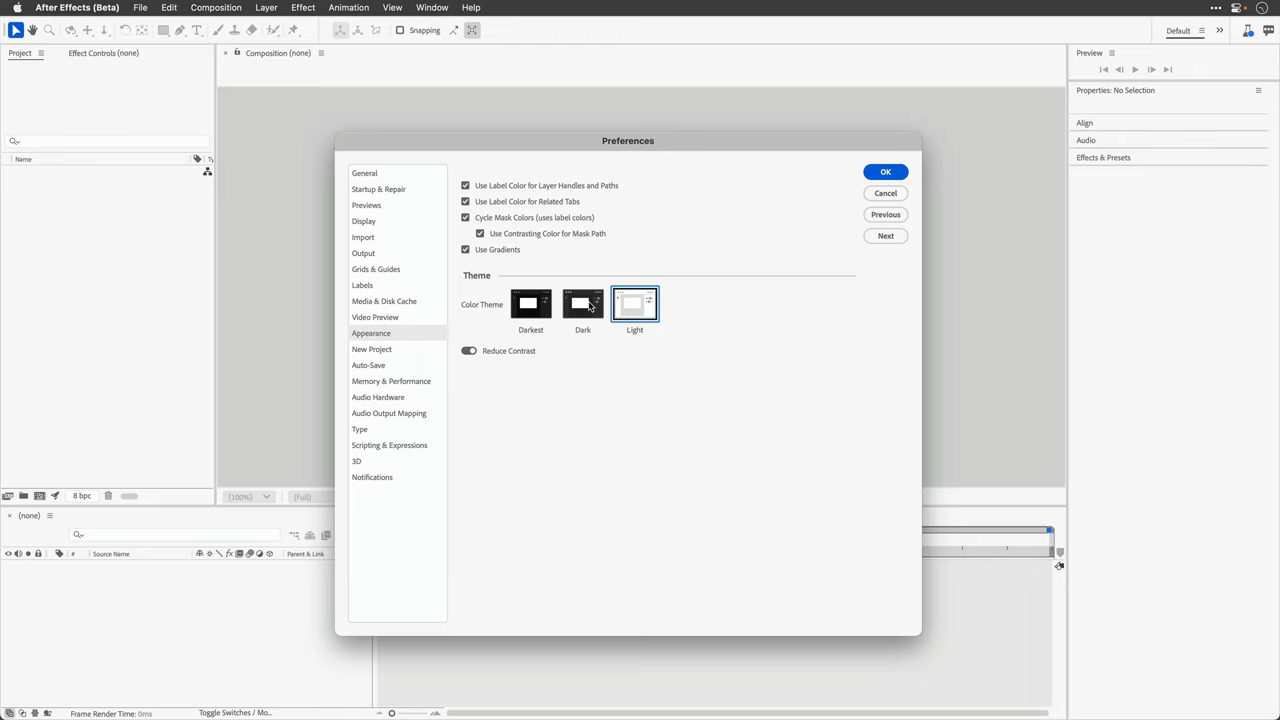
left_click(582, 304)
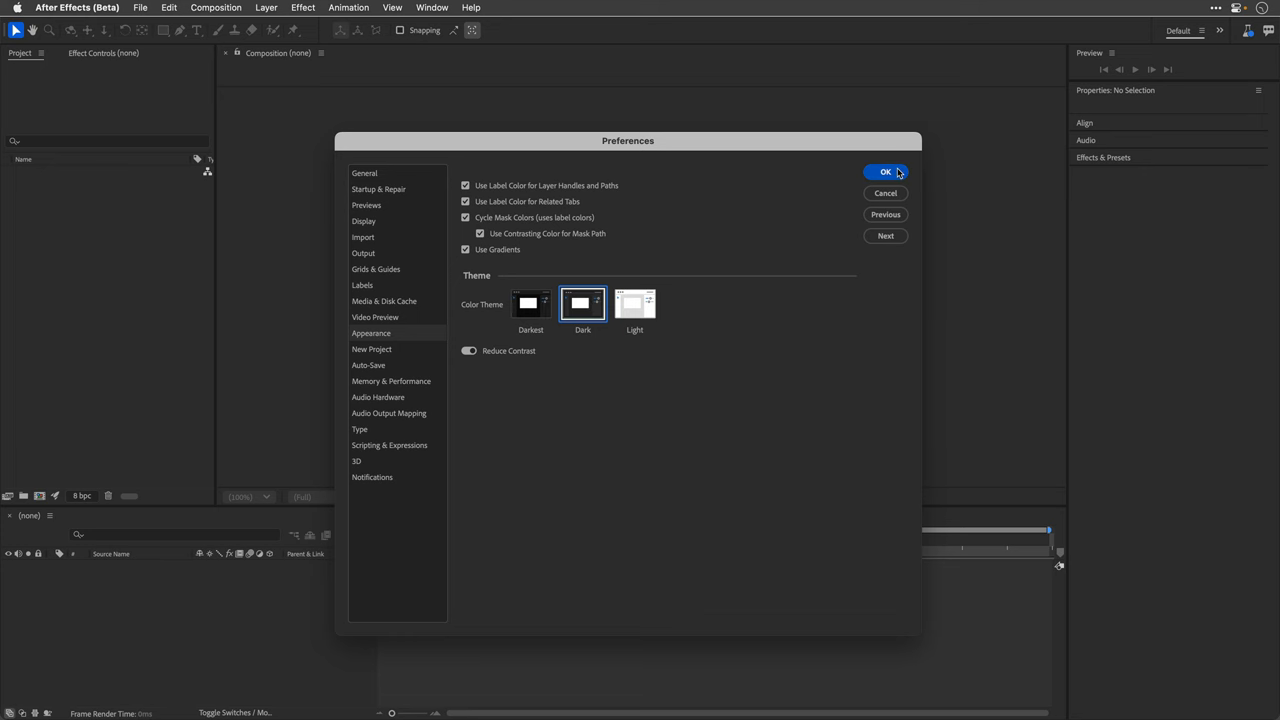
left_click(884, 172)
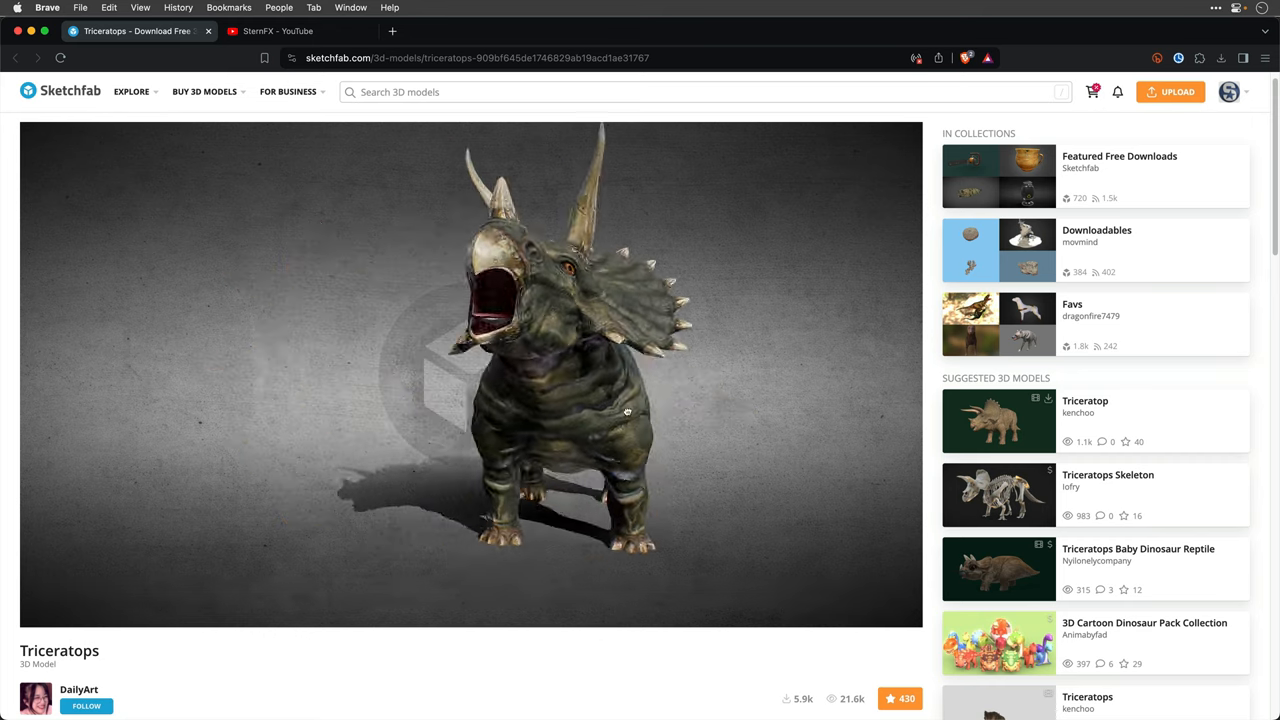
- Orbit the Sketchfab Triceratops to a side view, then move on to the YouTube tutorials tab
left_click_drag(628, 412, 524, 412)
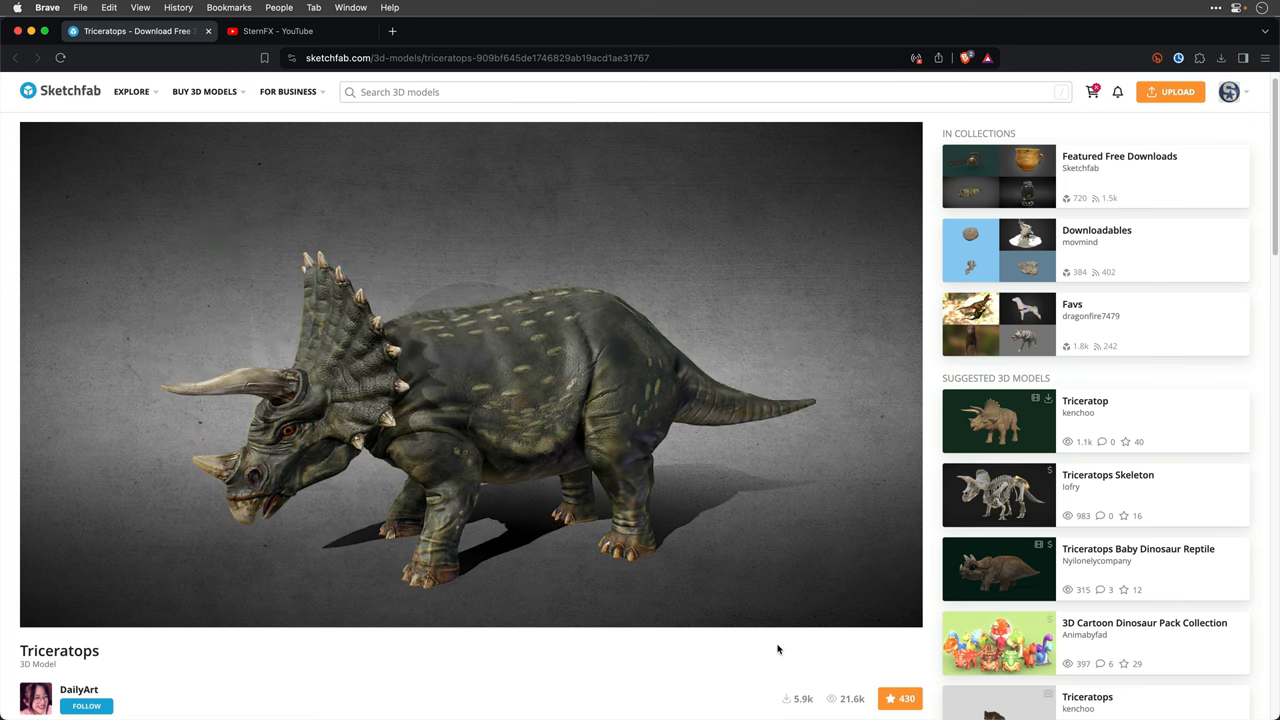
left_click(470, 376)
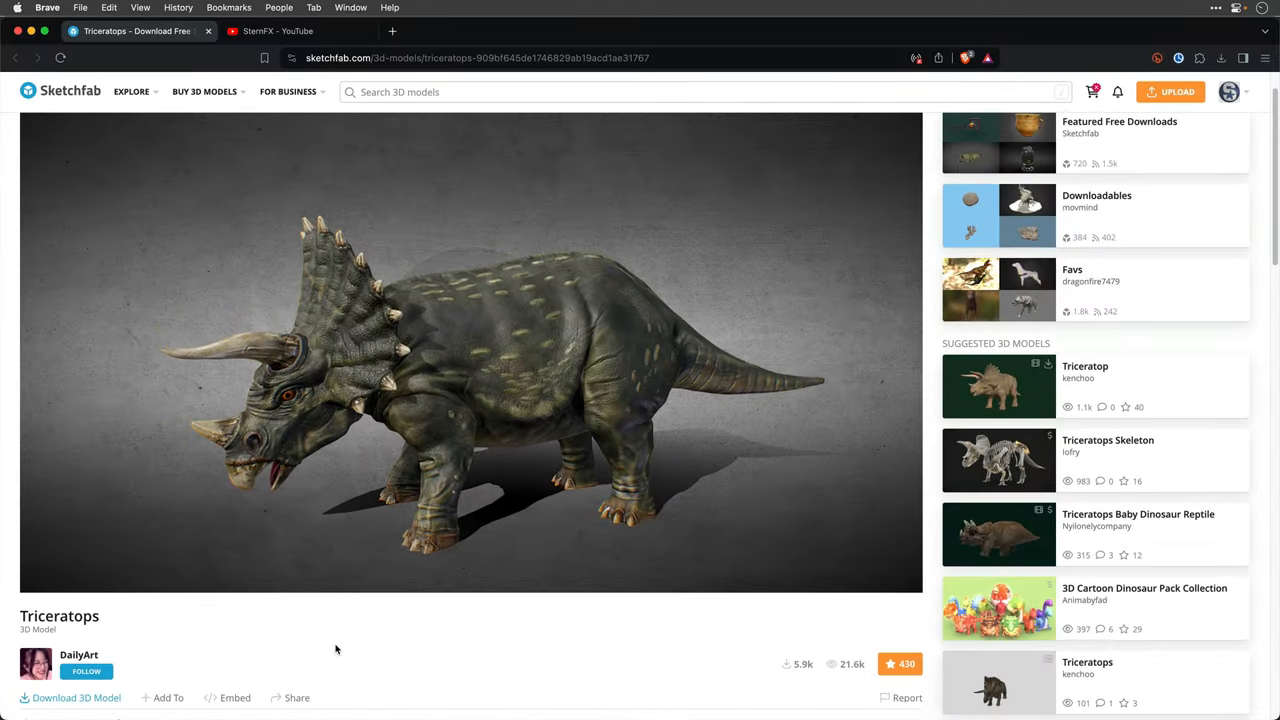
left_click(278, 32)
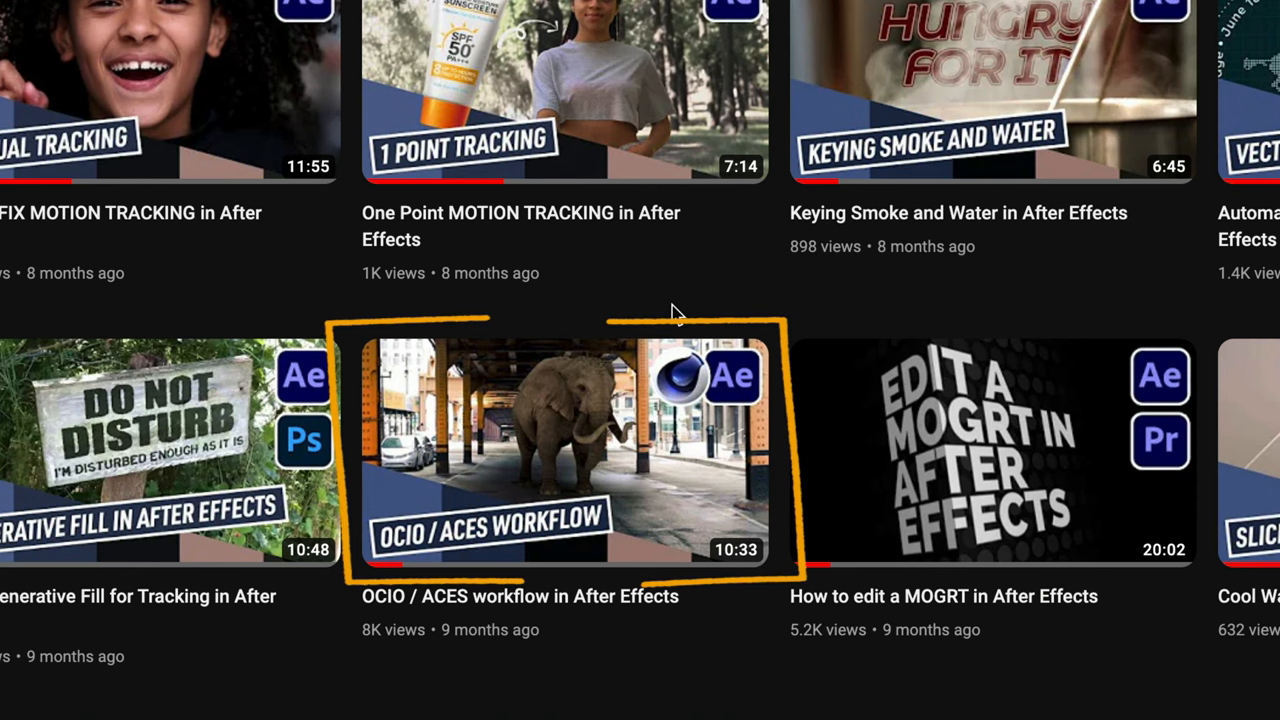
- Open the OCIO / ACES workflow in After Effects tutorial from the channel grid
left_click(564, 452)
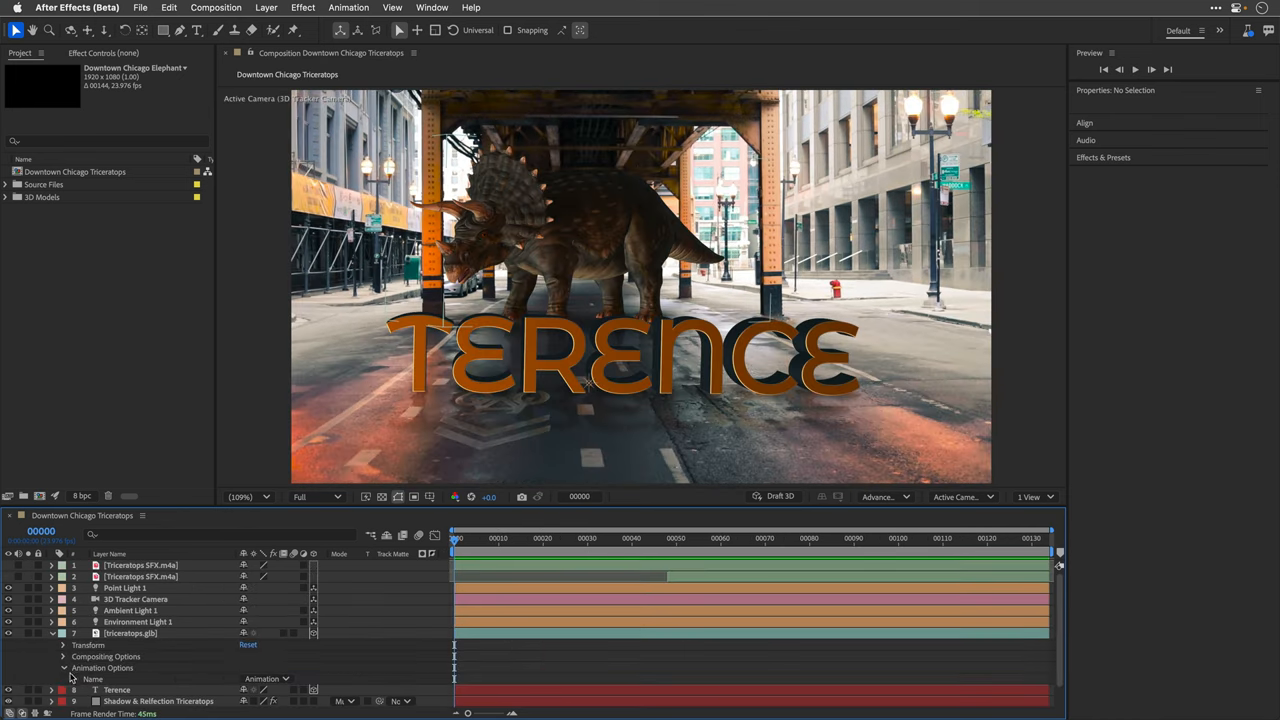
- Select Environment Light 1 and reveal its rotation settings
left_click(268, 678)
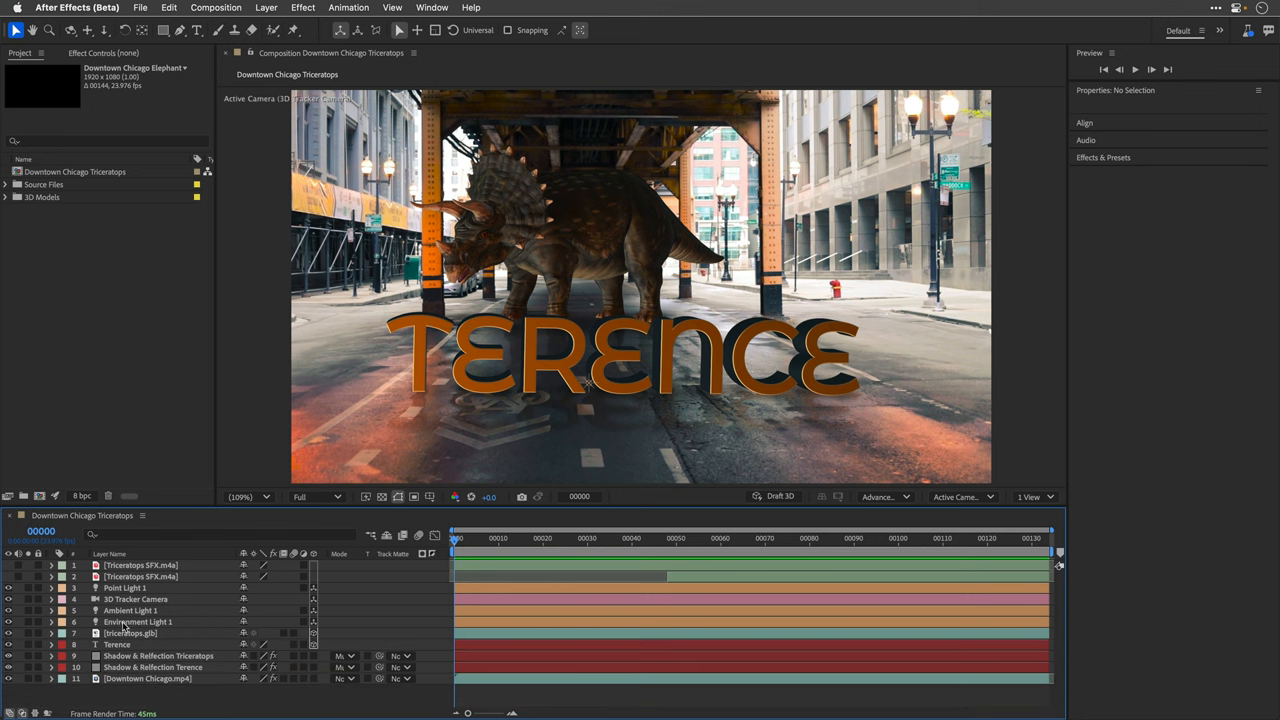
left_click(52, 622)
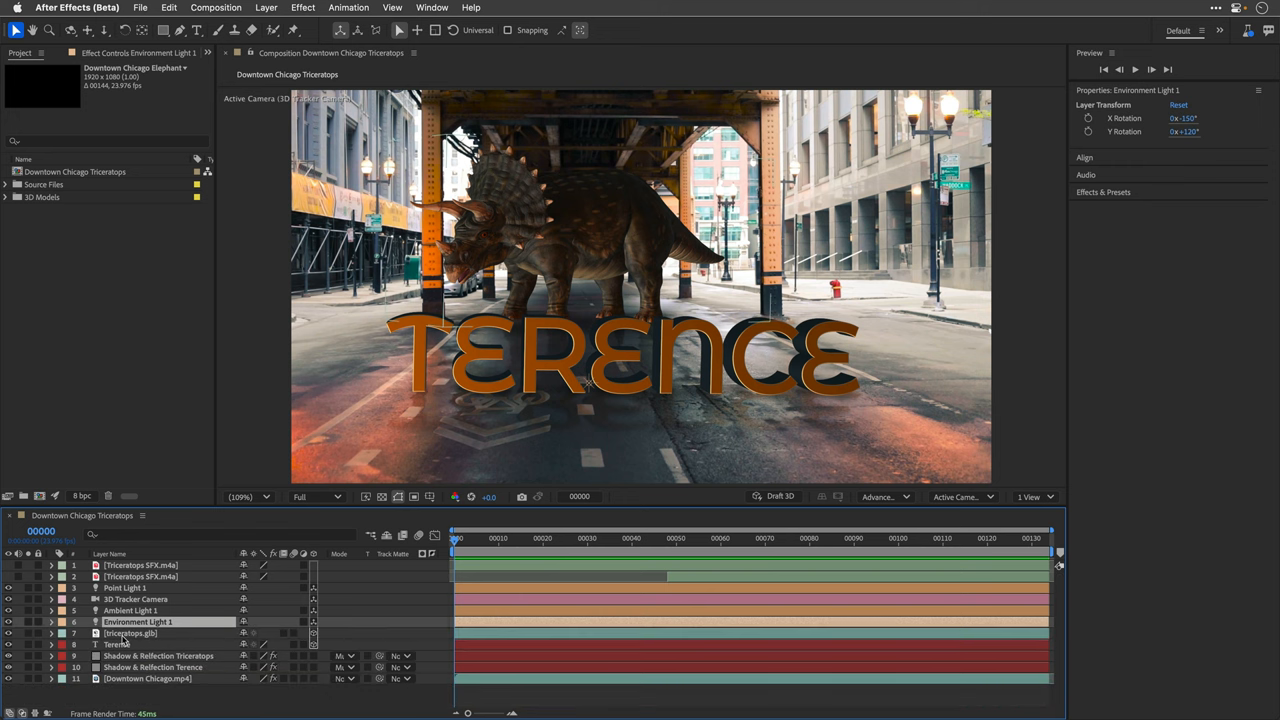
- Reveal Point Light 1's position and light options, then select the Shadow & Reflection Triceratops layer
left_click(124, 588)
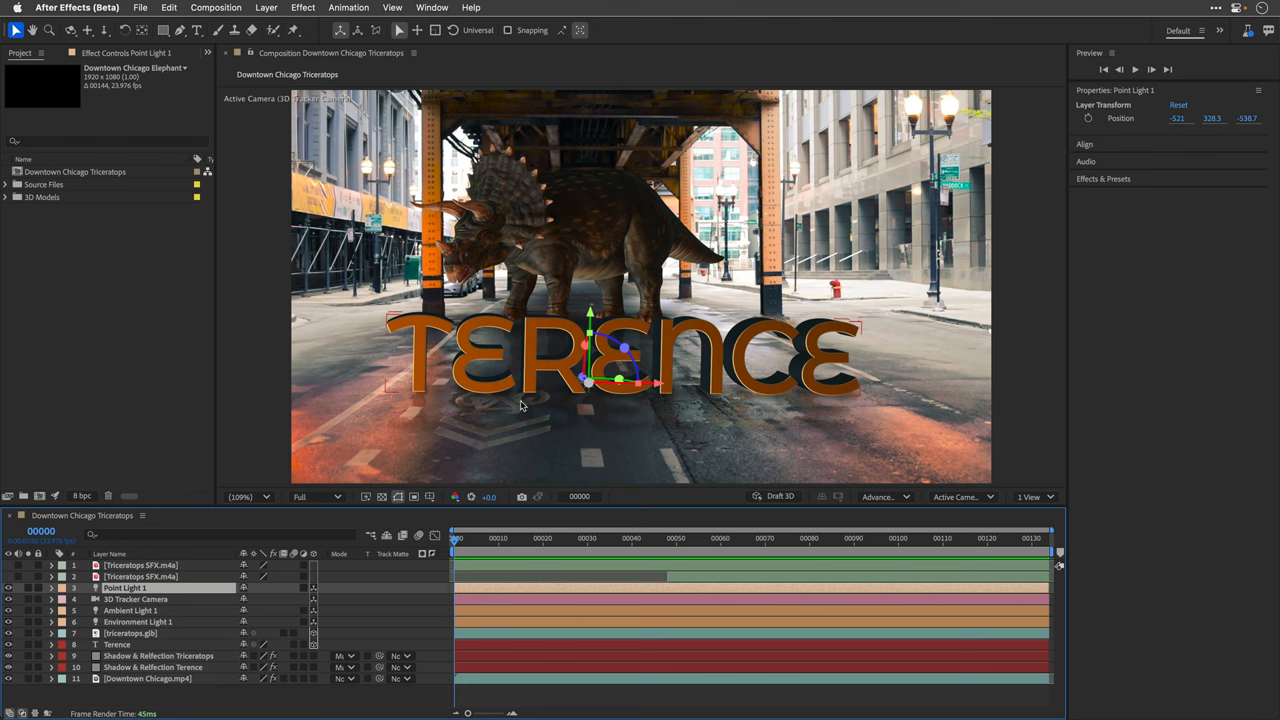
left_click(52, 588)
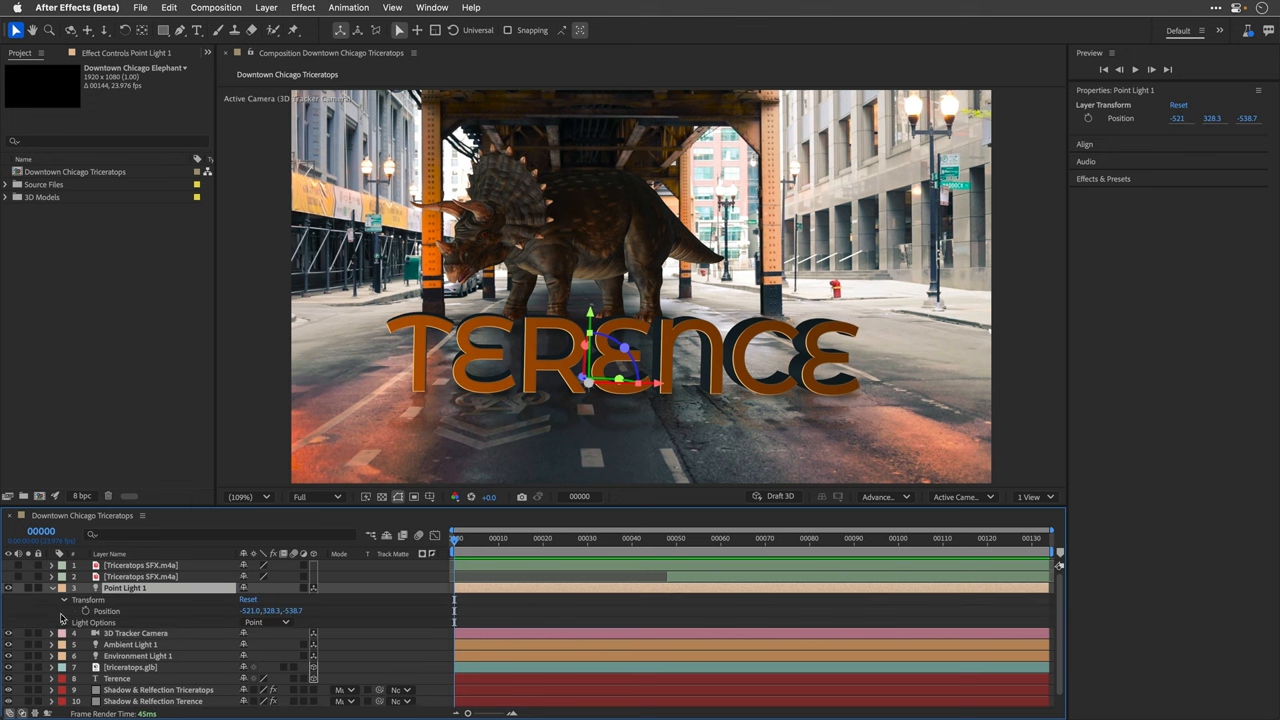
left_click(64, 622)
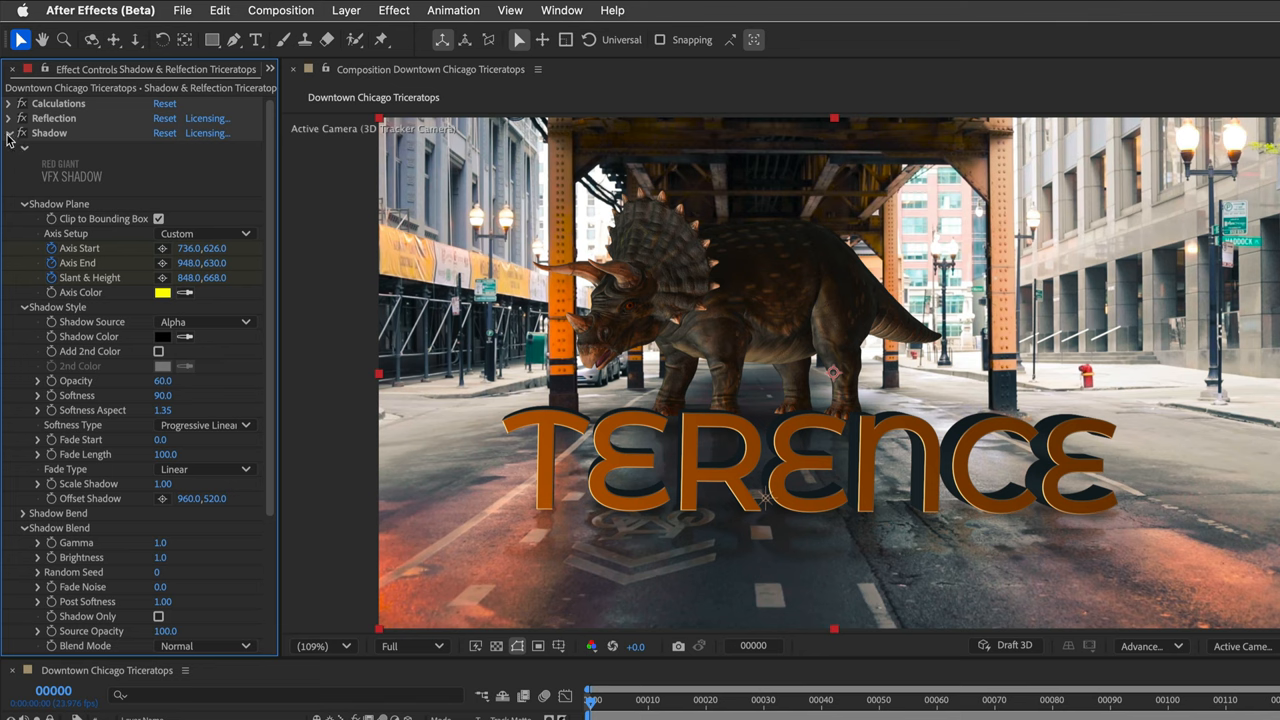
- Collapse the triceratops Shadow effect group, leaving Calculations, Reflection and Shadow folded
left_click(8, 132)
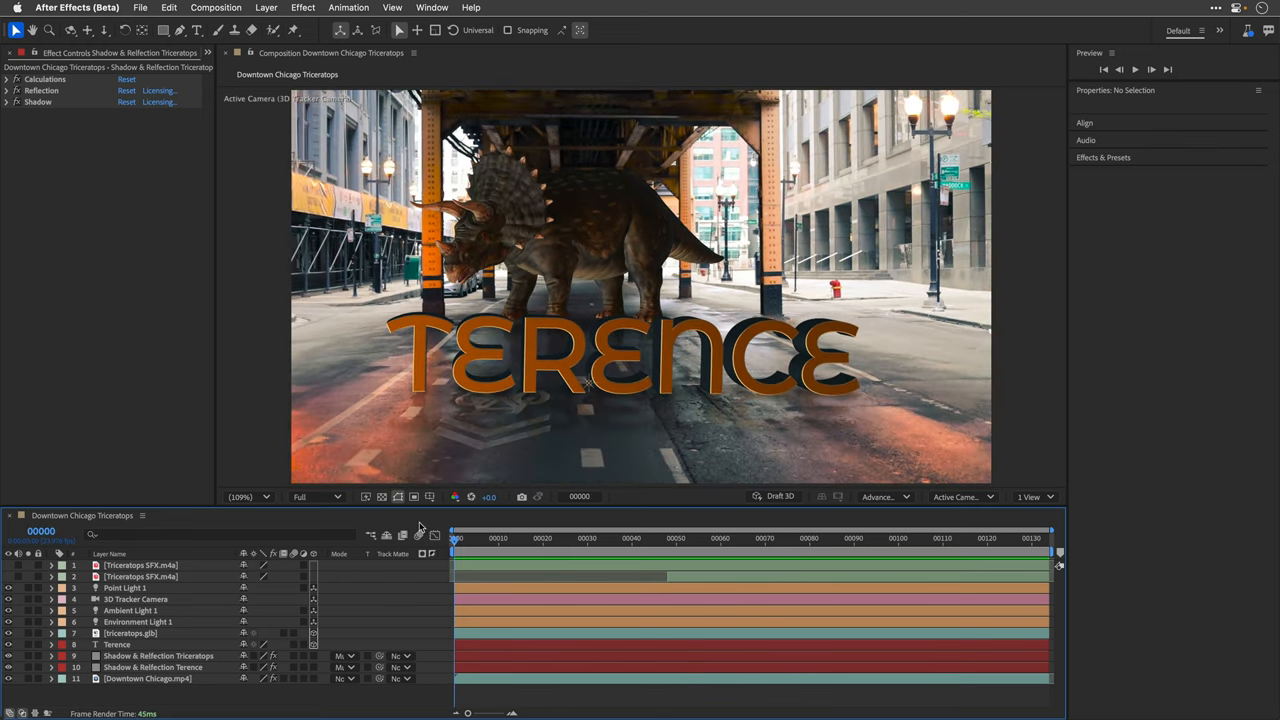
- Preview the triceratops walking behind the TERENCE title with the Composition panel maximized
left_click(808, 538)
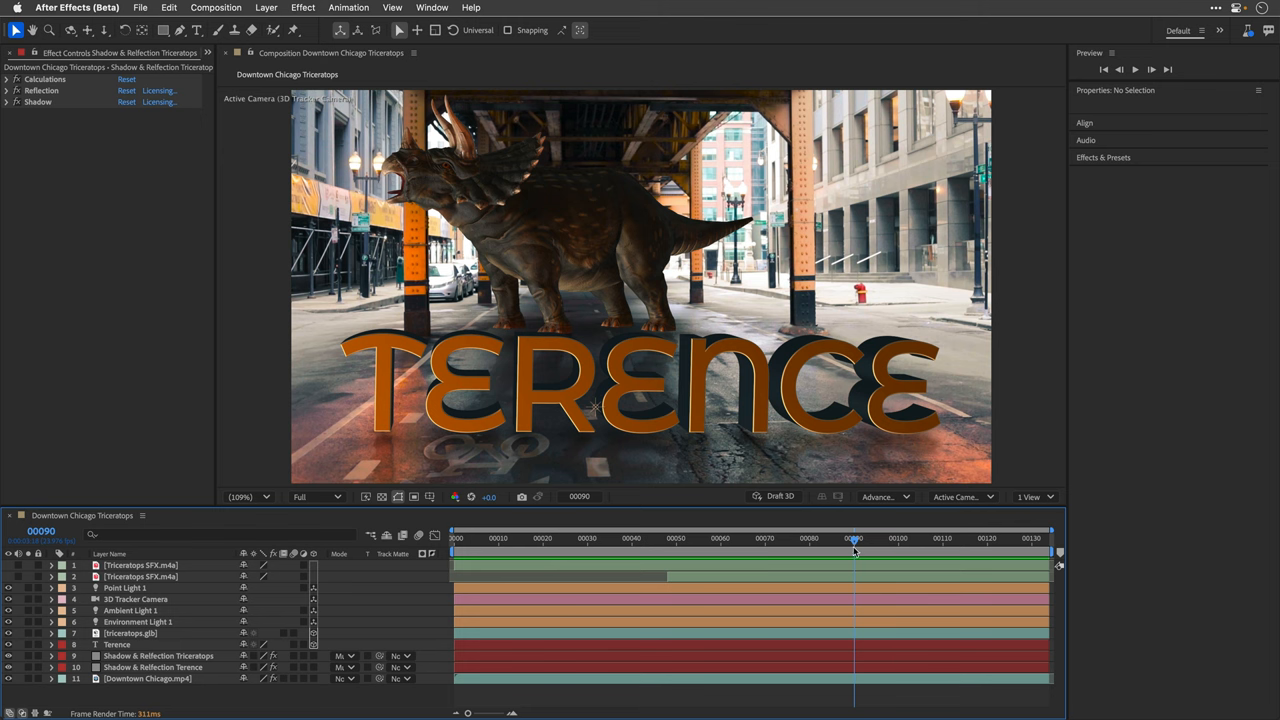
left_click(520, 538)
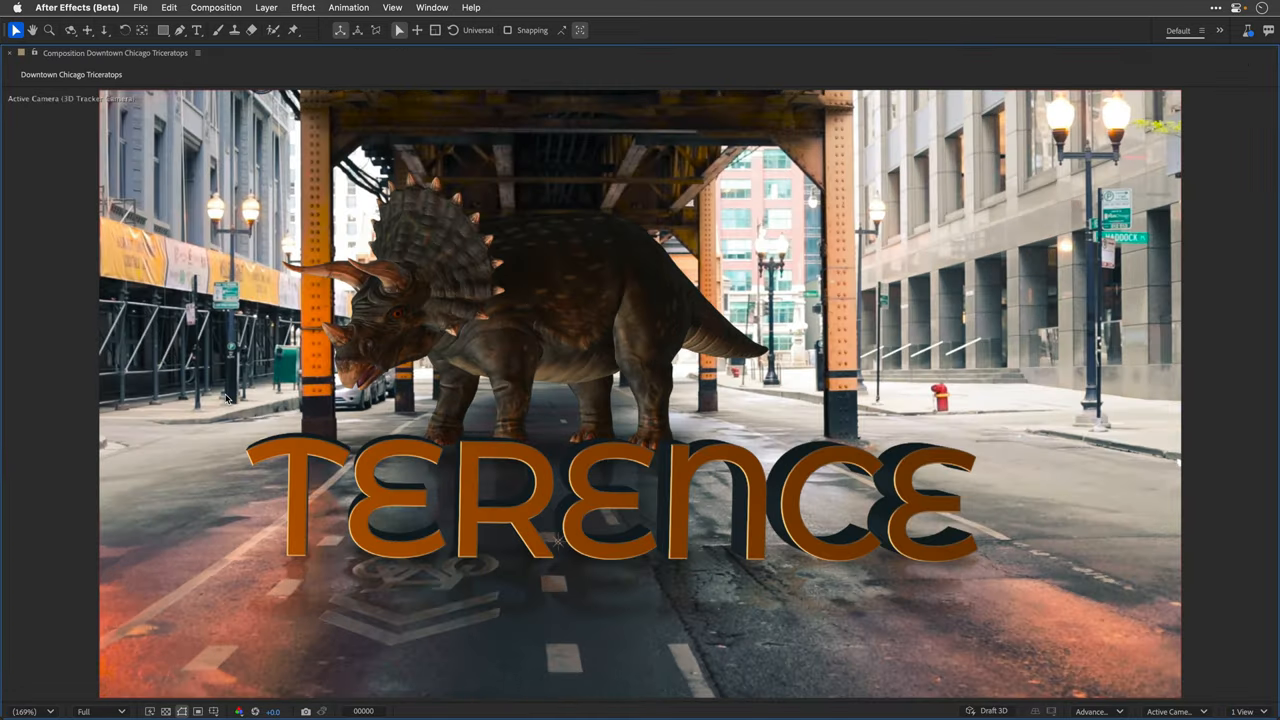
mouse_move(38, 364)
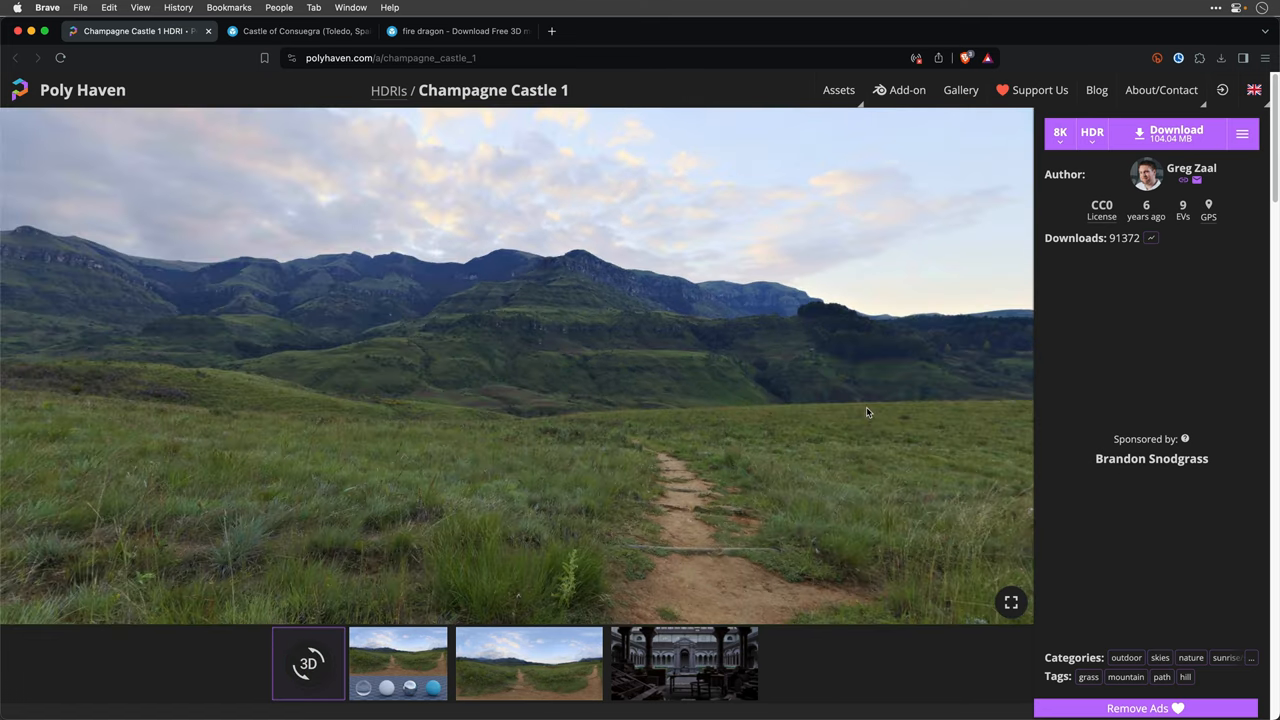
- Look around the Champagne Castle HDRI, orbit the Castle of Consuegra scan, then view the fire dragon model
left_click_drag(868, 412, 628, 402)
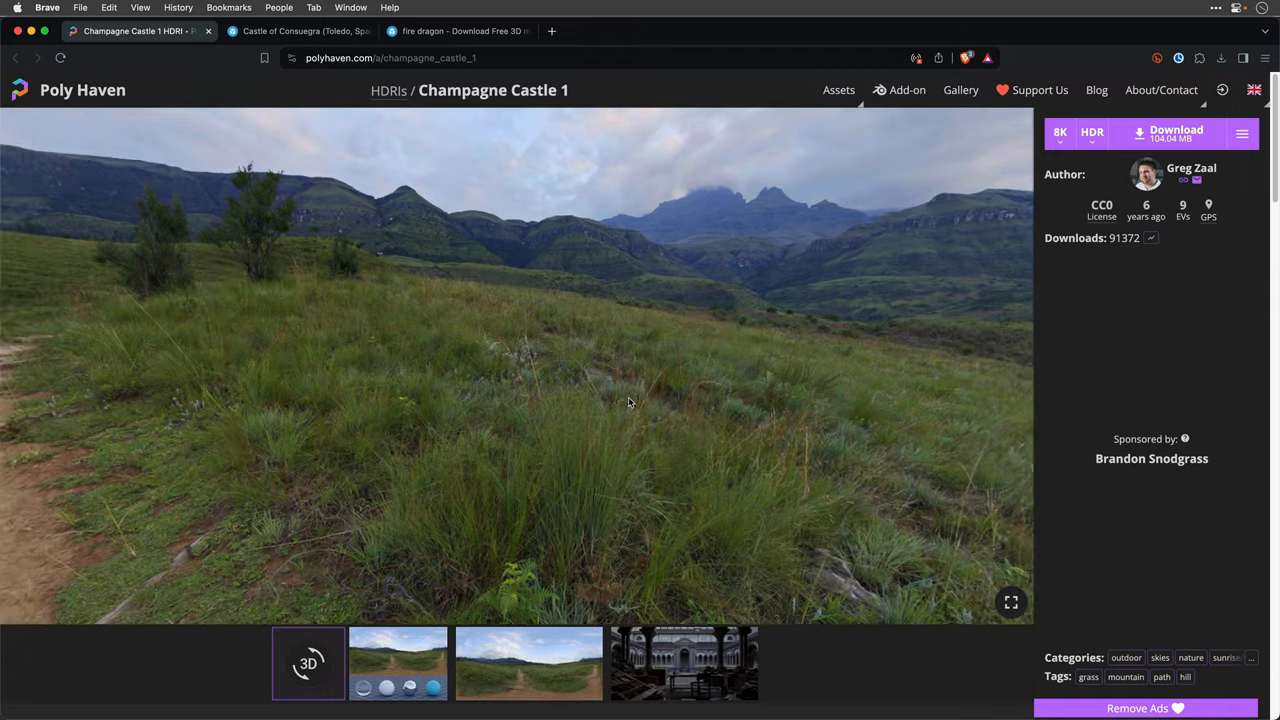
left_click(296, 32)
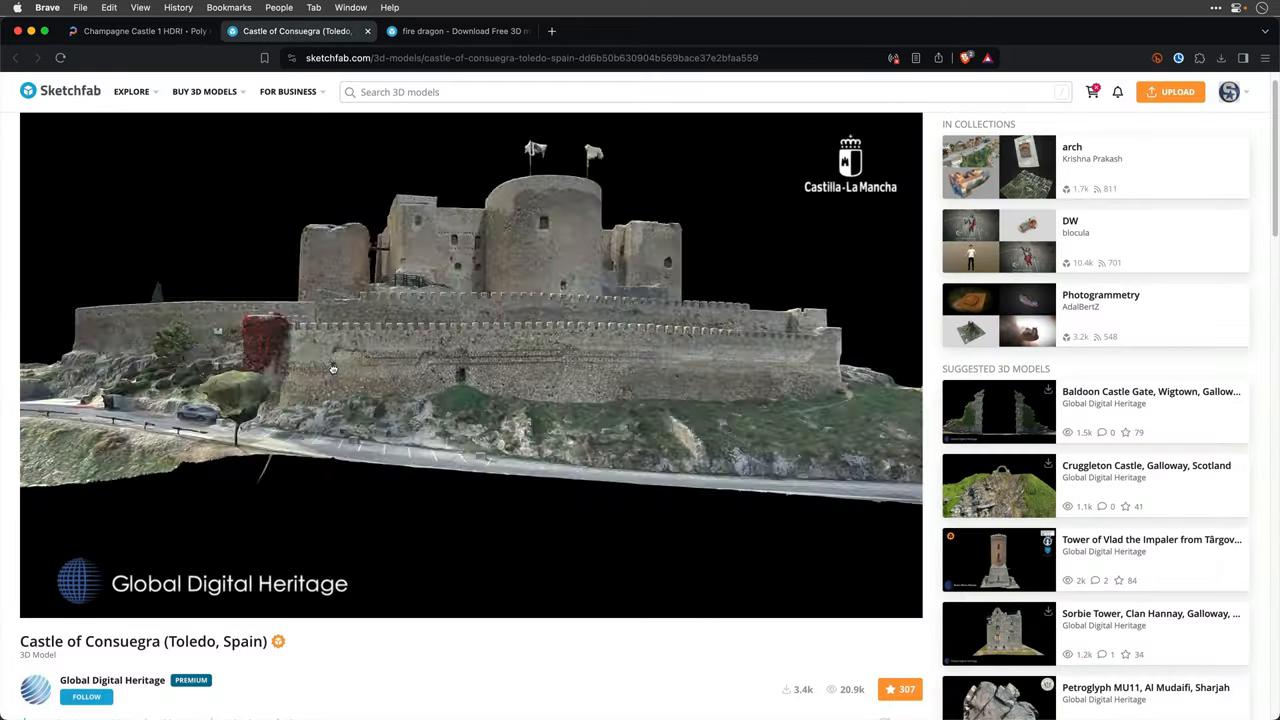
left_click_drag(332, 370, 564, 382)
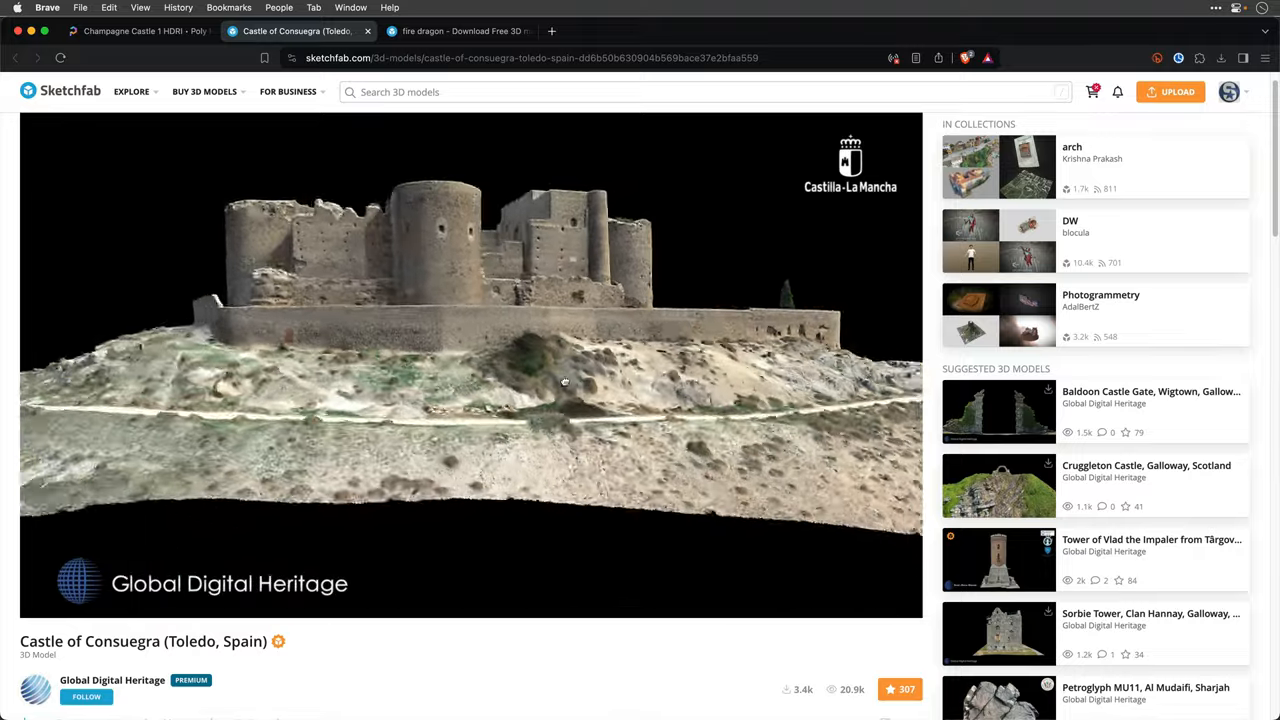
left_click(456, 32)
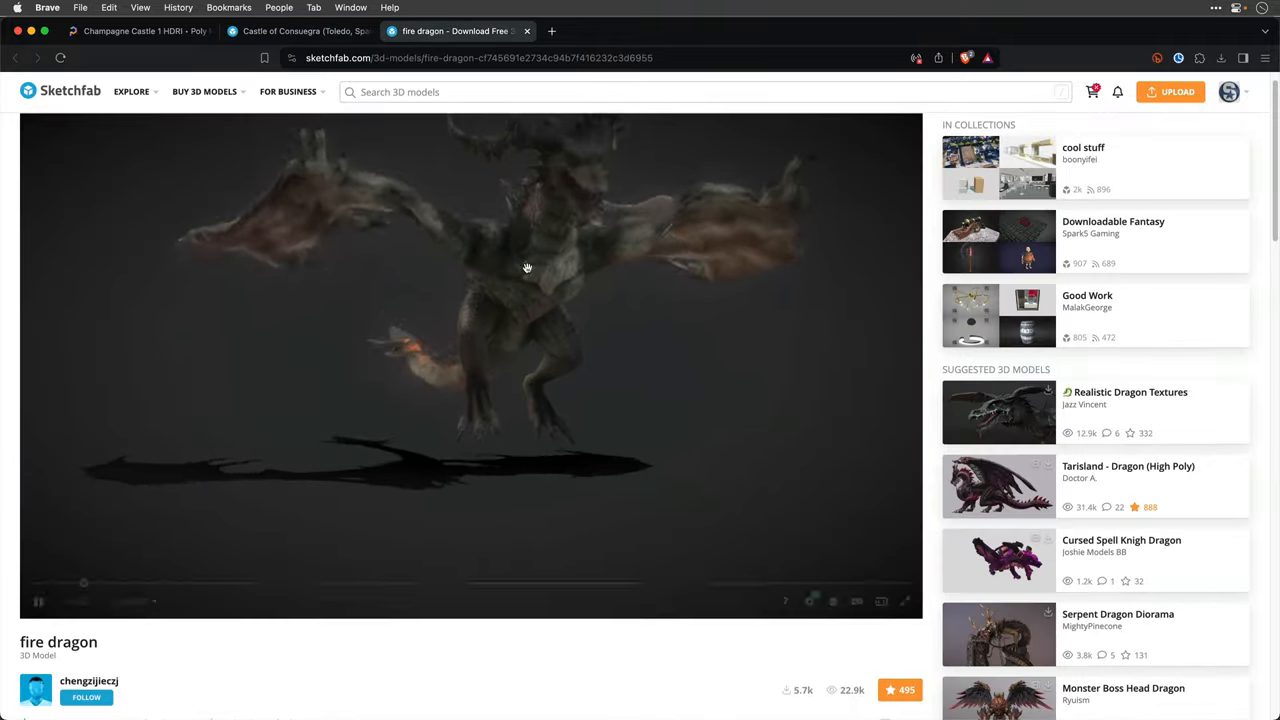
left_click(38, 600)
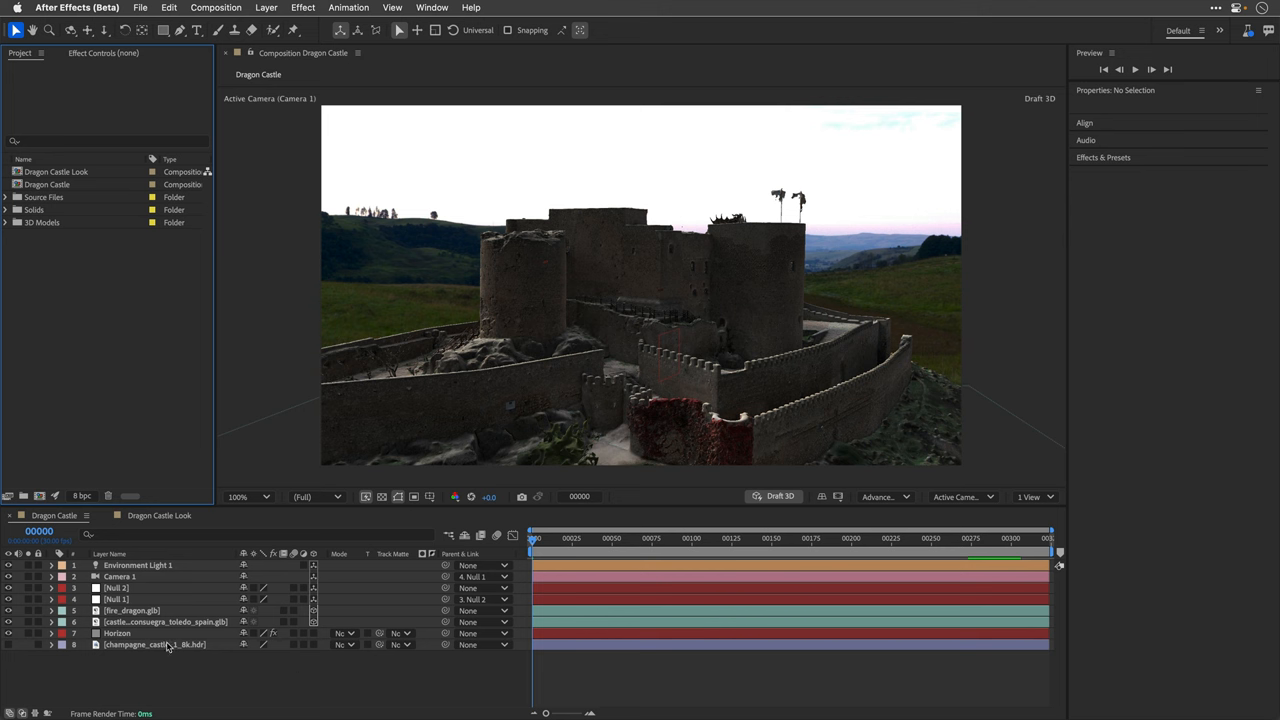
- Inspect the HDRI layer's transform and solo the Trapcode Horizon sky backdrop, then restore the castle view
left_click(154, 644)
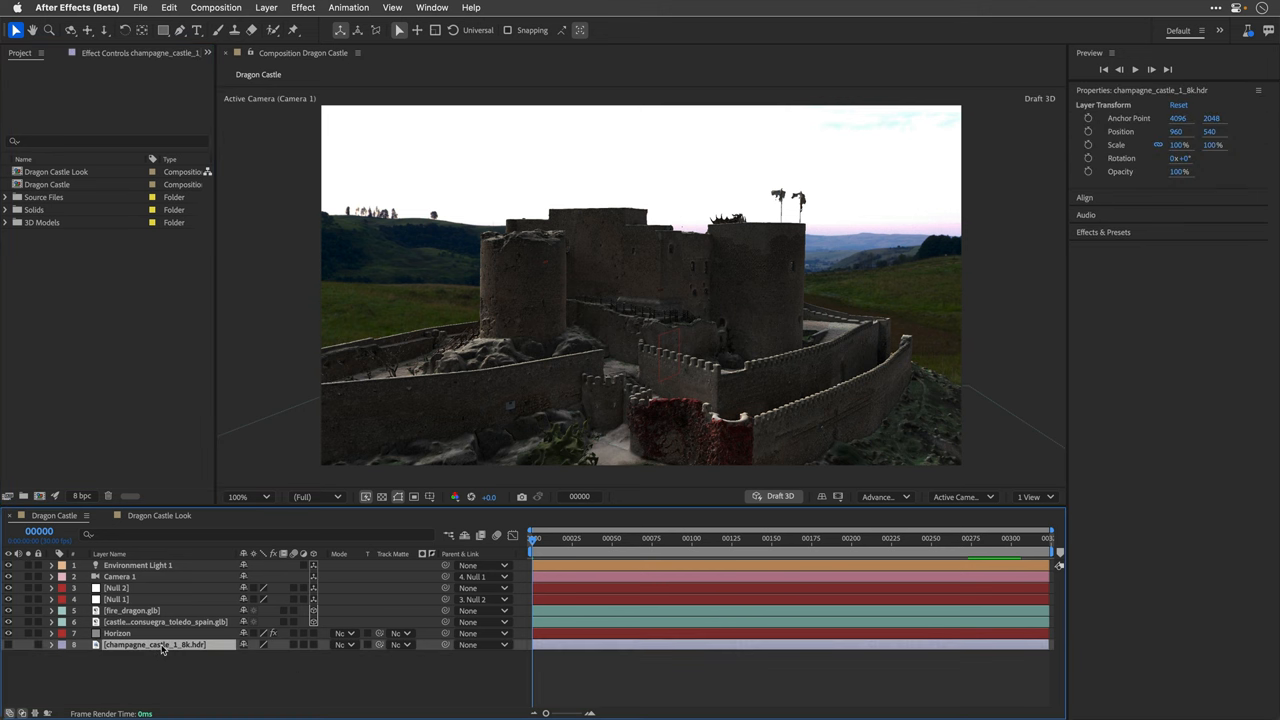
left_click(116, 632)
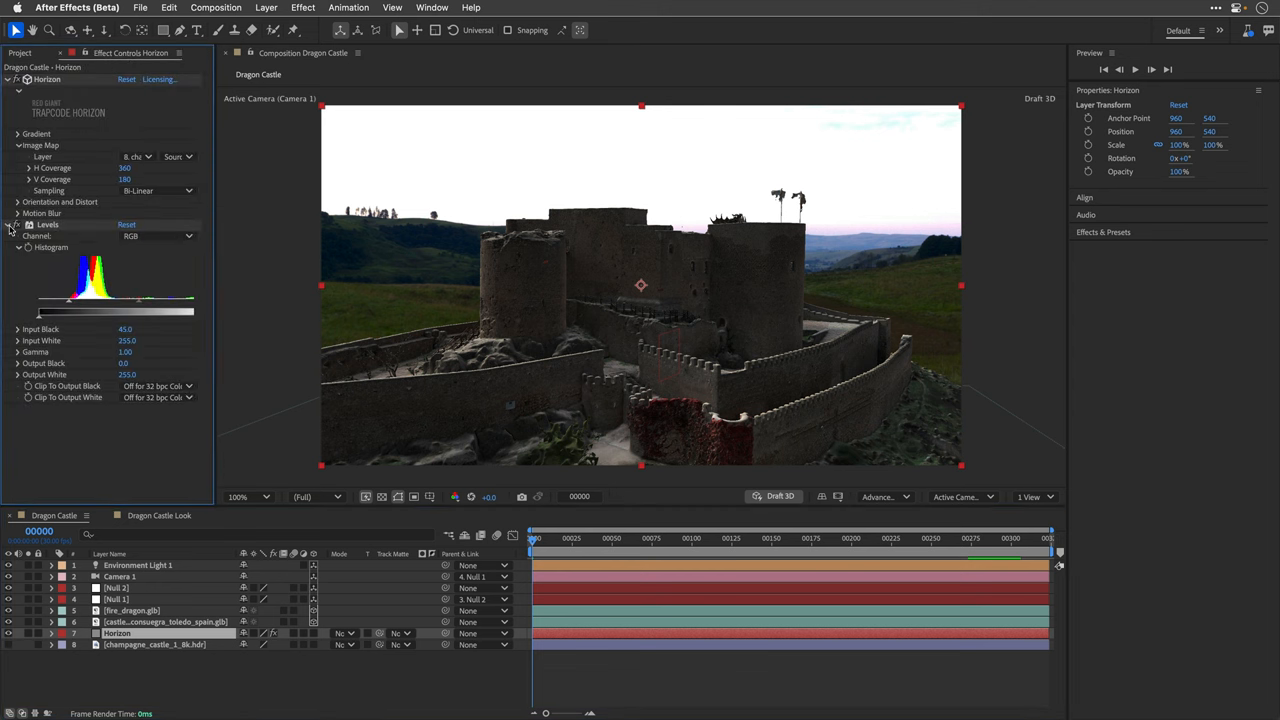
left_click(16, 224)
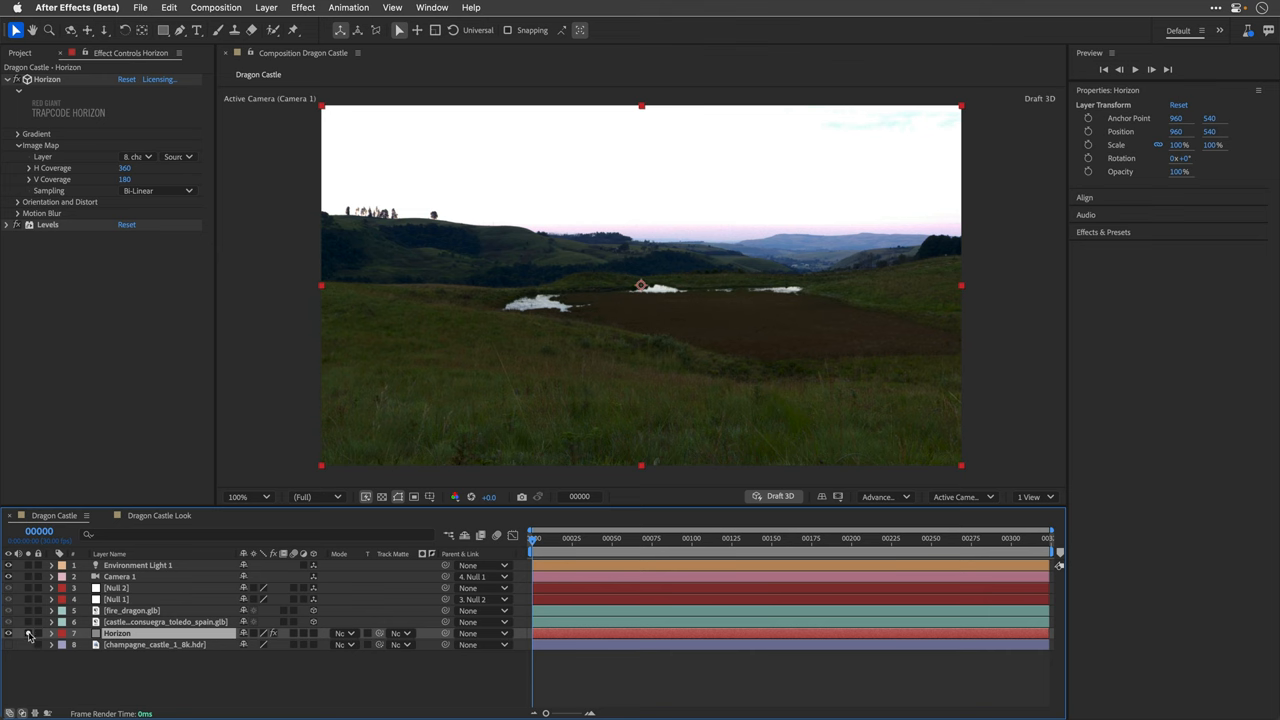
left_click(8, 620)
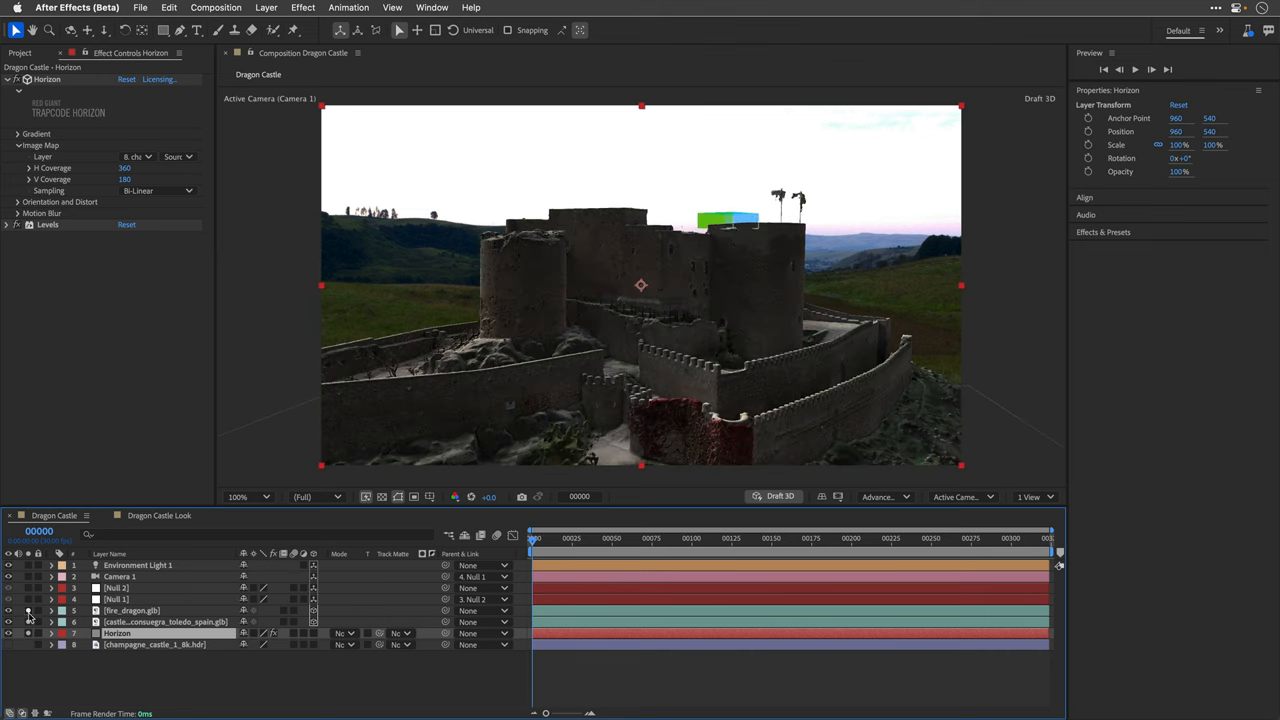
- Scrub forward to the dragon landing on the tower
left_click(738, 538)
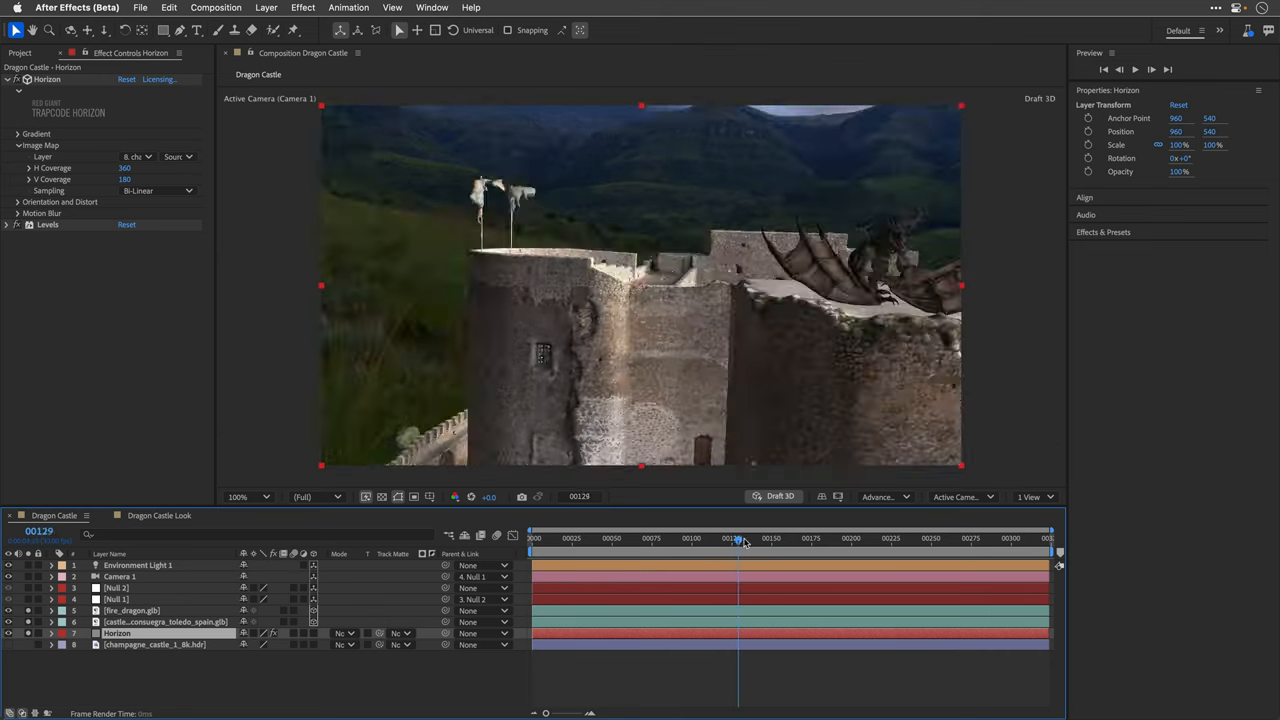
left_click_drag(738, 538, 784, 538)
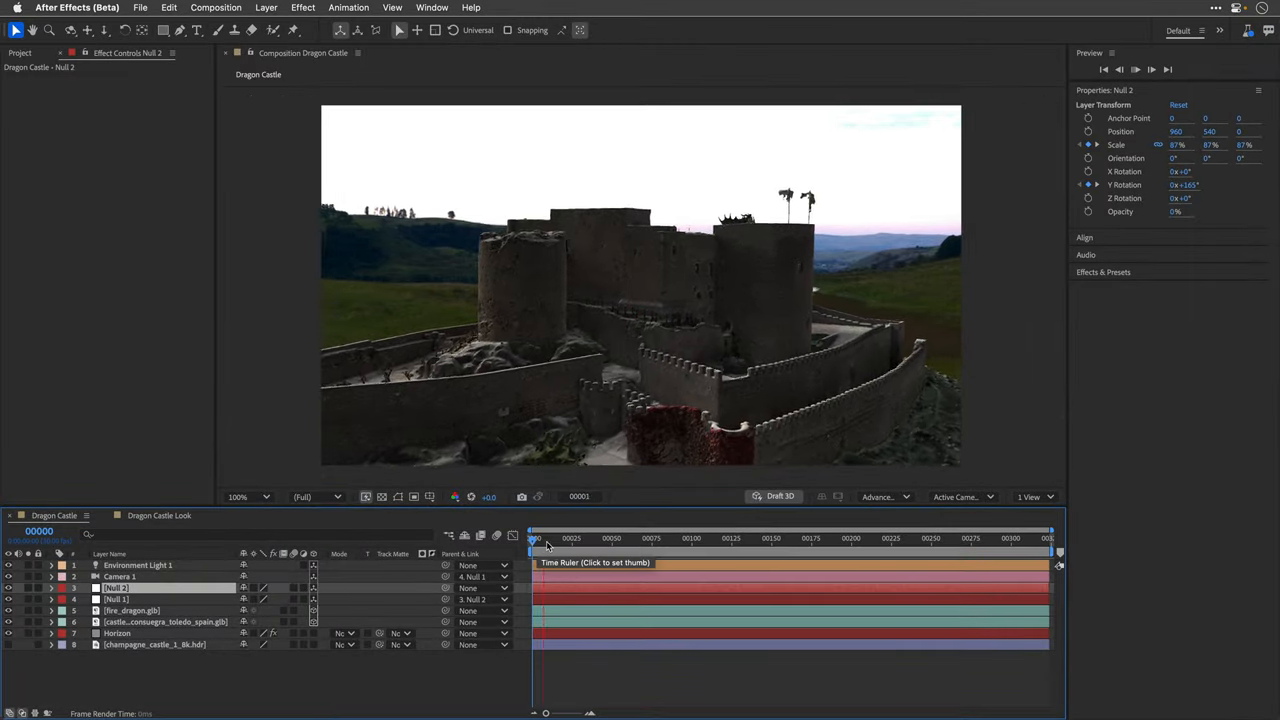
- Scrub the timeline to preview the camera flight around the castle
left_click_drag(536, 538, 668, 538)
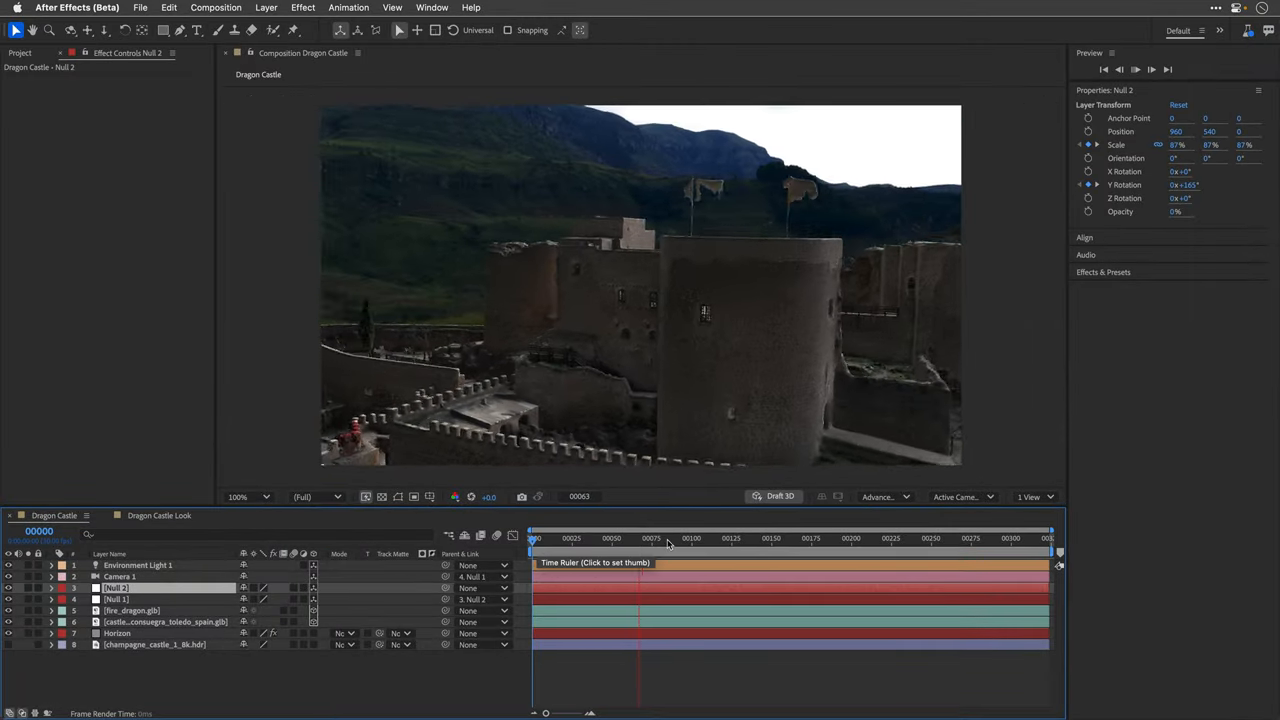
left_click(708, 538)
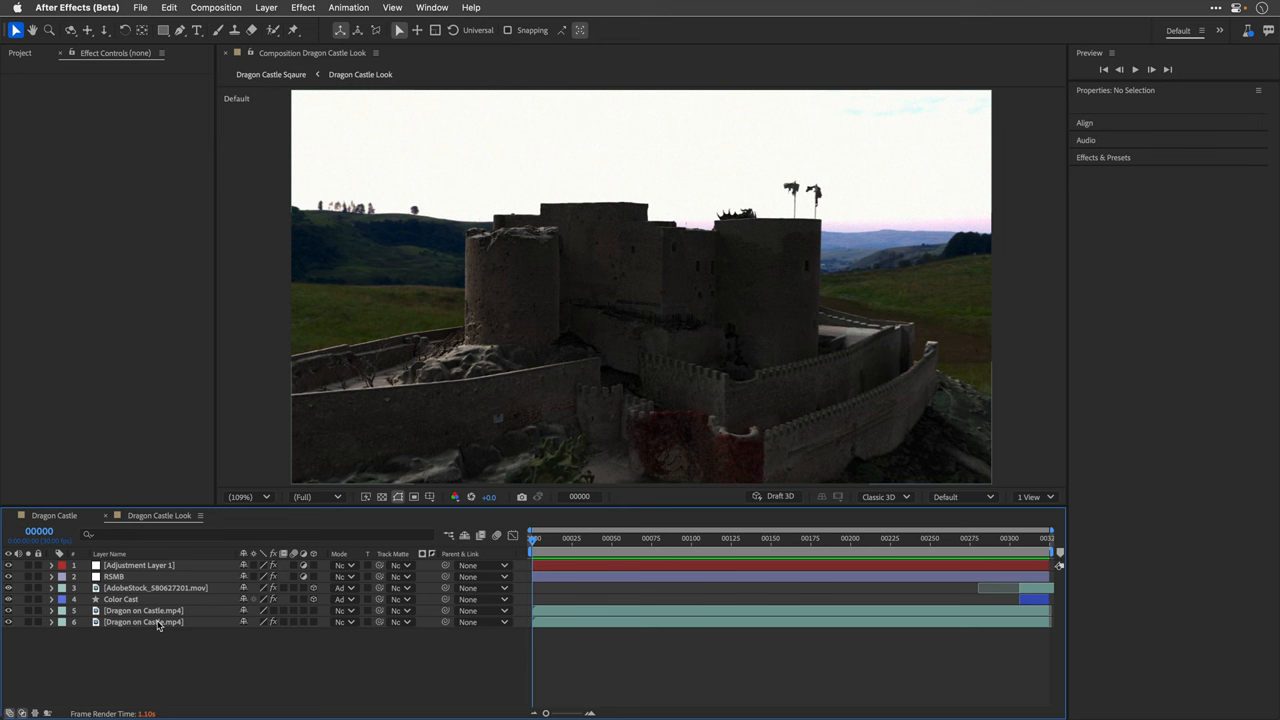
- View the Depth Scanner depth map of the Dragon on Castle footage, then return to the blurred composite and the RSMB layer
left_click(144, 620)
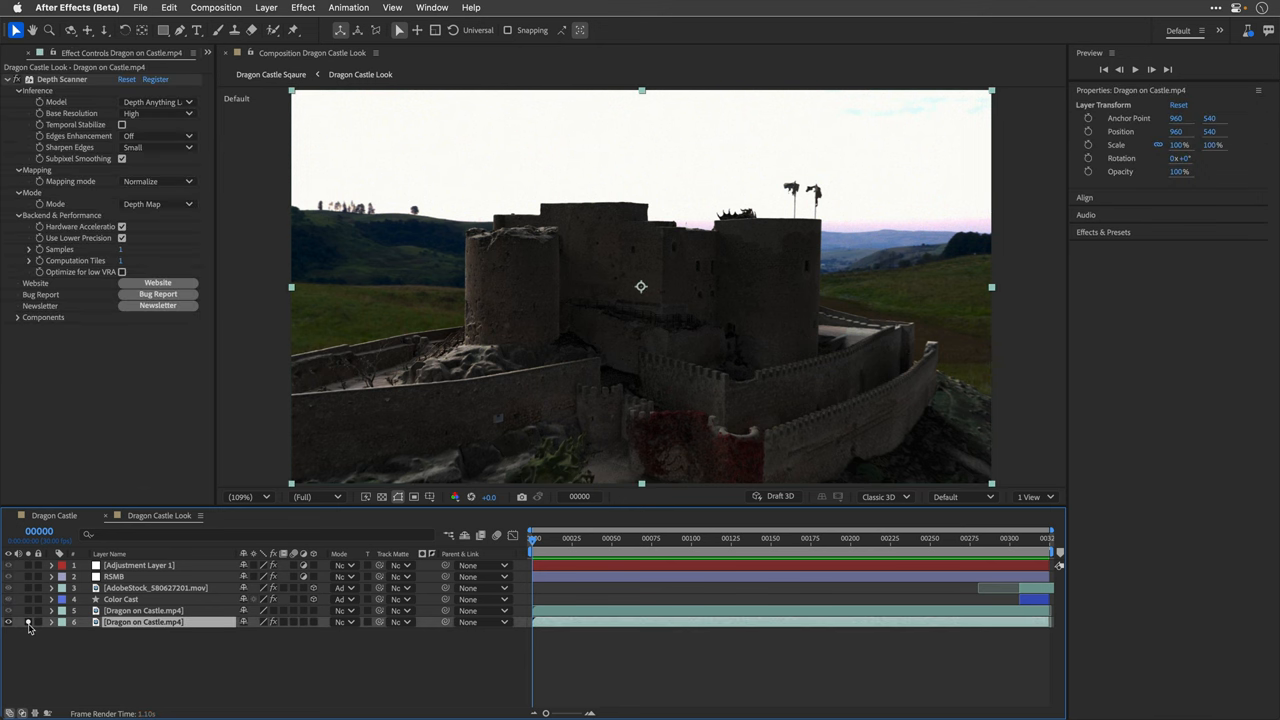
left_click(10, 622)
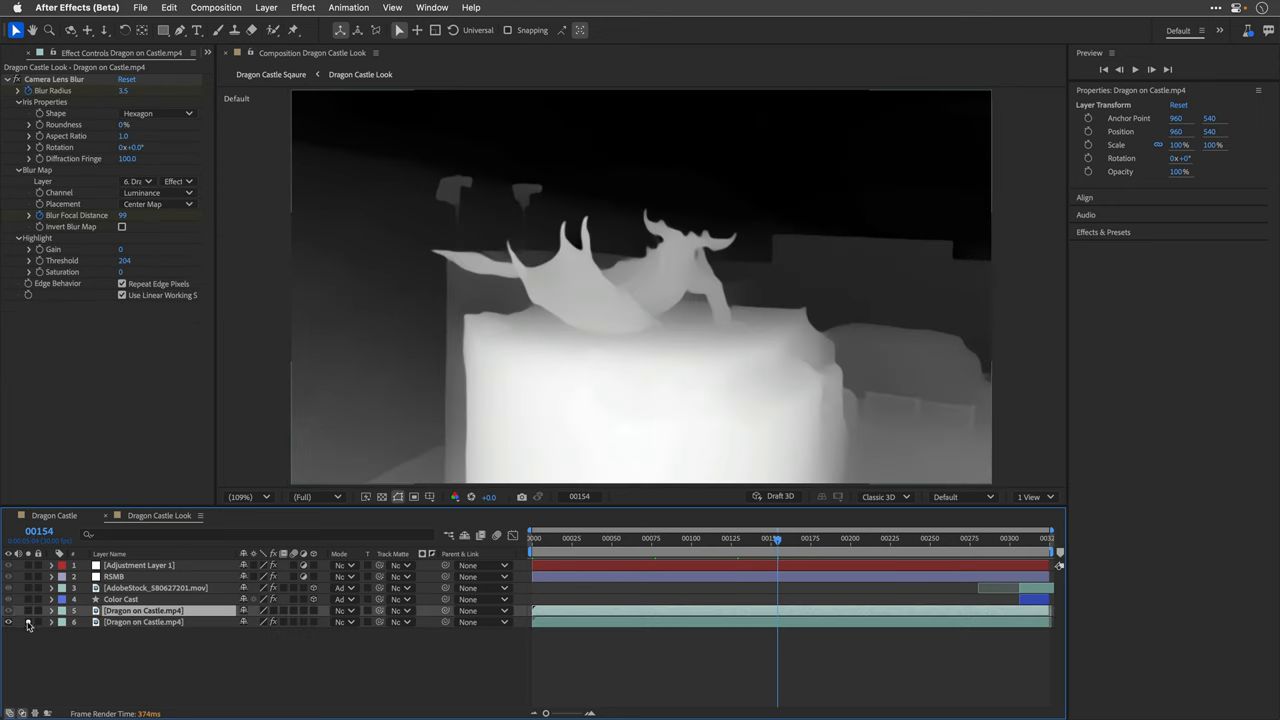
left_click(8, 612)
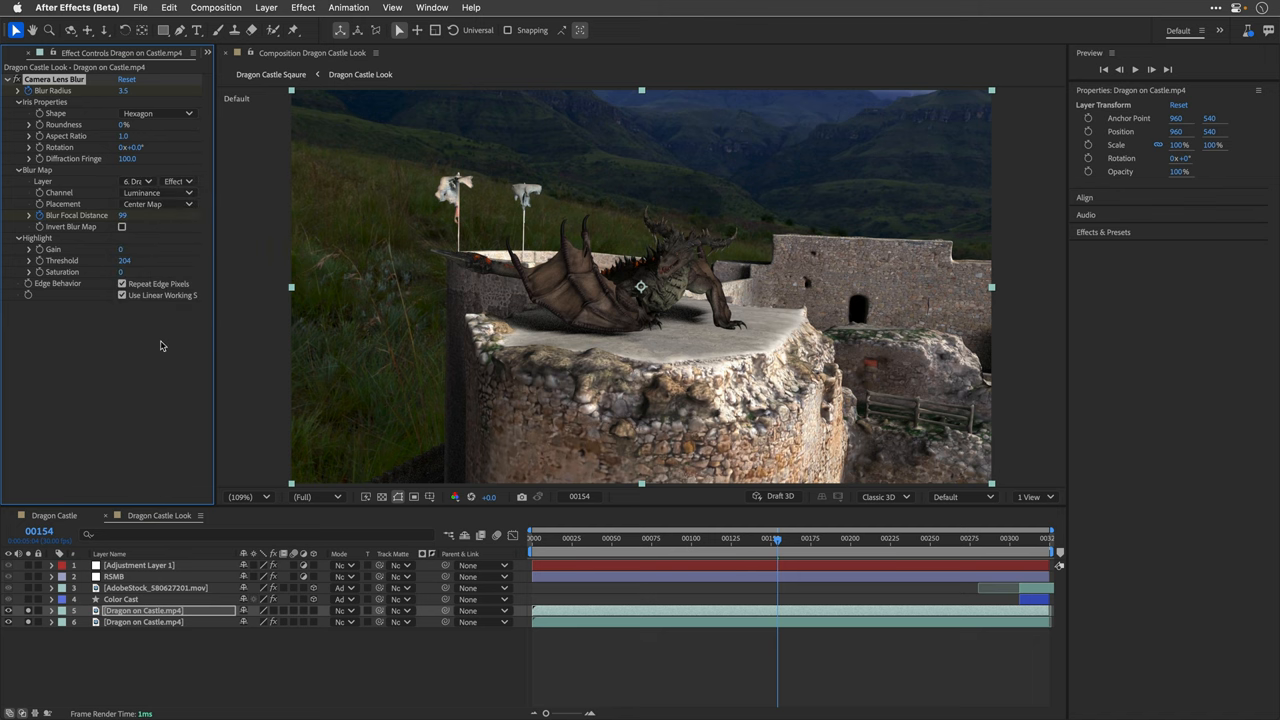
left_click(900, 538)
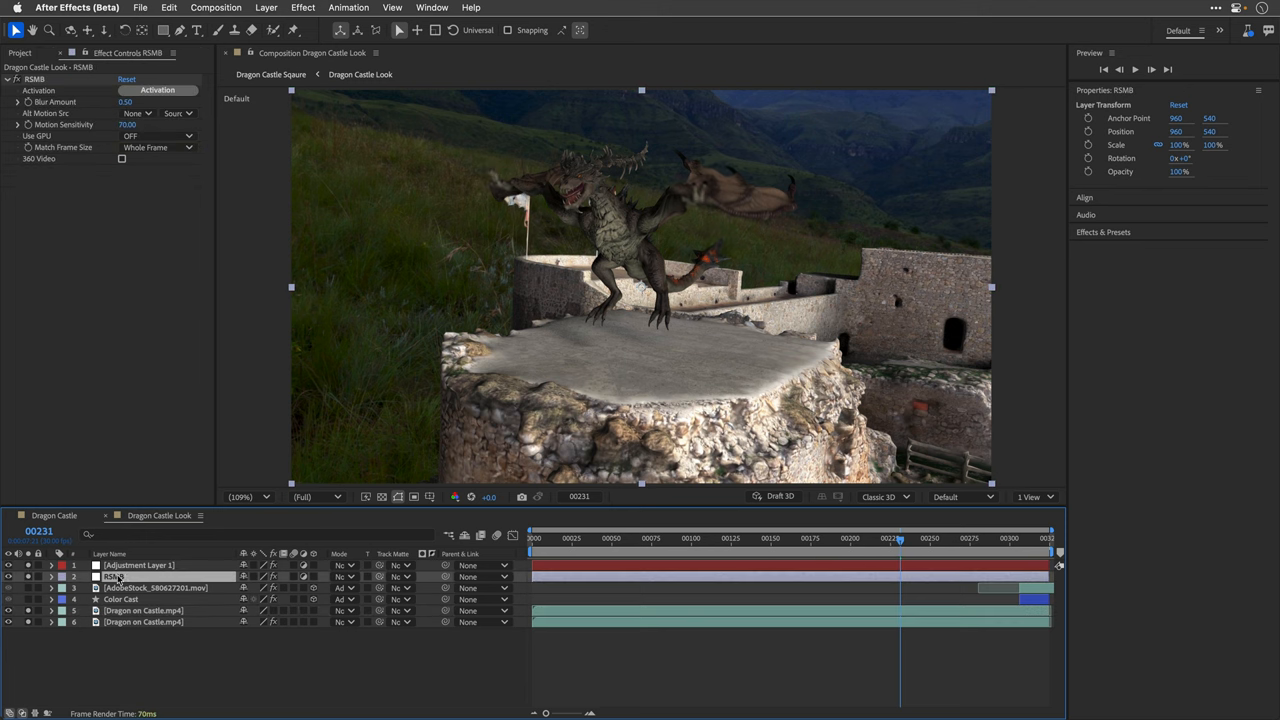
- Review the Magic Bullet Renoiser grain on the adjustment layer and the Color Cast shape over the flame
left_click(140, 564)
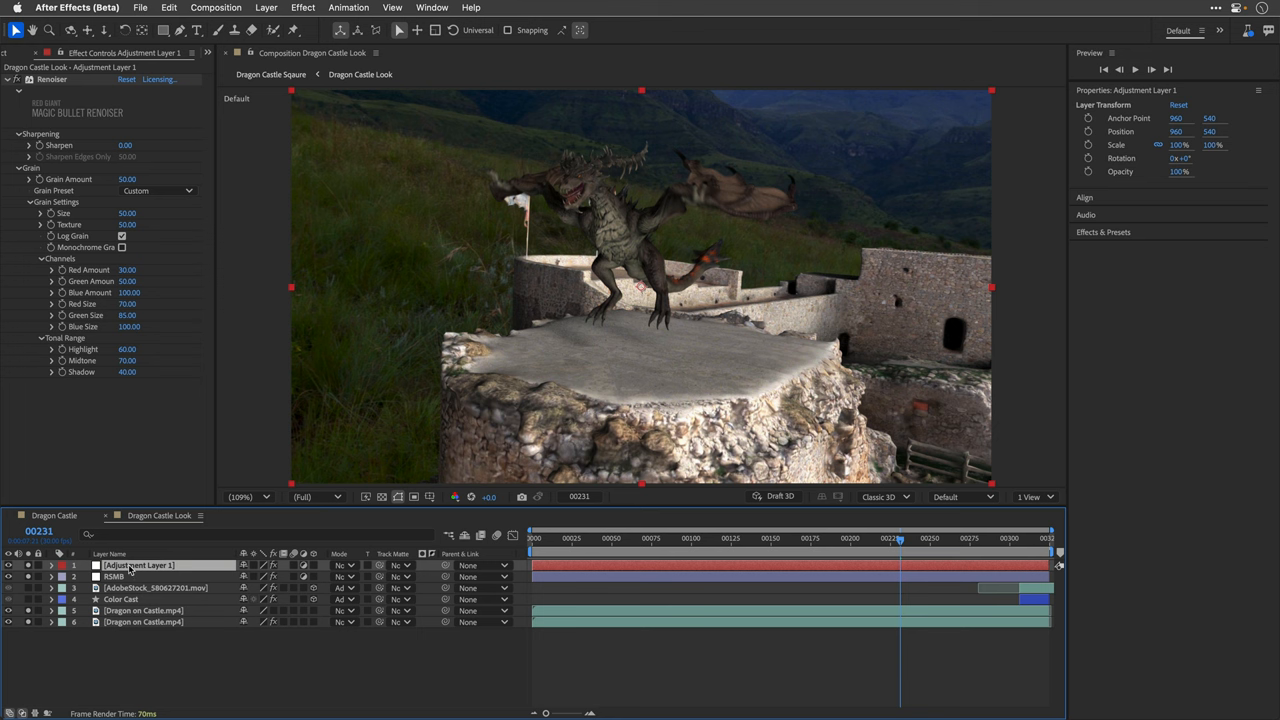
mouse_move(28, 592)
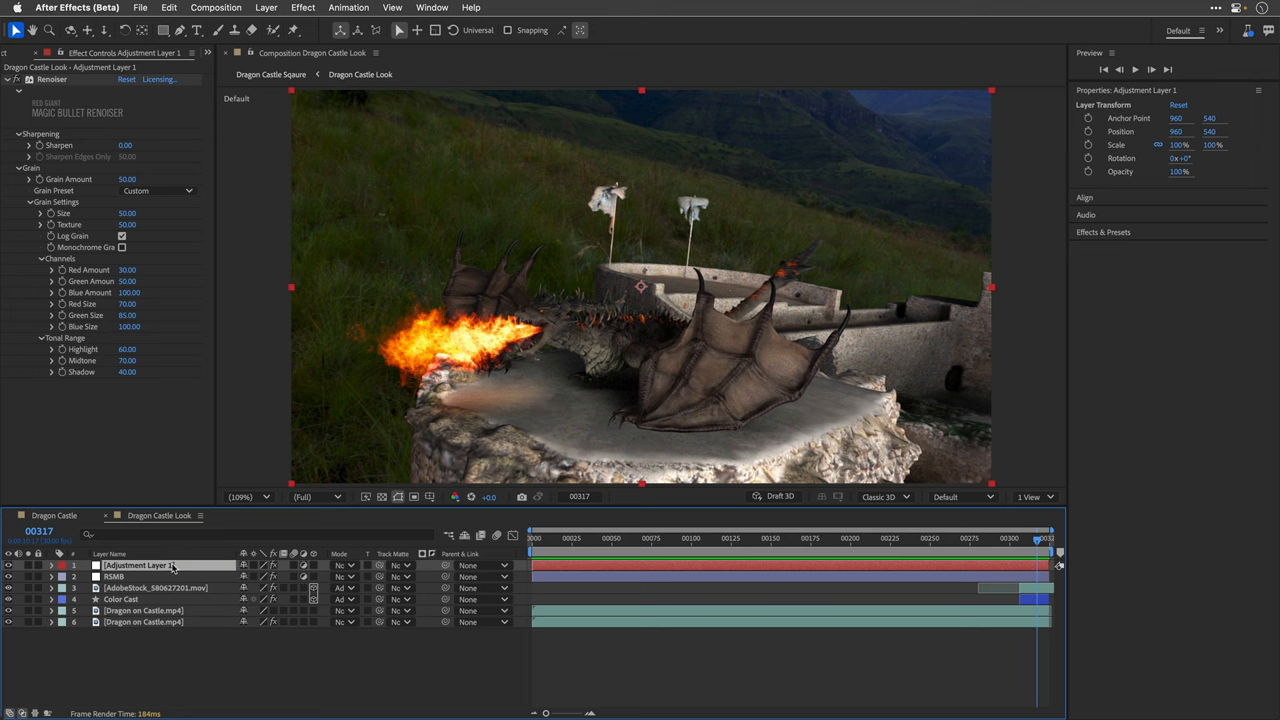
left_click(120, 600)
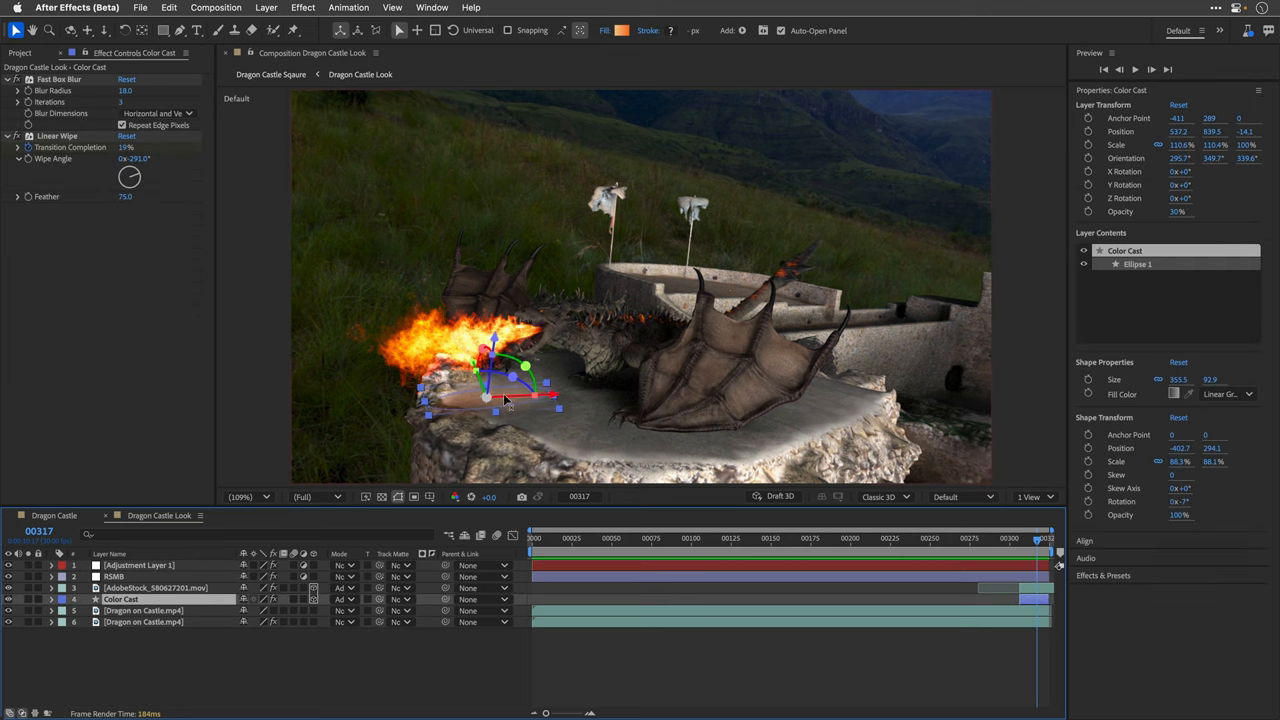